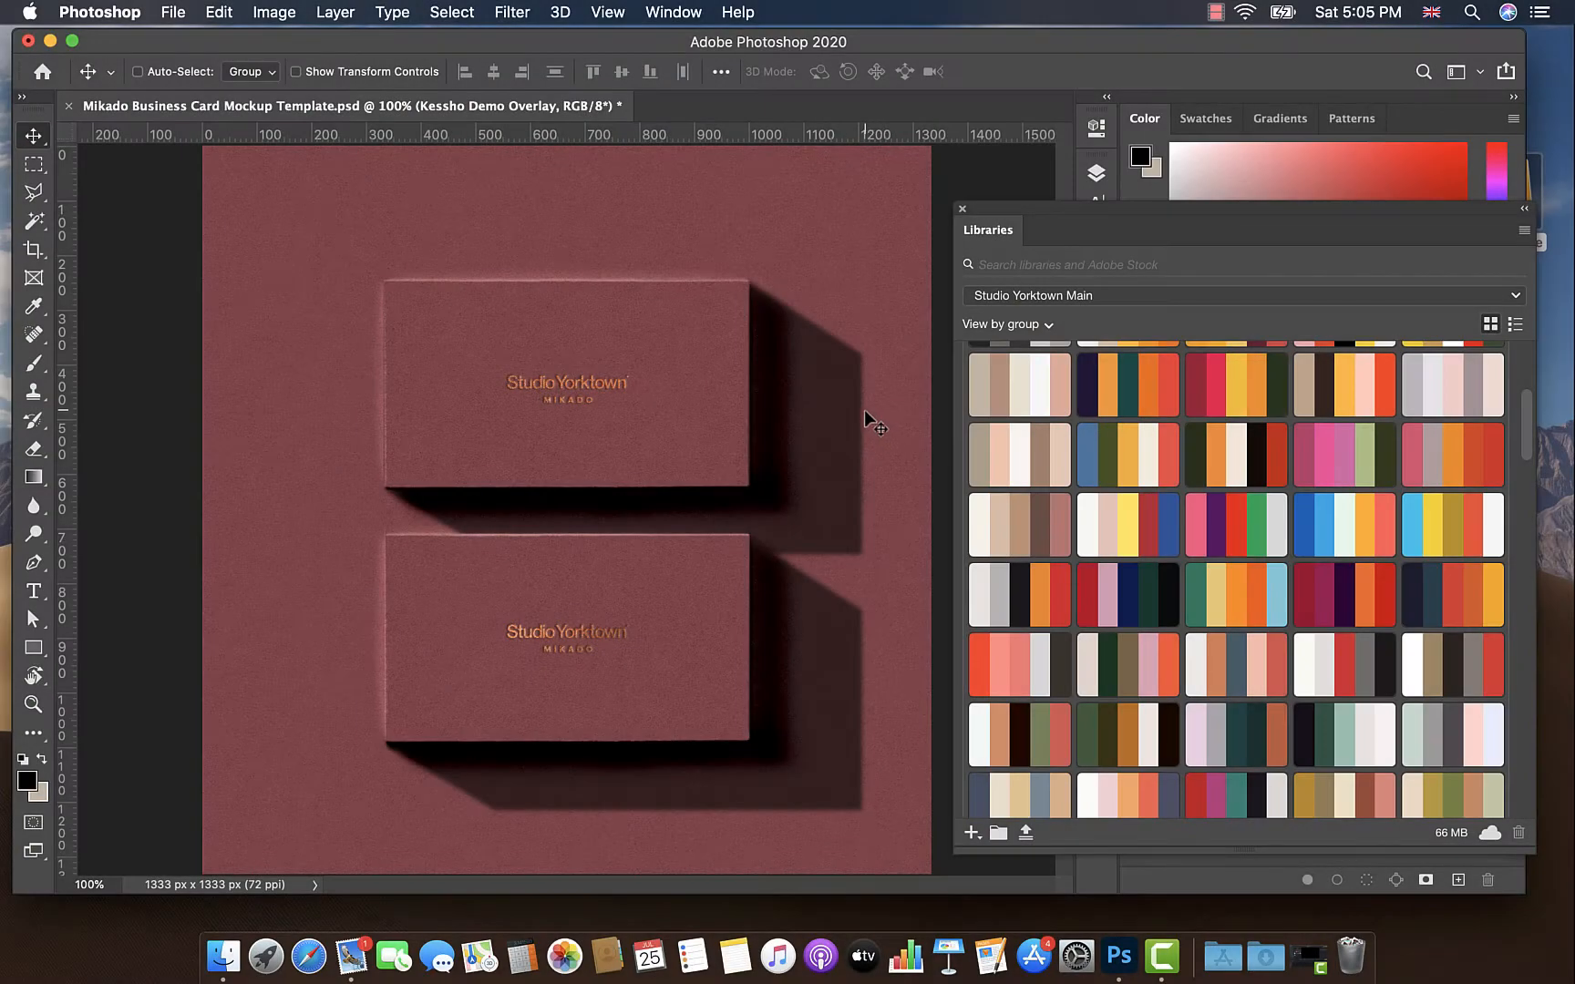
mouse_move(530, 277)
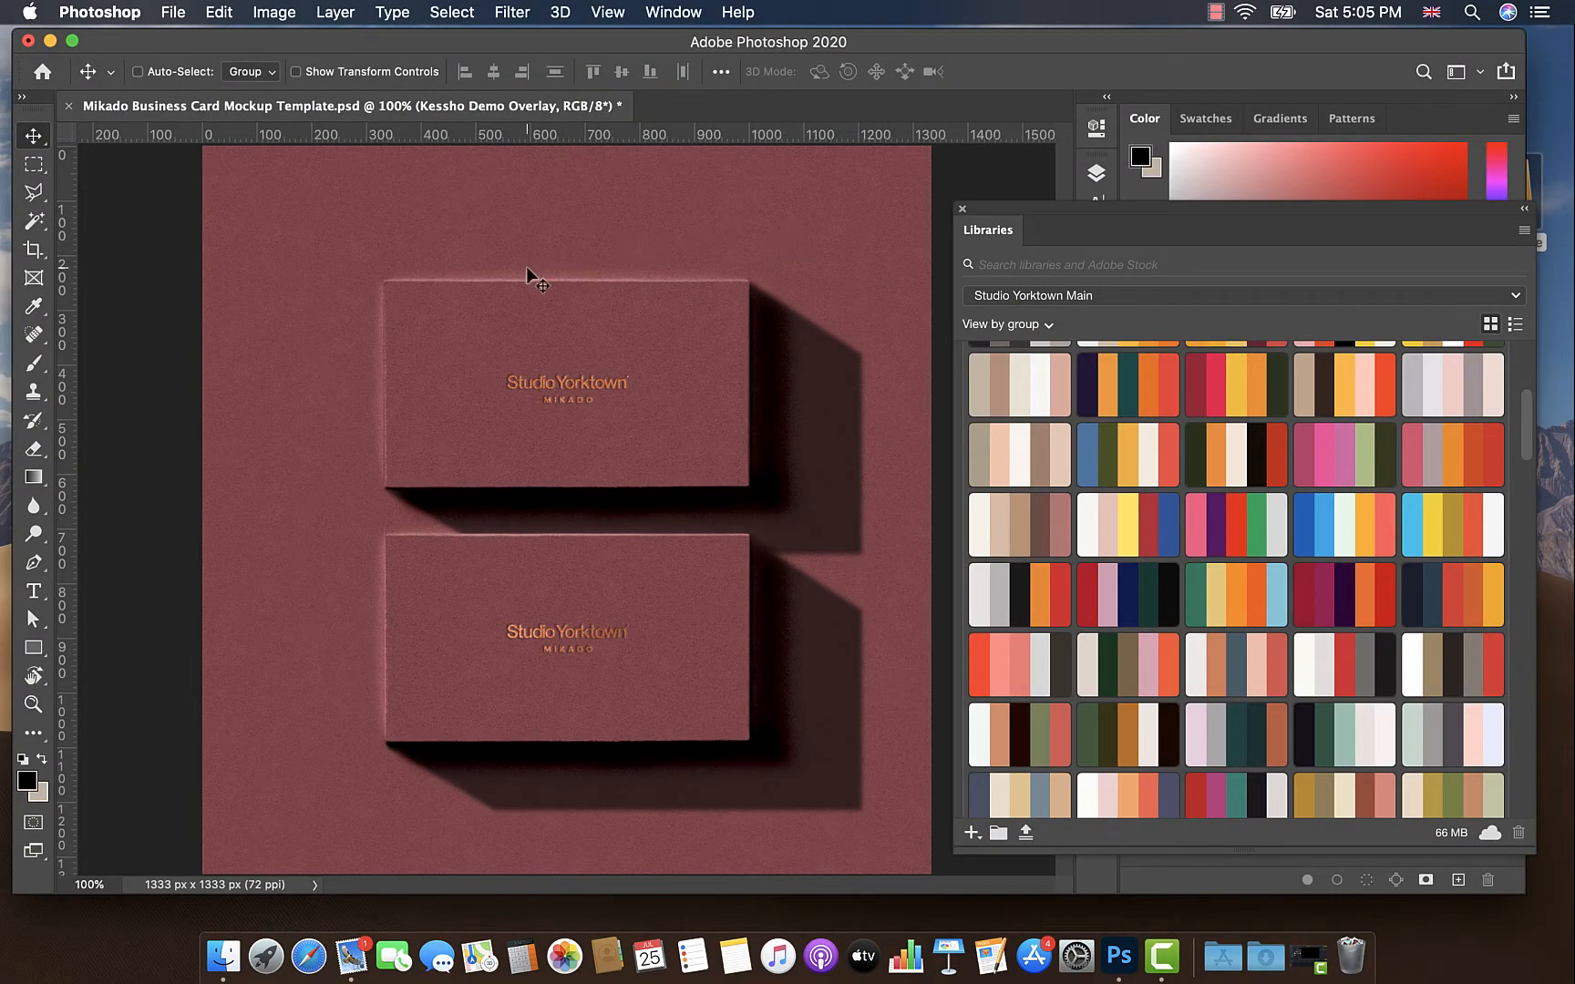
mouse_move(663, 192)
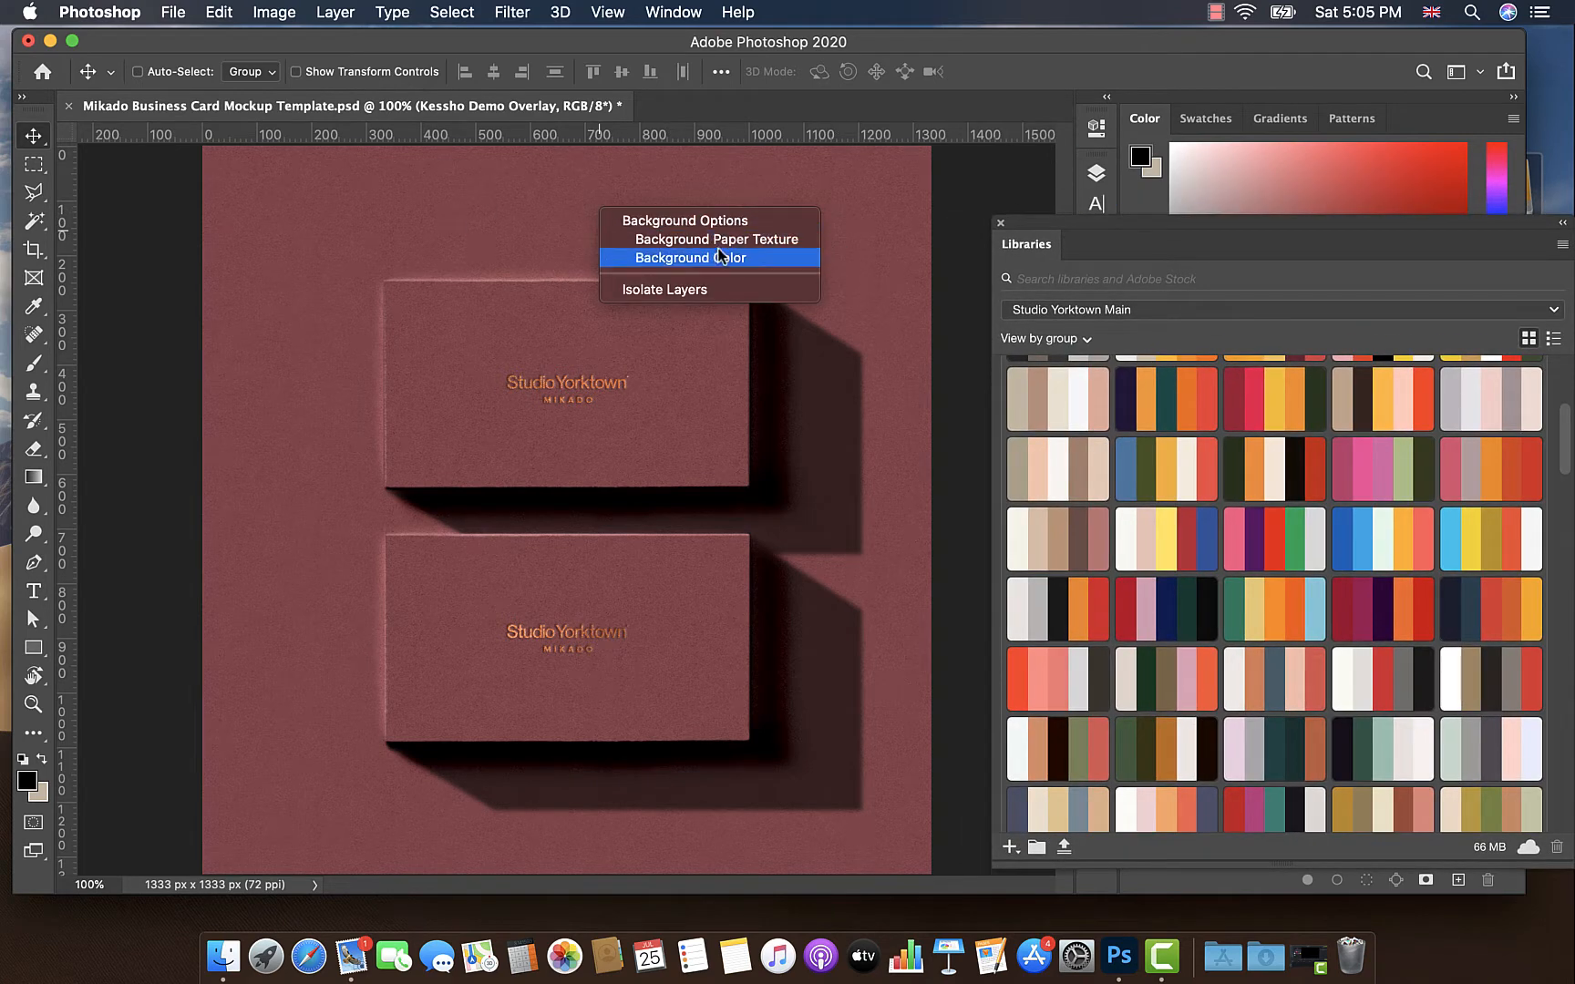
Step: Change the mockup background colour from maroon to a dark teal-blue
left_click(691, 259)
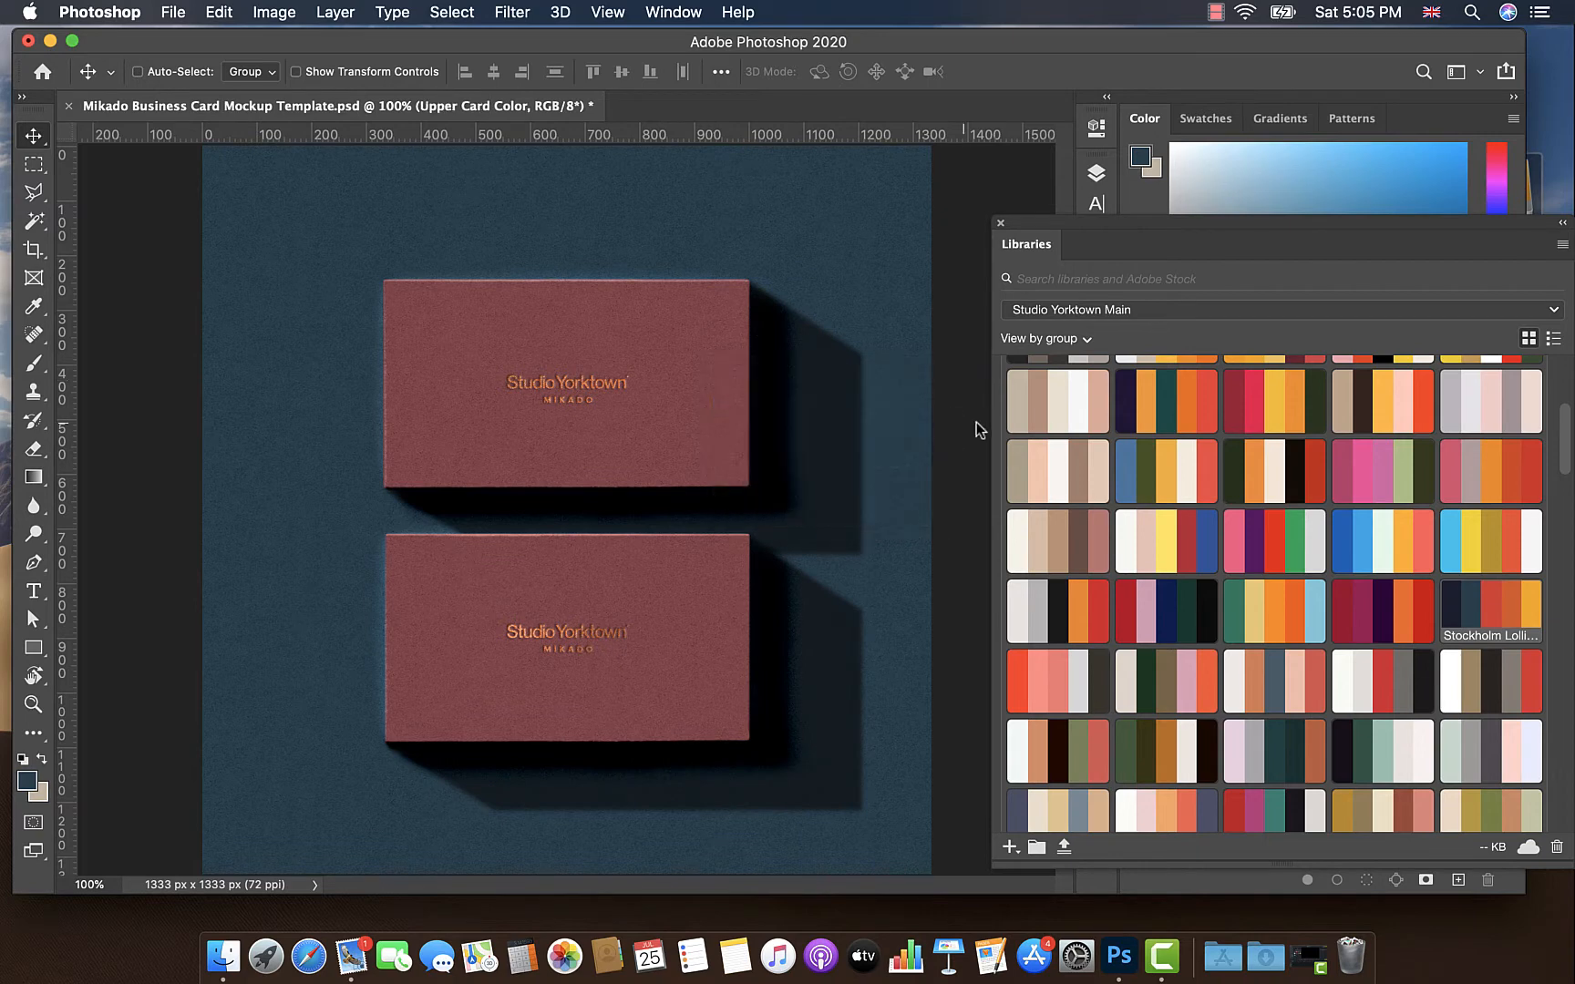
left_click(1165, 399)
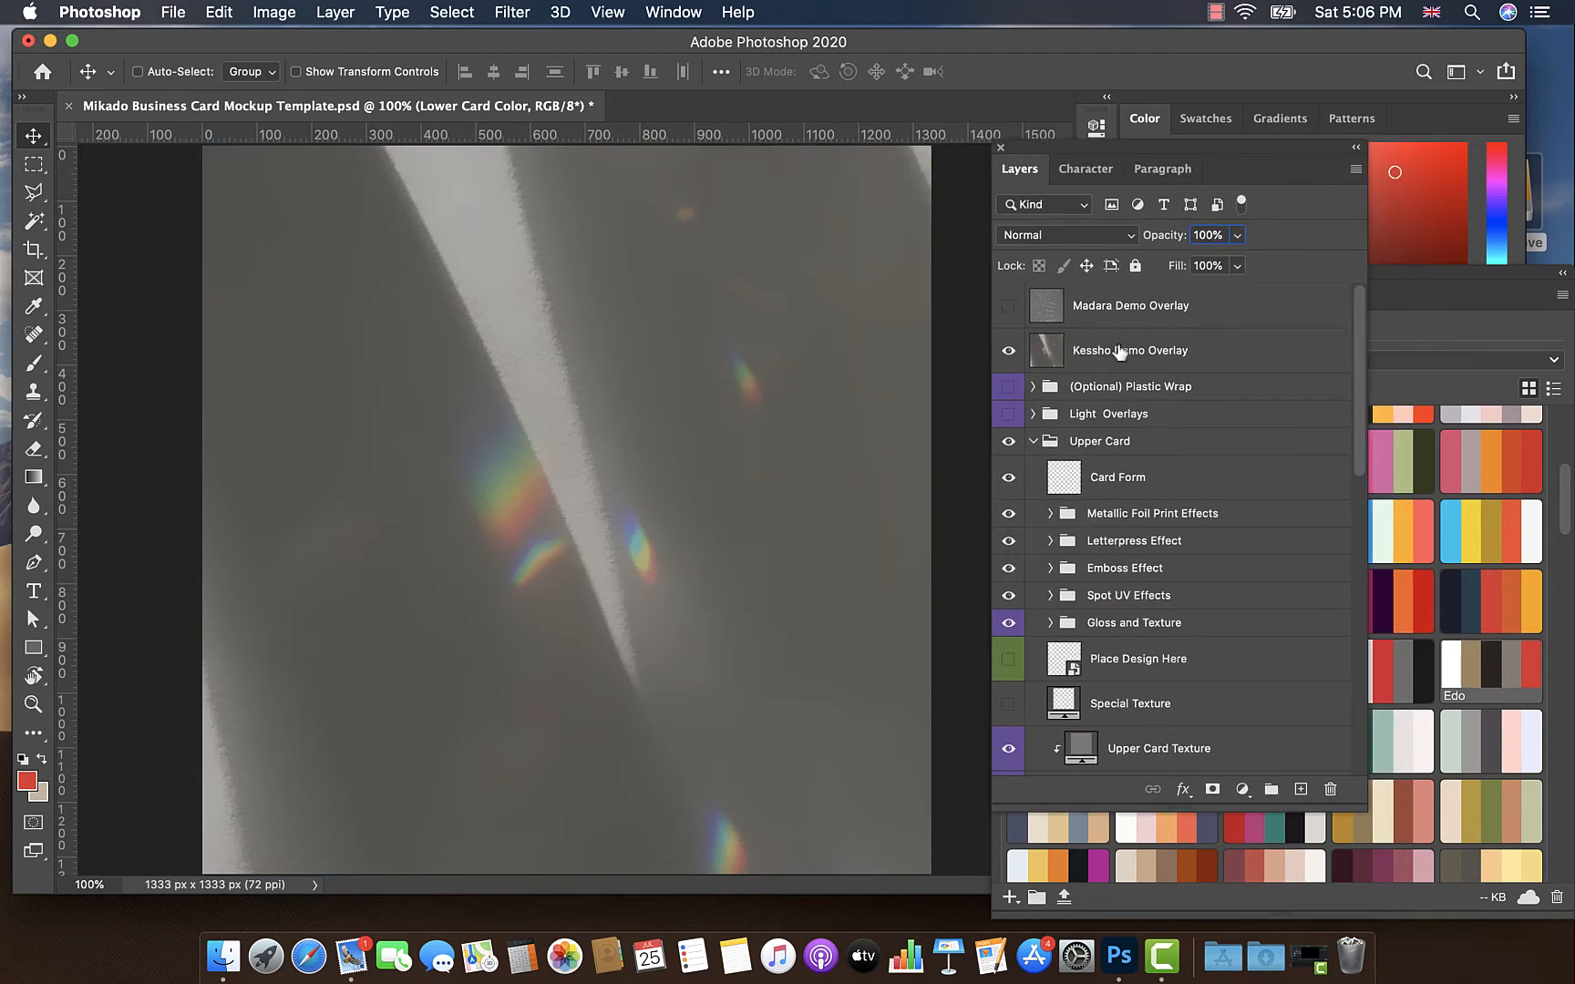
Step: Set the Kessho Demo Overlay layer's blend mode to Linear Light
left_click(1066, 233)
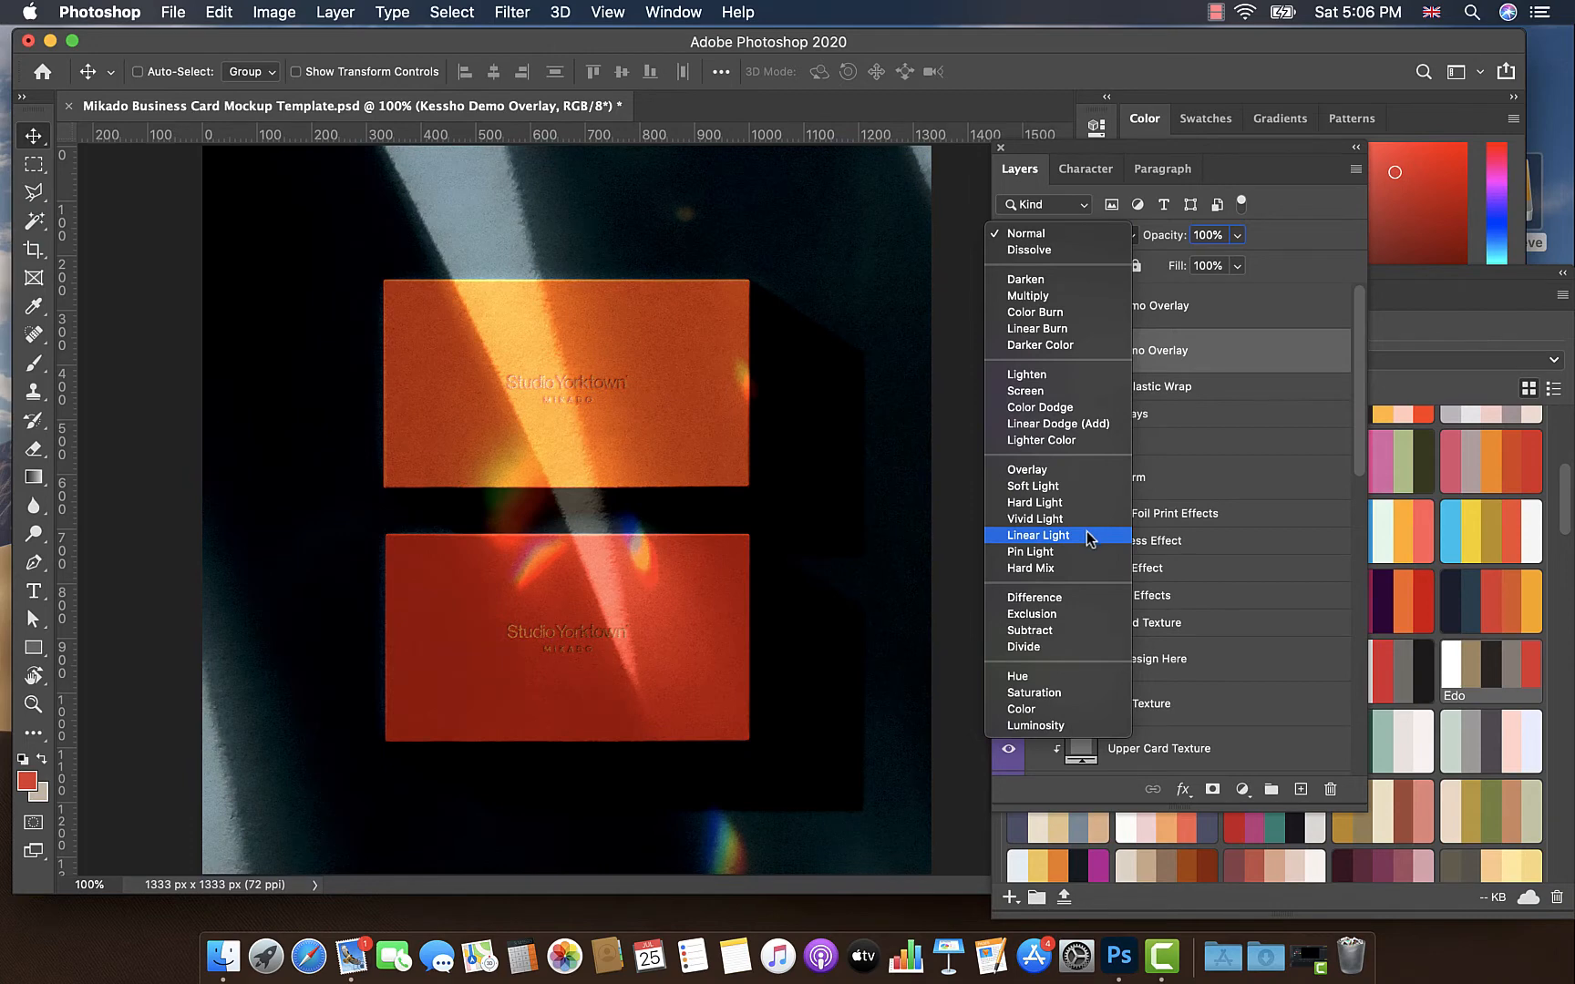
left_click(1039, 534)
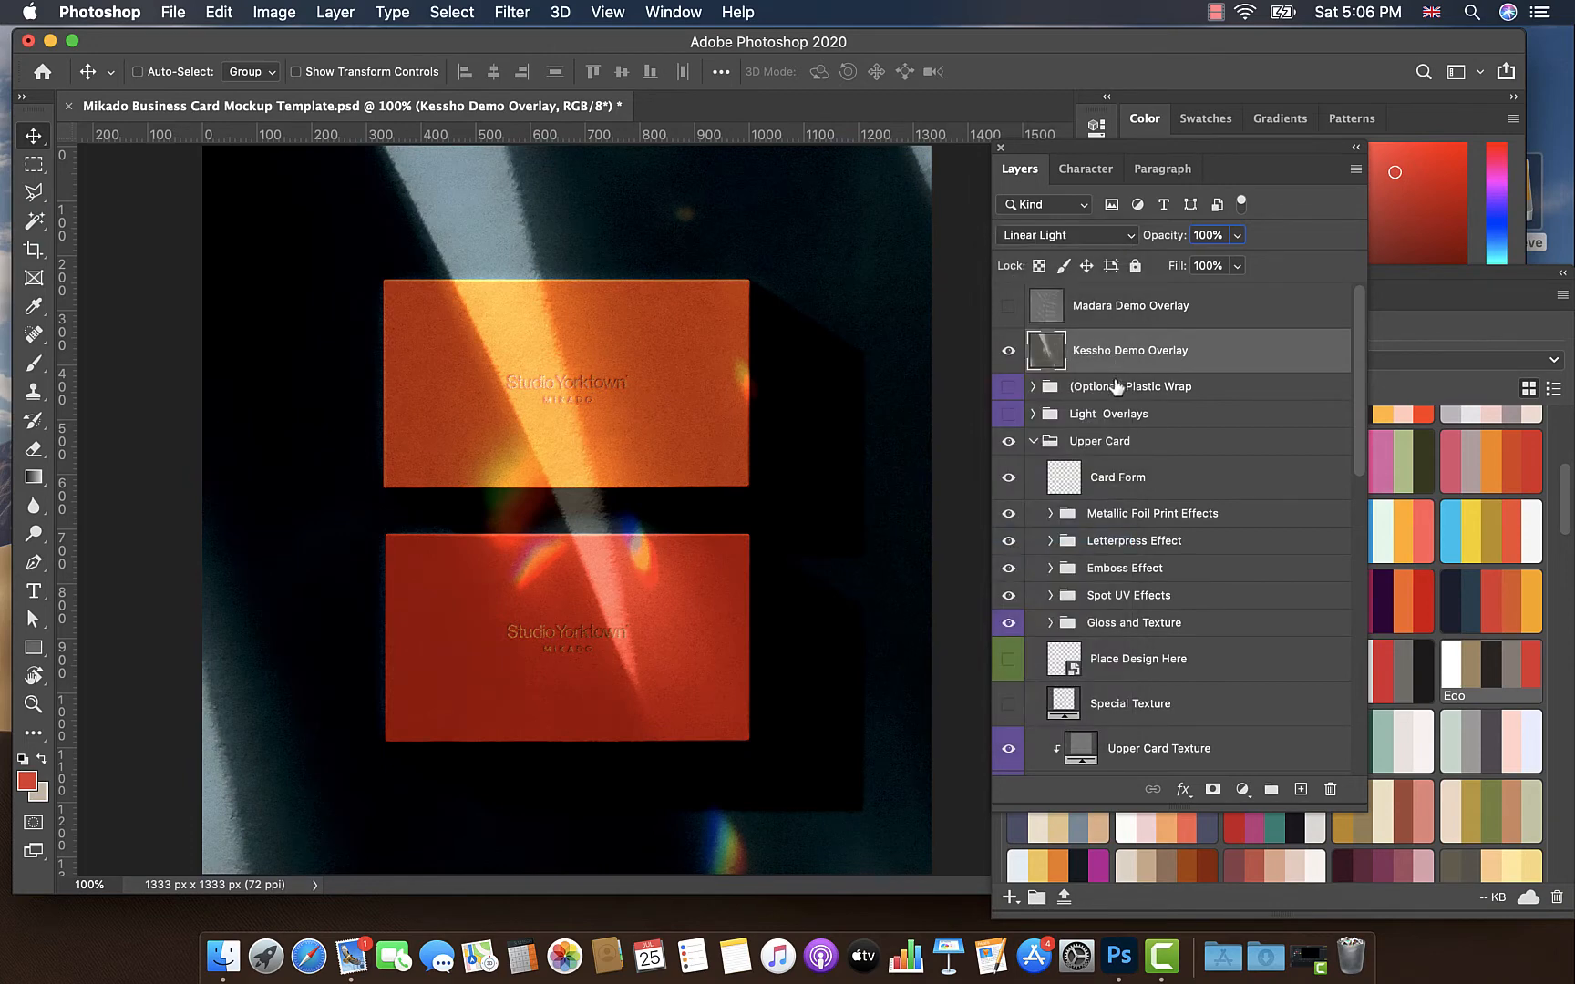
mouse_move(603, 377)
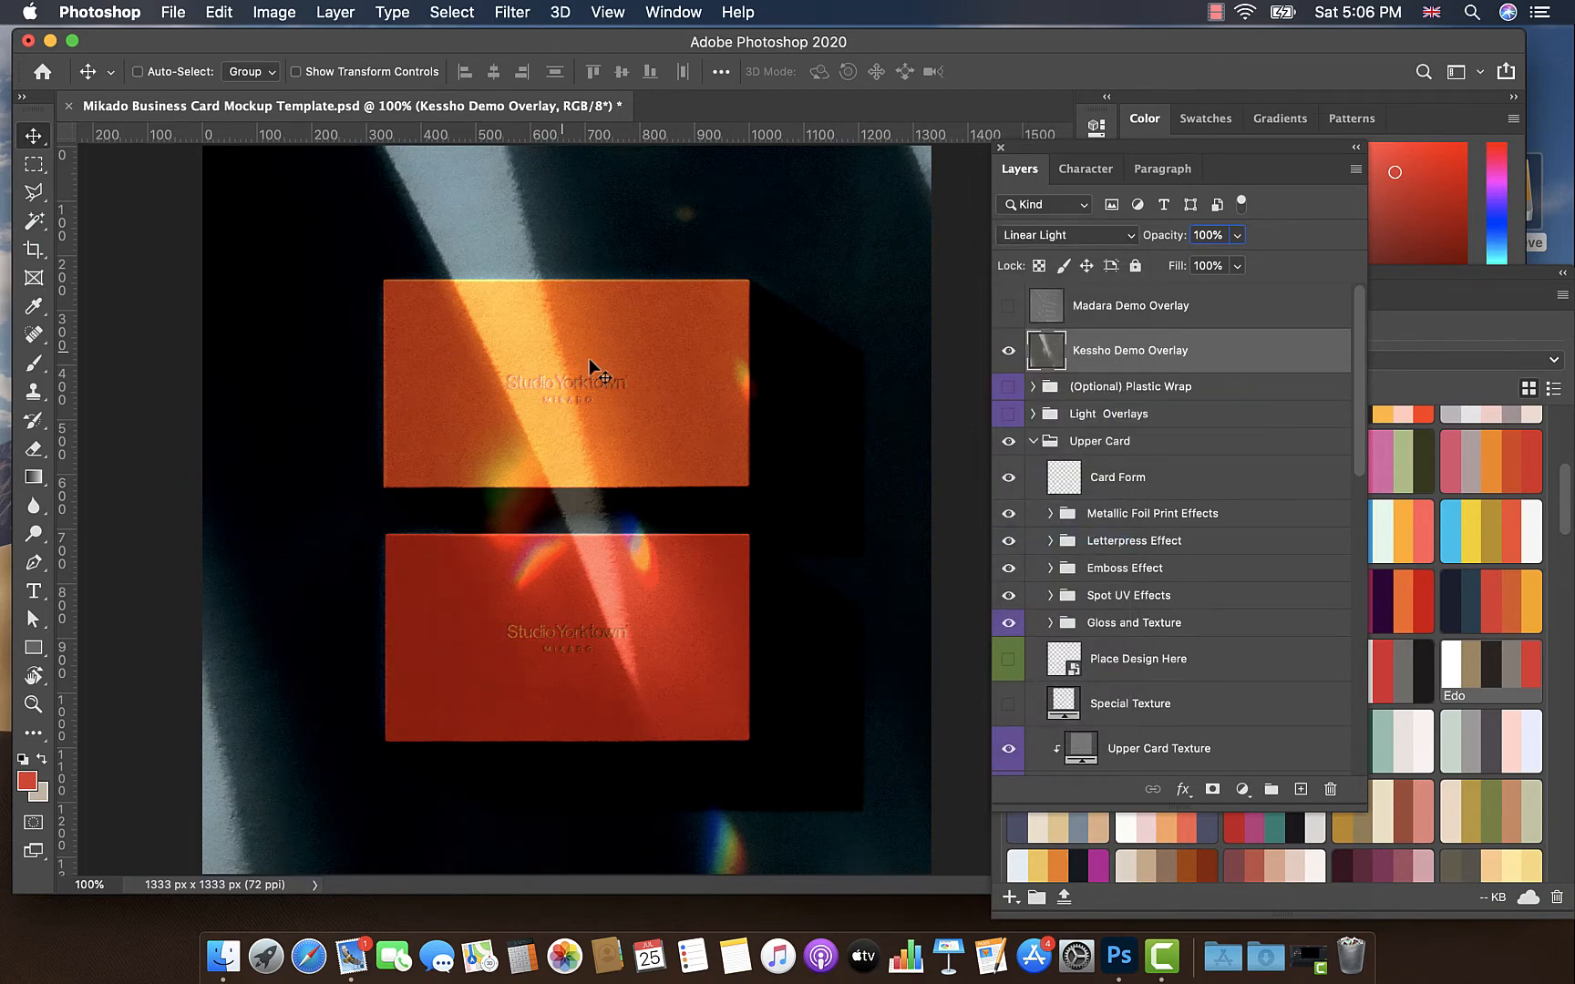
mouse_move(653, 465)
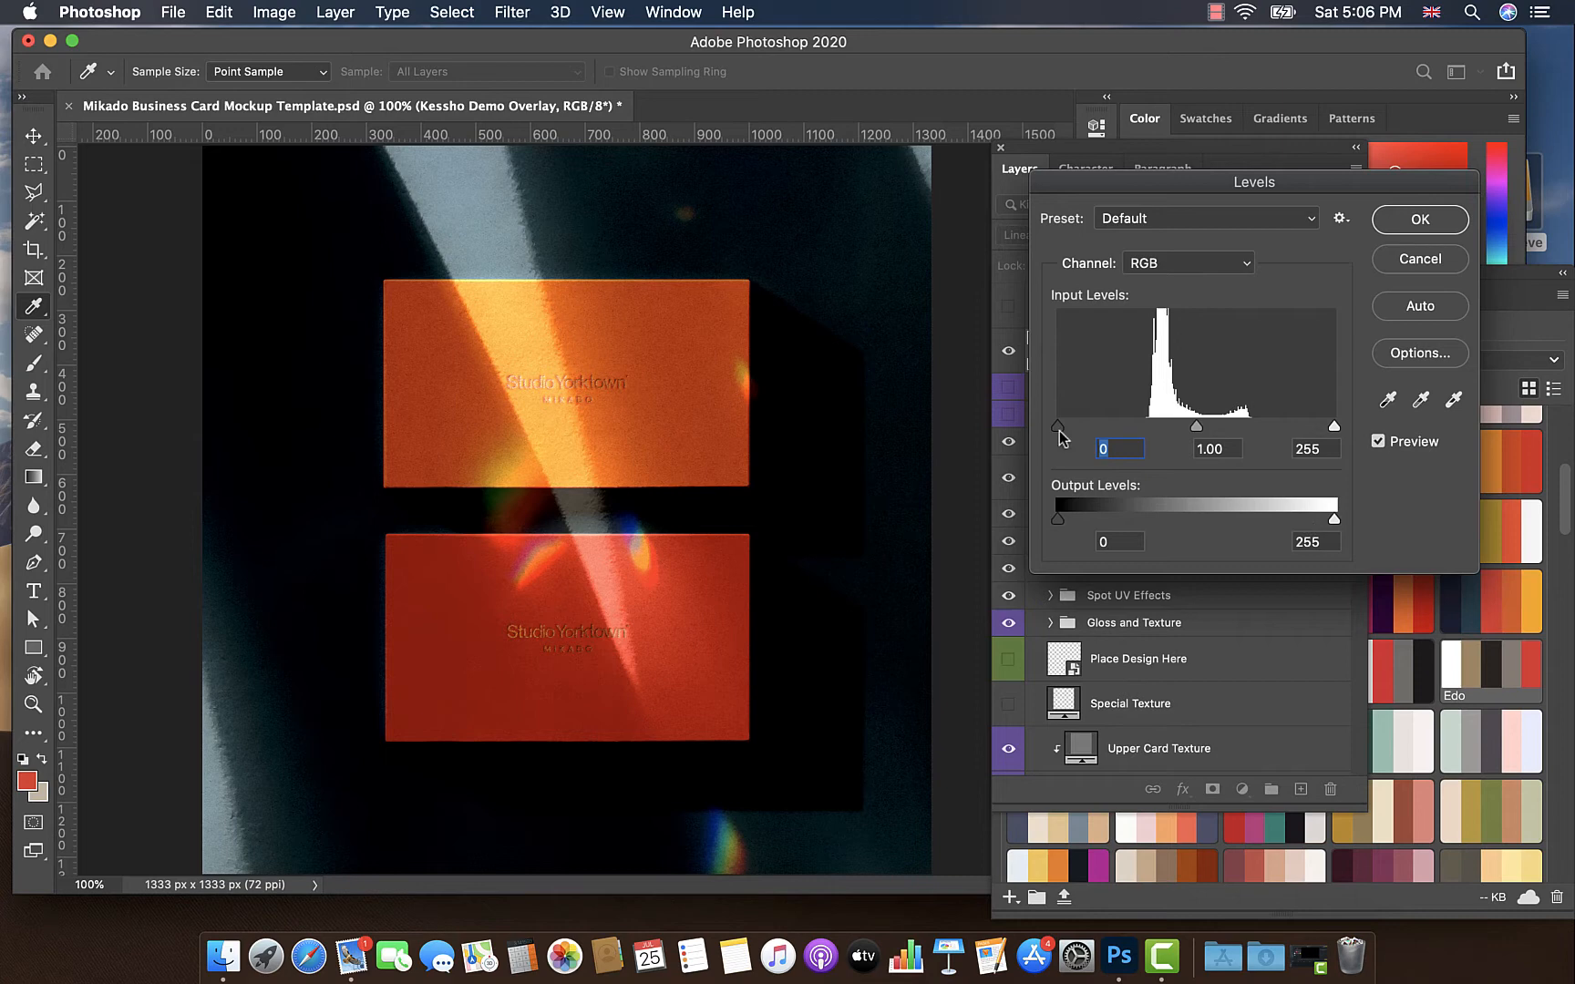
Step: Apply a Levels adjustment to the overlay with output levels 33 to 231
left_click_drag(1058, 426, 1092, 426)
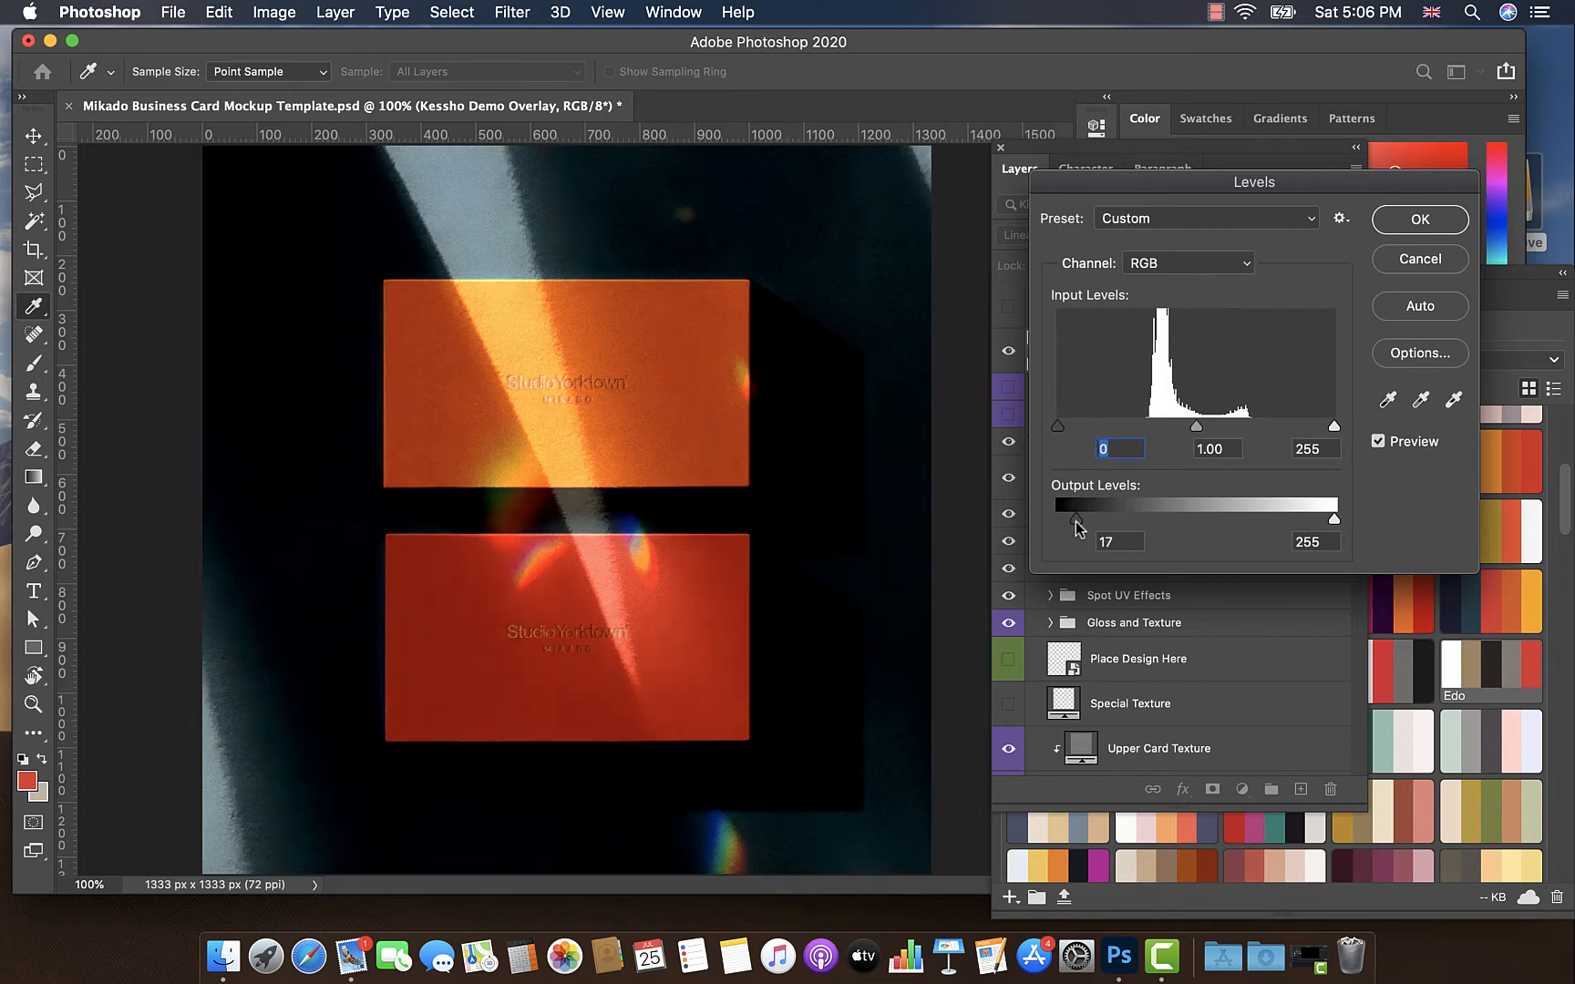
left_click_drag(1072, 518, 1094, 518)
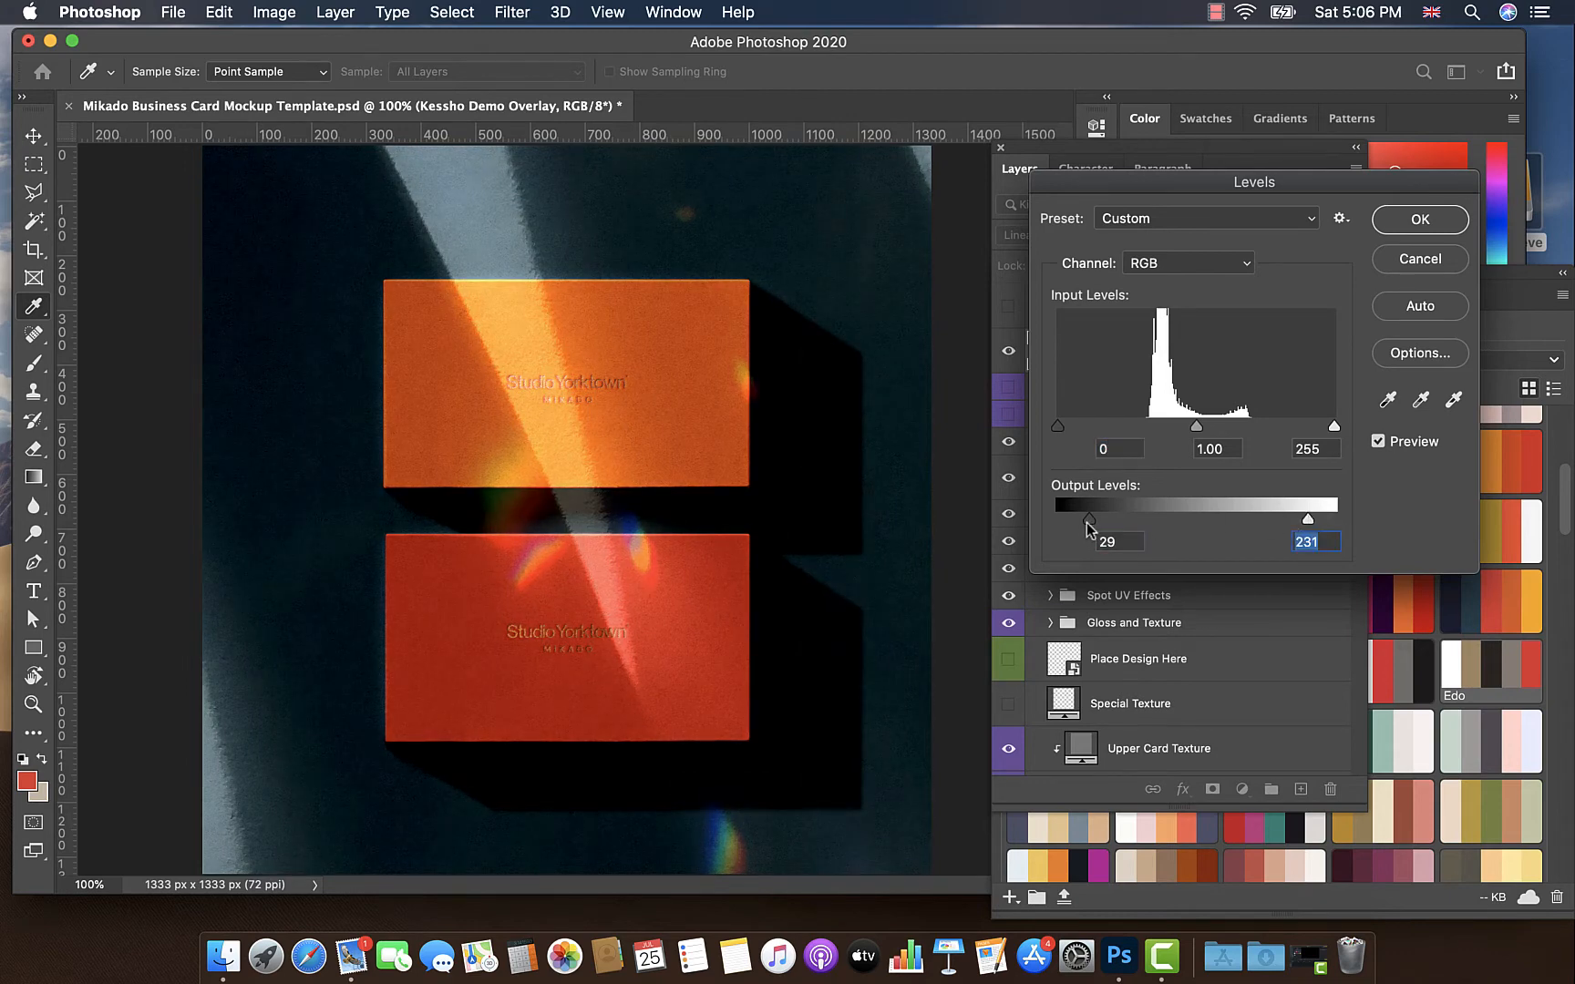
left_click_drag(1088, 517, 1099, 518)
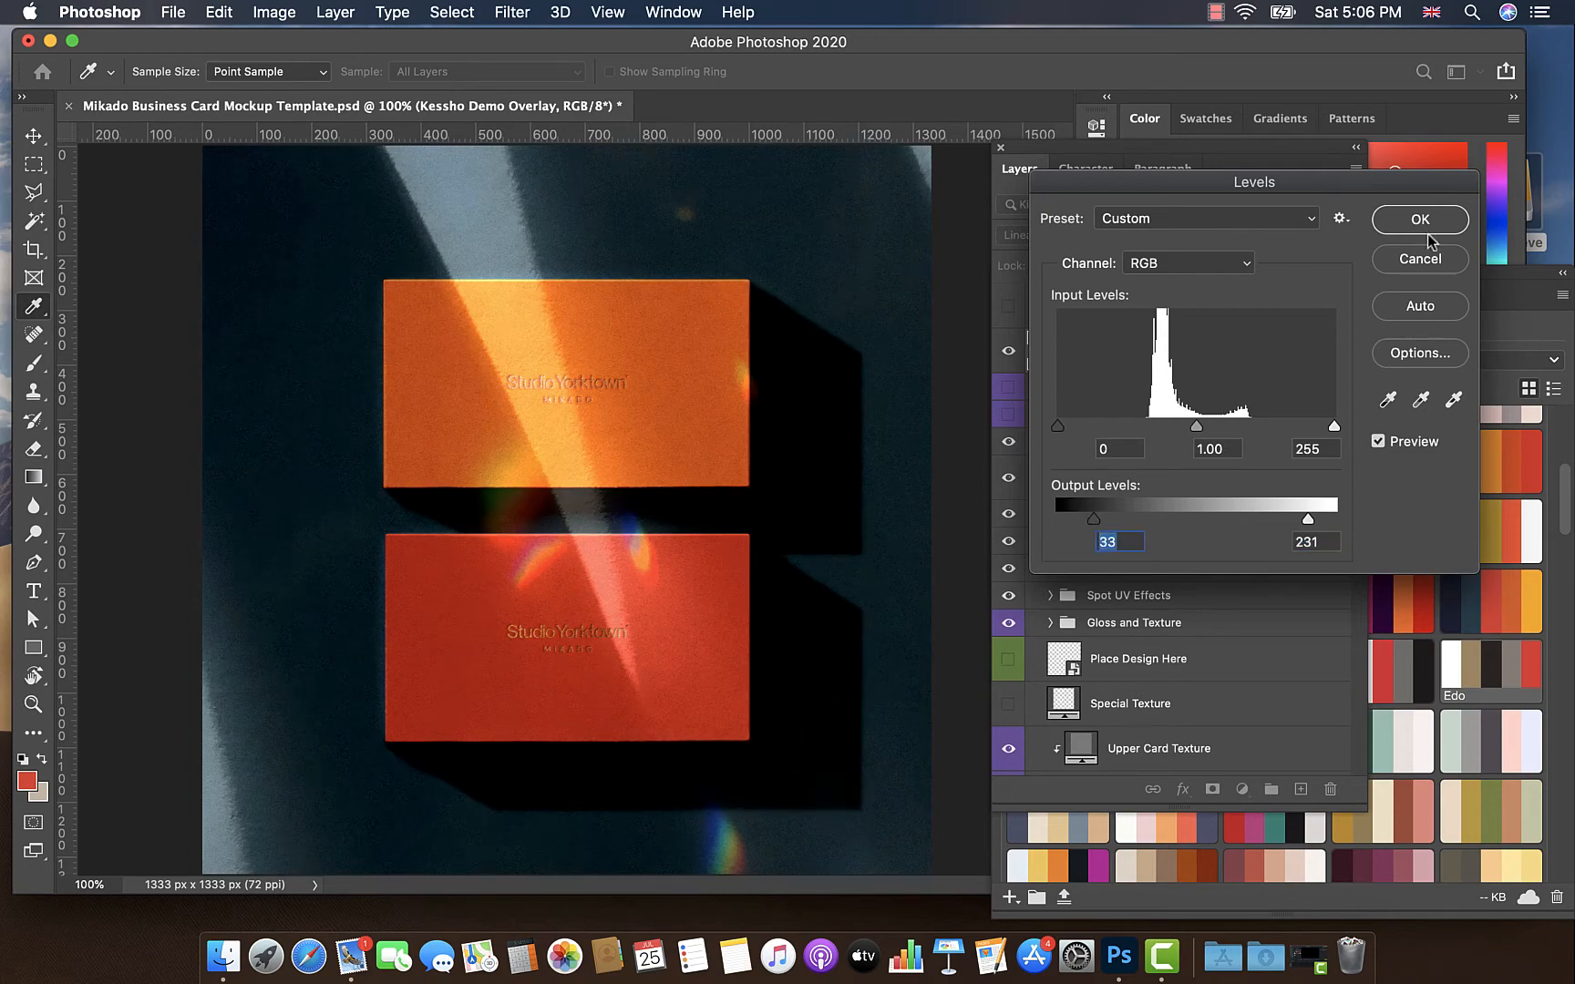
left_click(1420, 221)
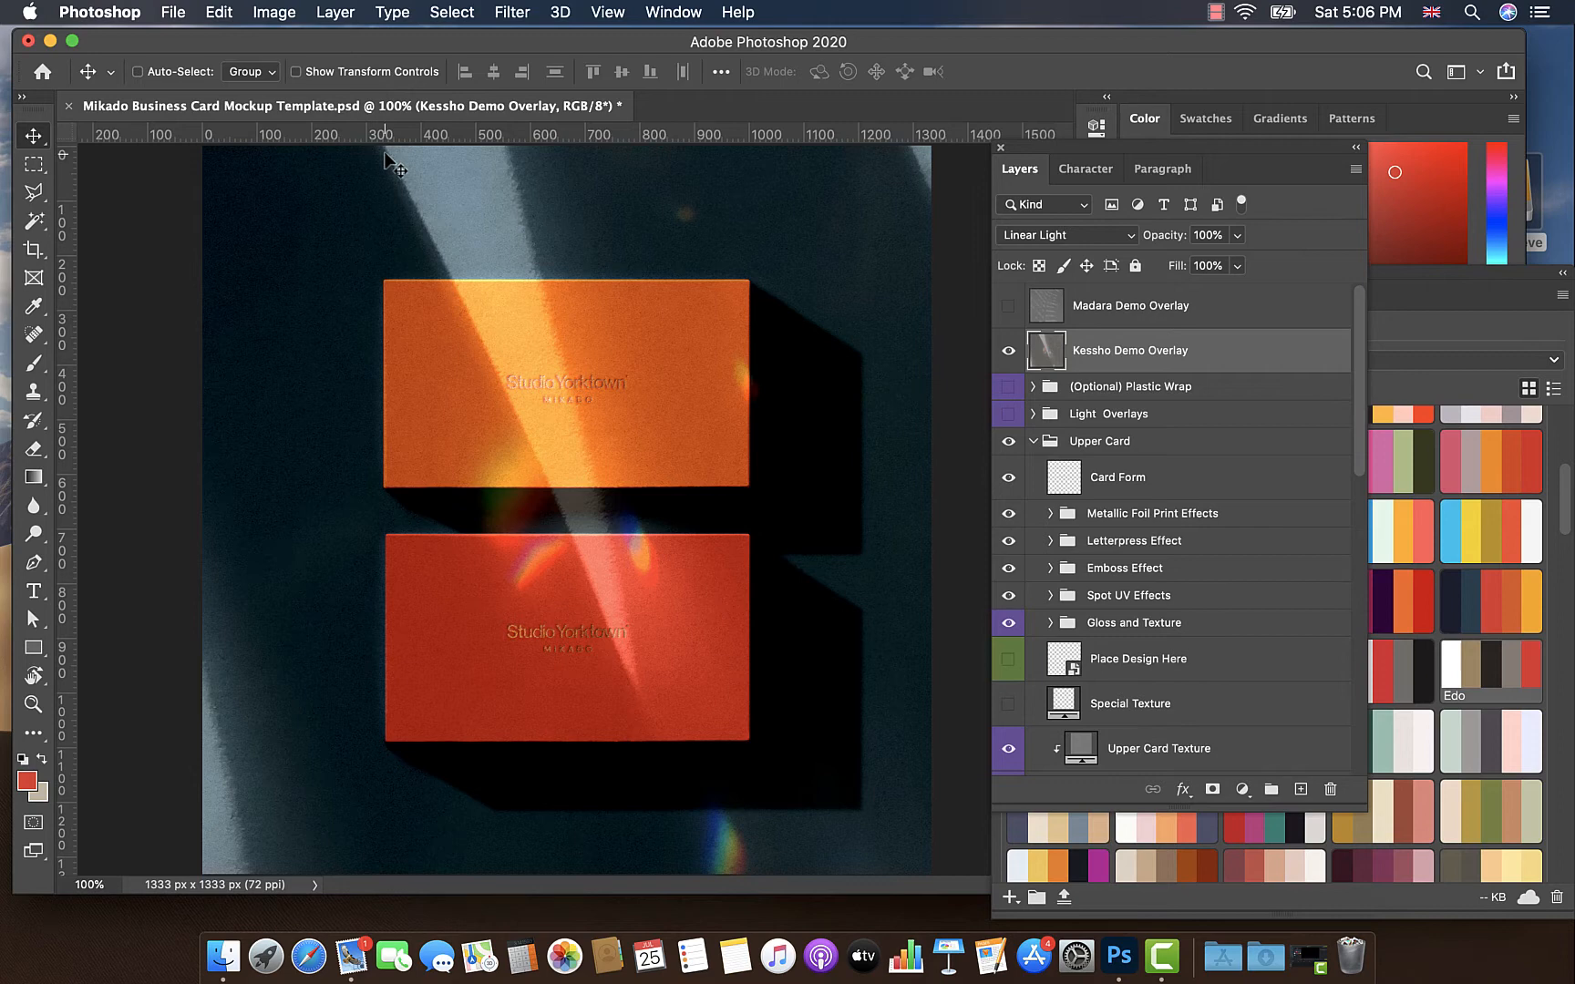
mouse_move(486, 166)
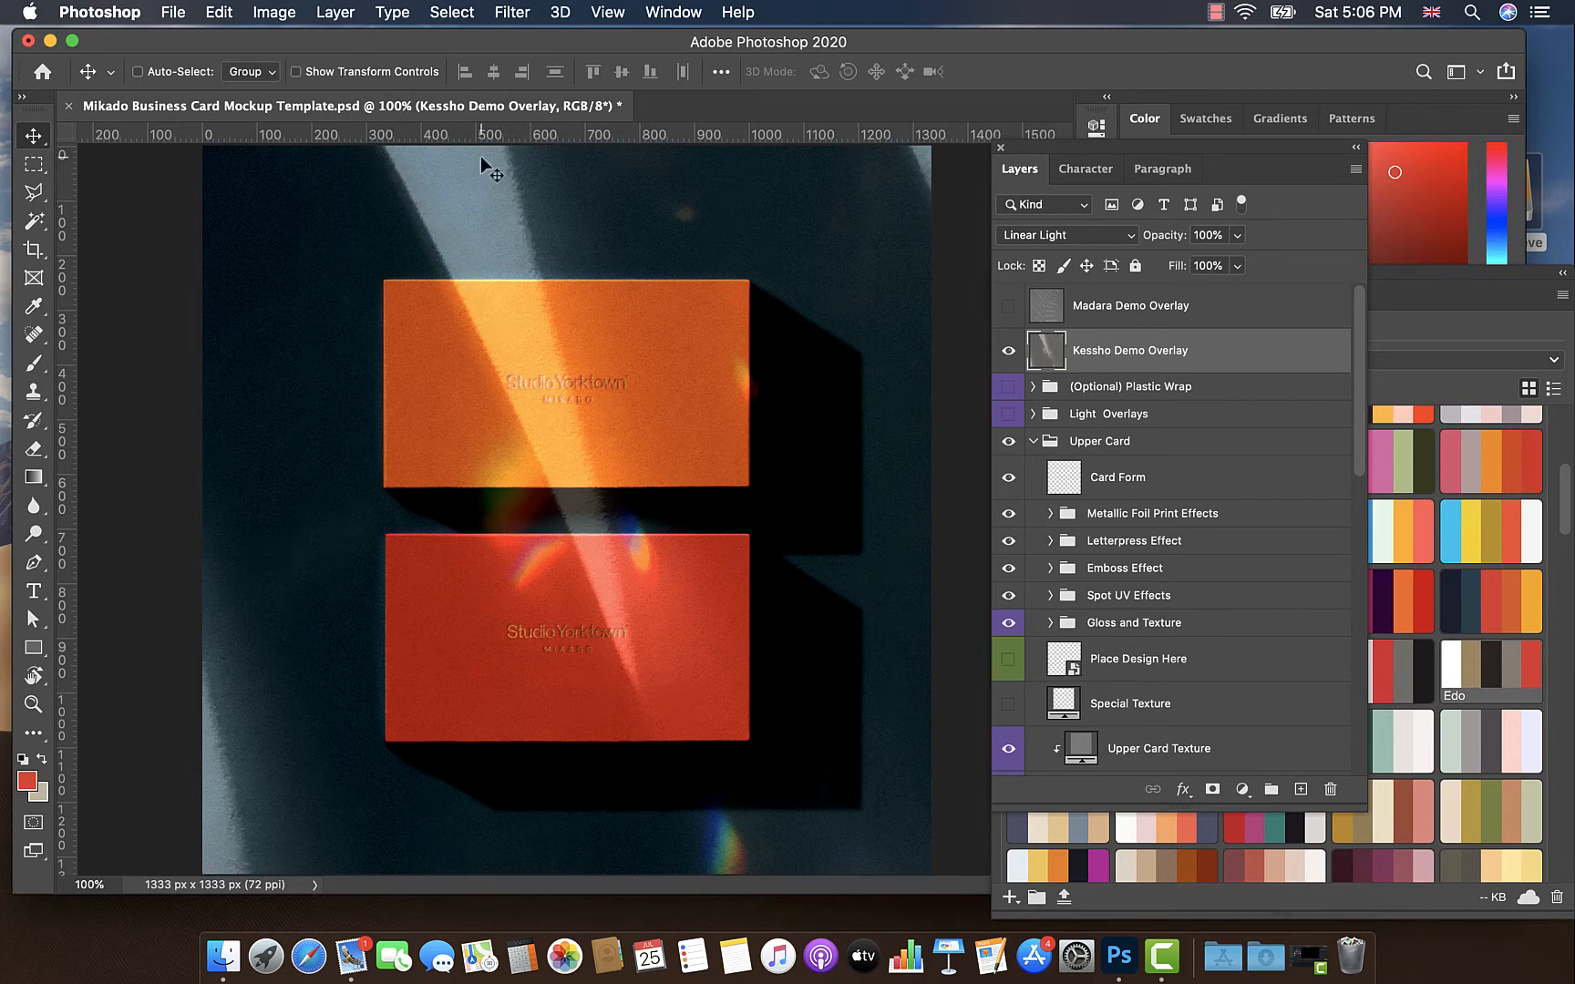
mouse_move(970, 347)
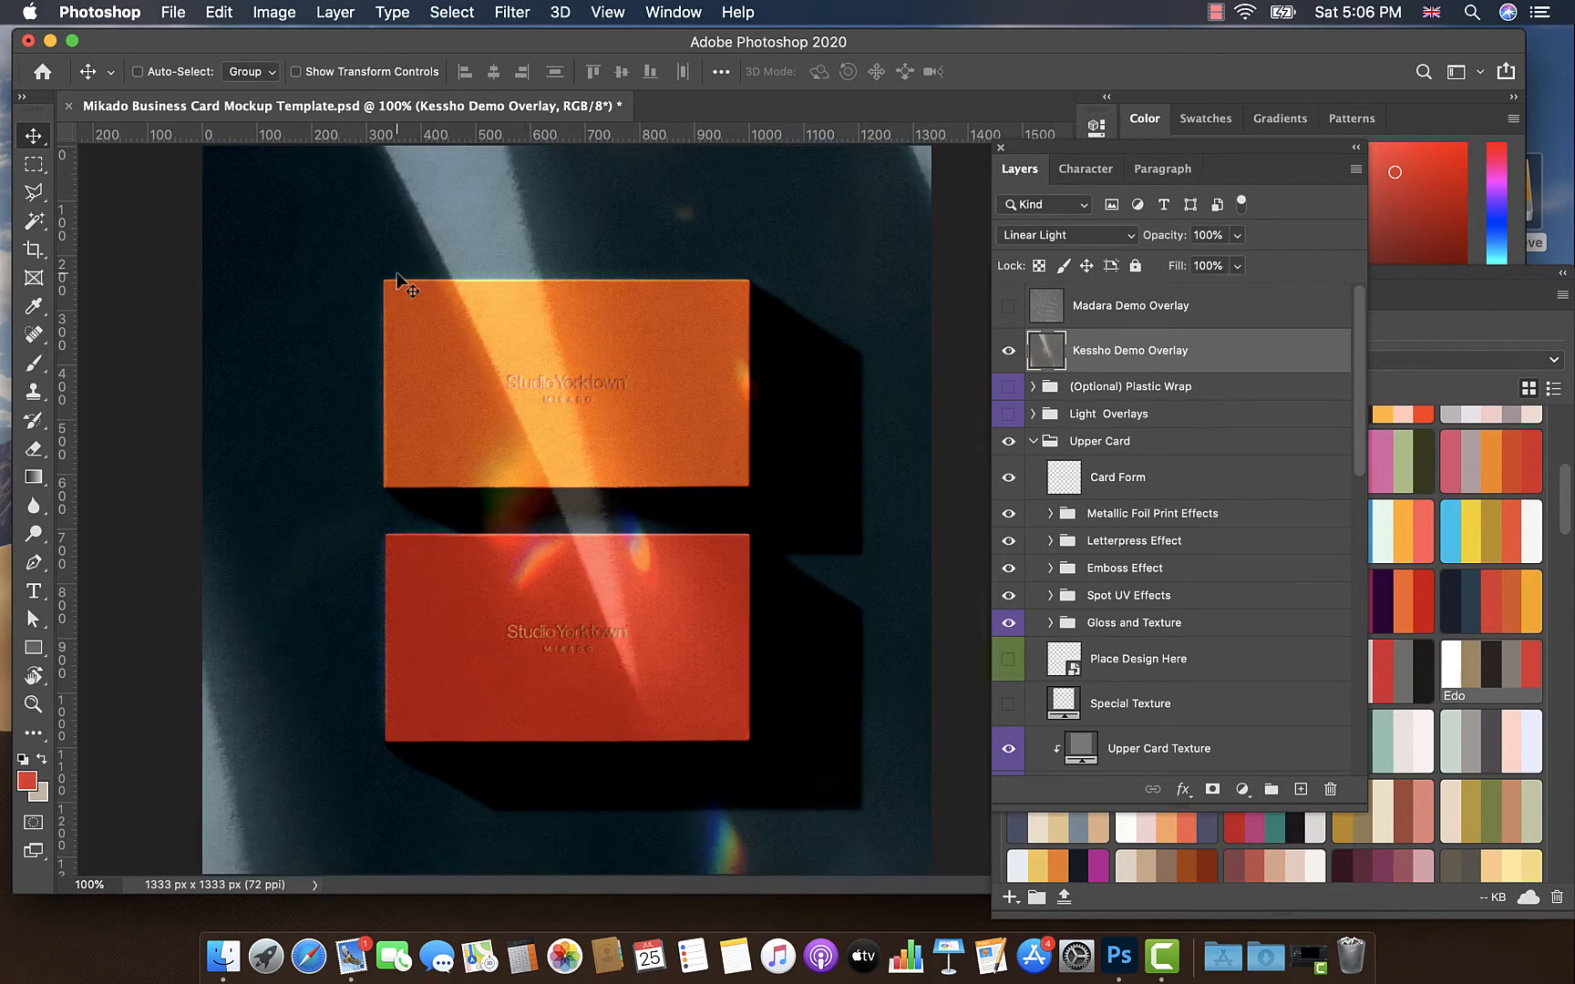
mouse_move(584, 300)
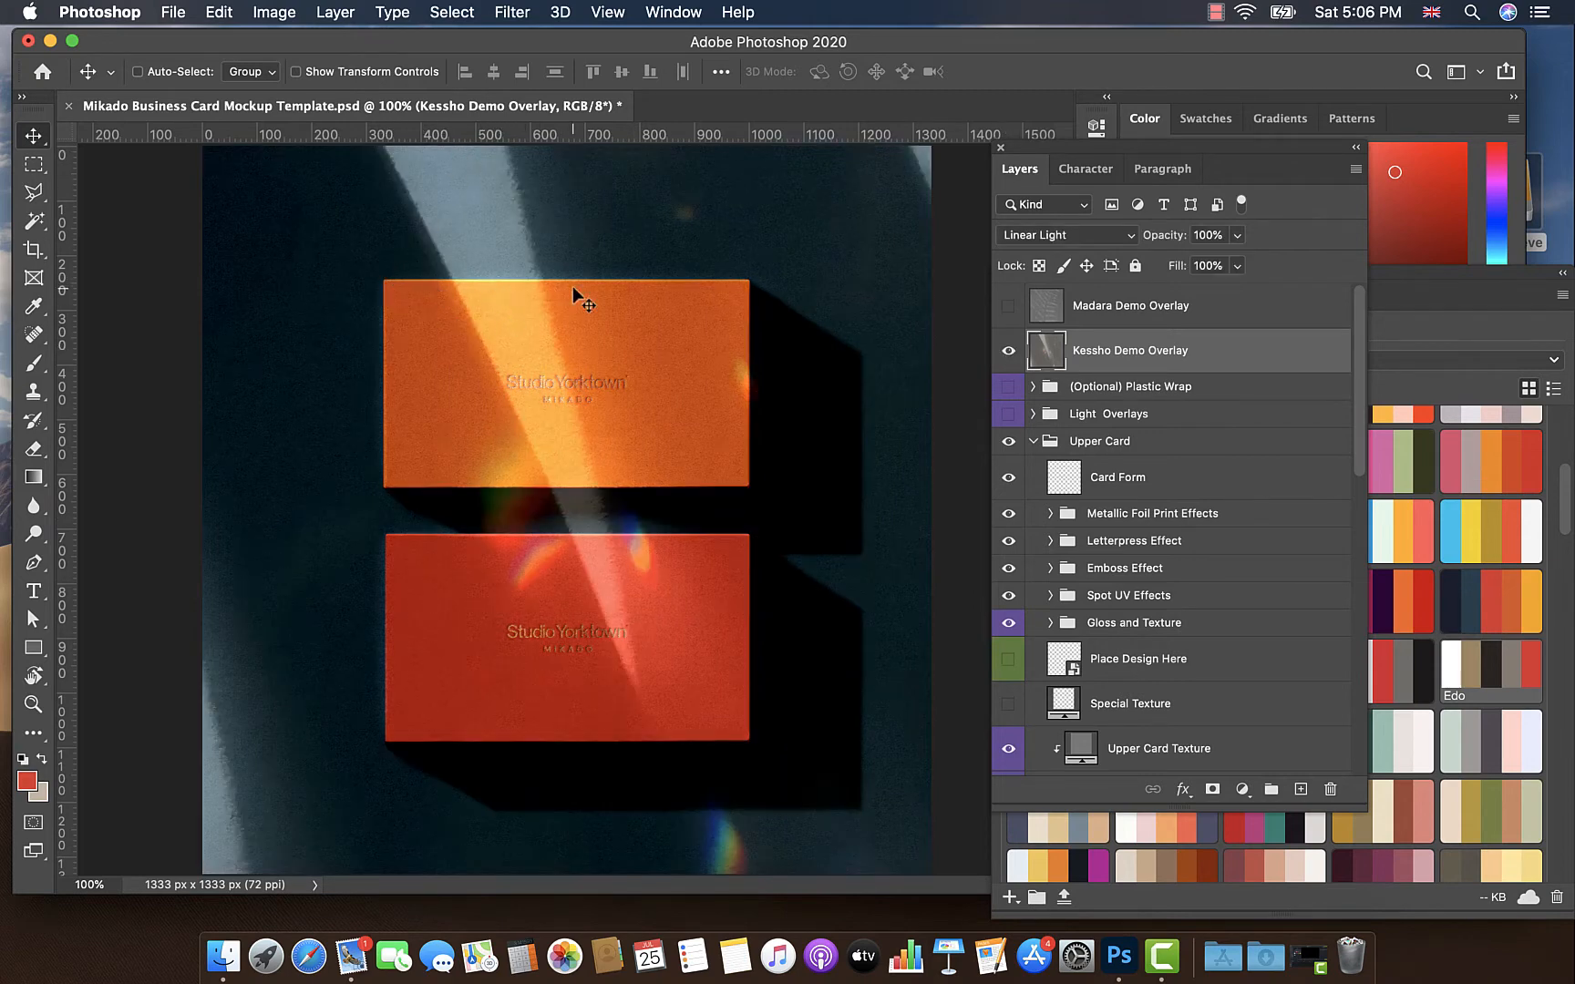
mouse_move(160, 257)
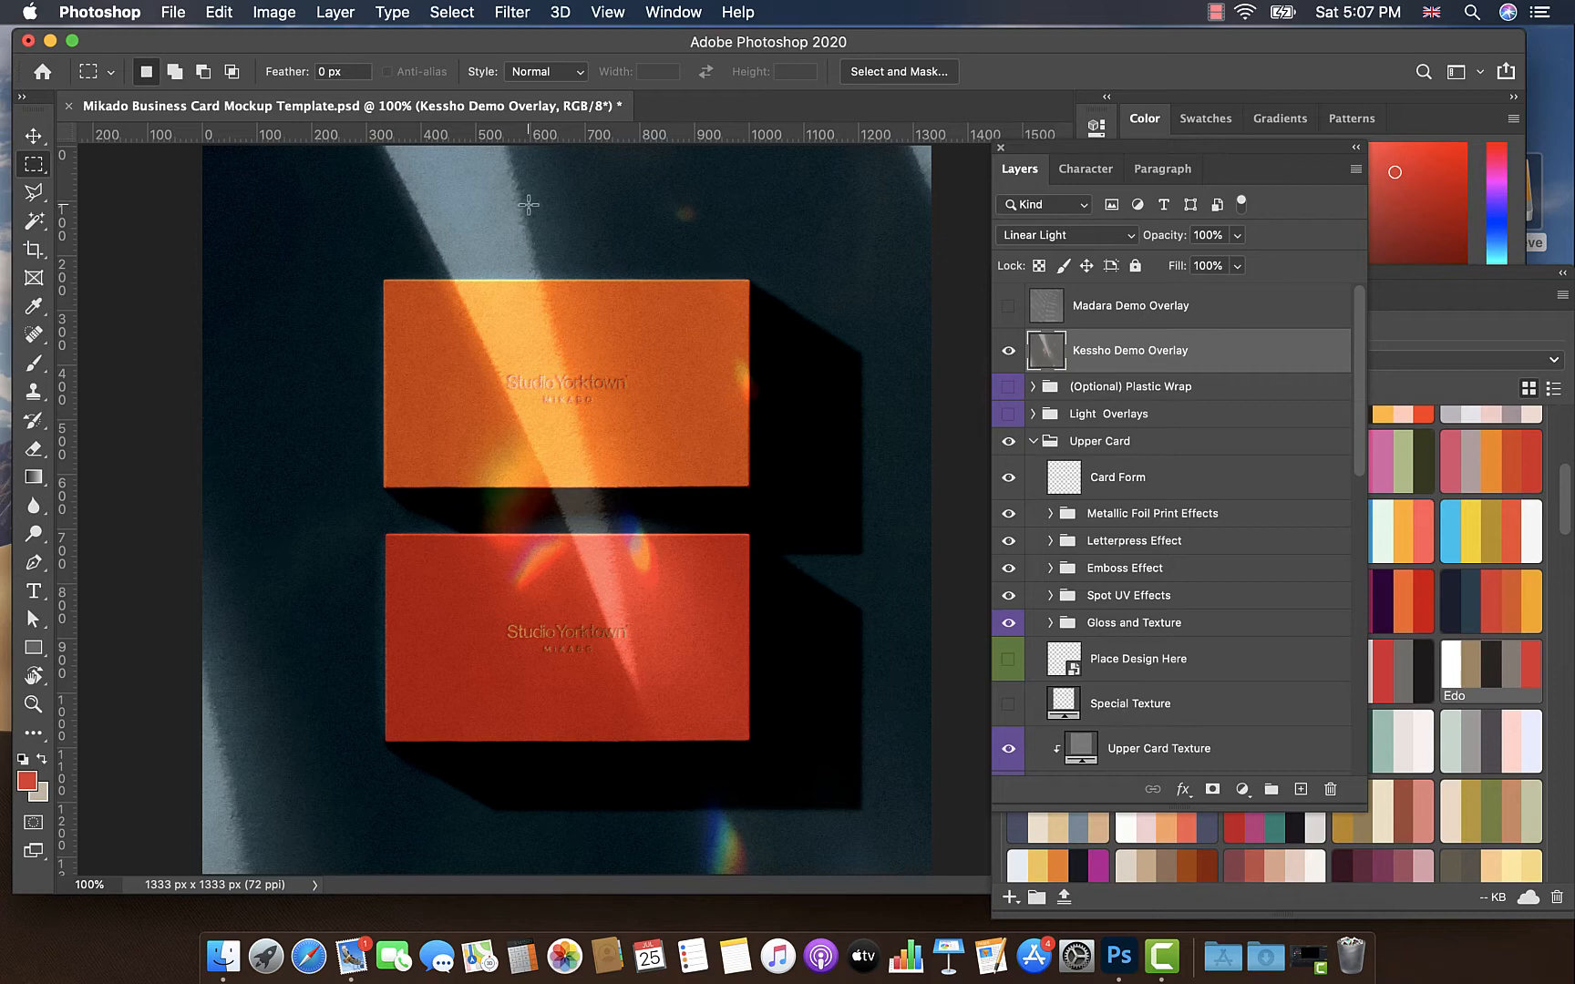
mouse_move(410, 279)
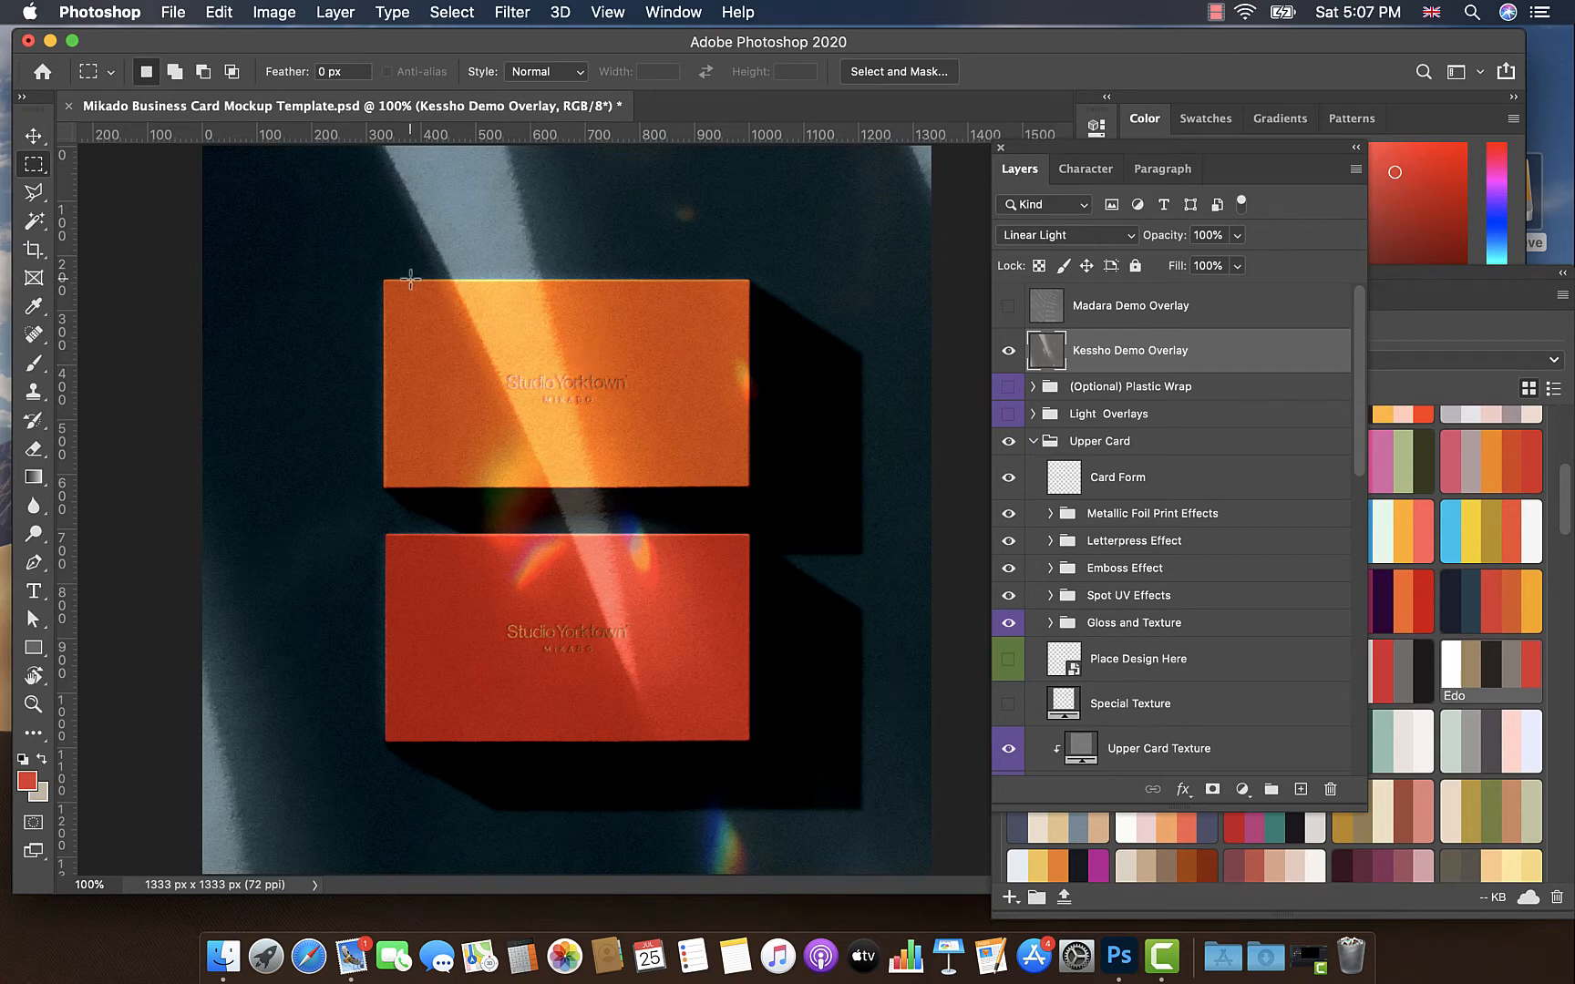
mouse_move(385, 279)
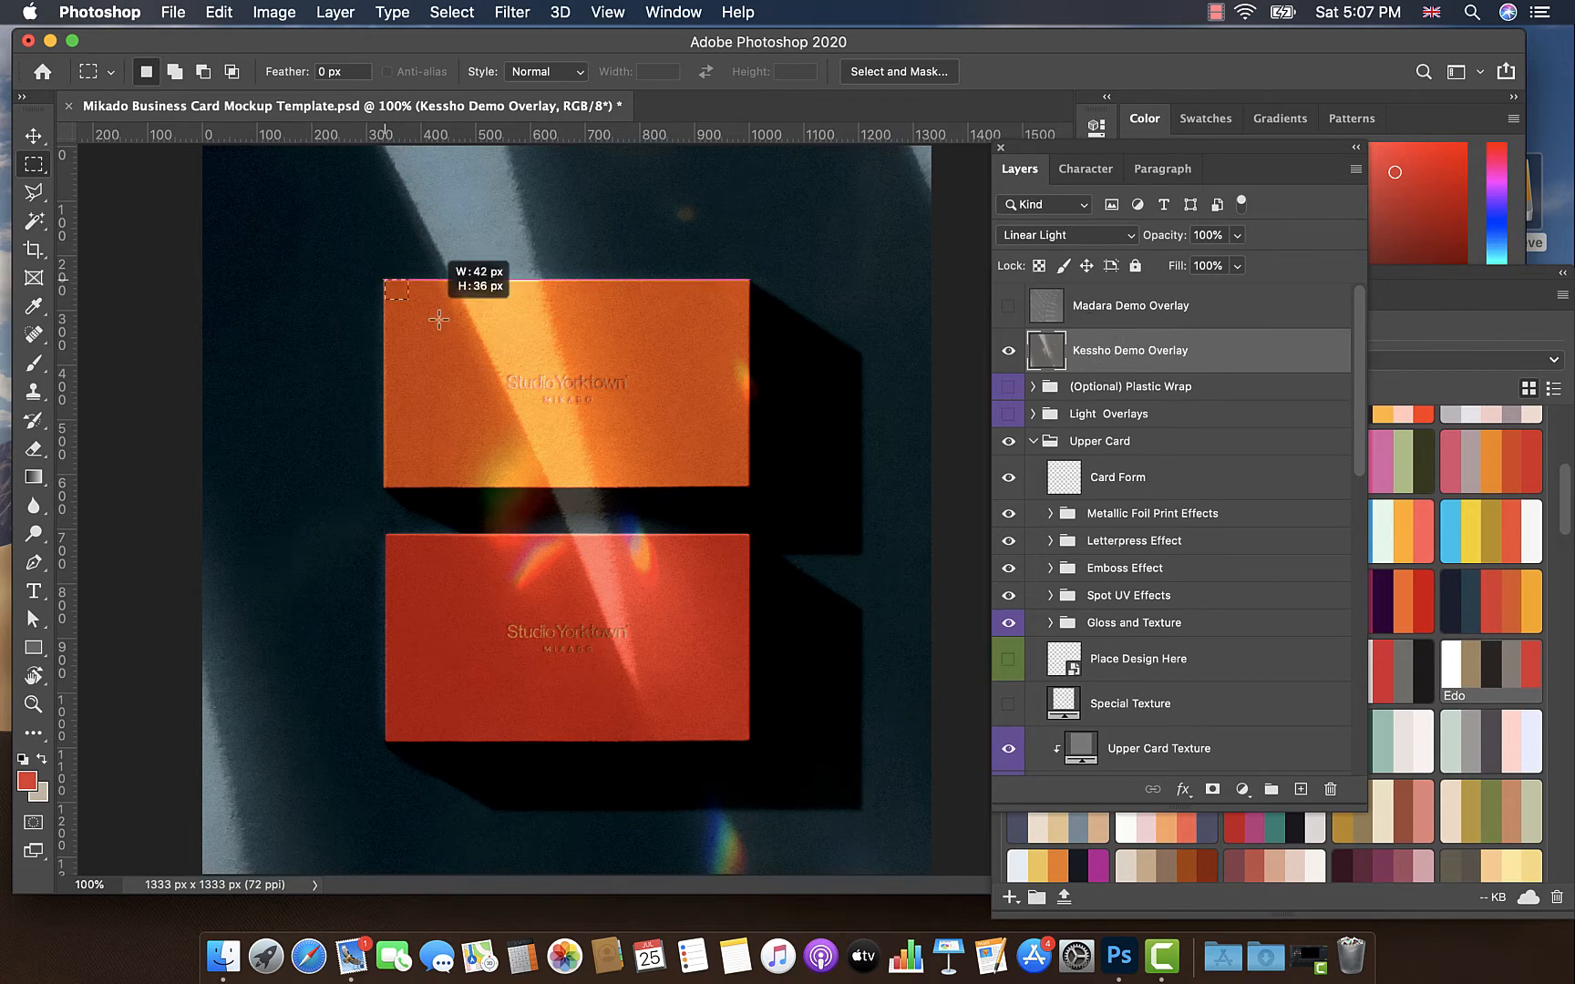
Step: Marquee-select the orange card's area, then add the red card's area to the selection
left_click_drag(390, 286, 750, 487)
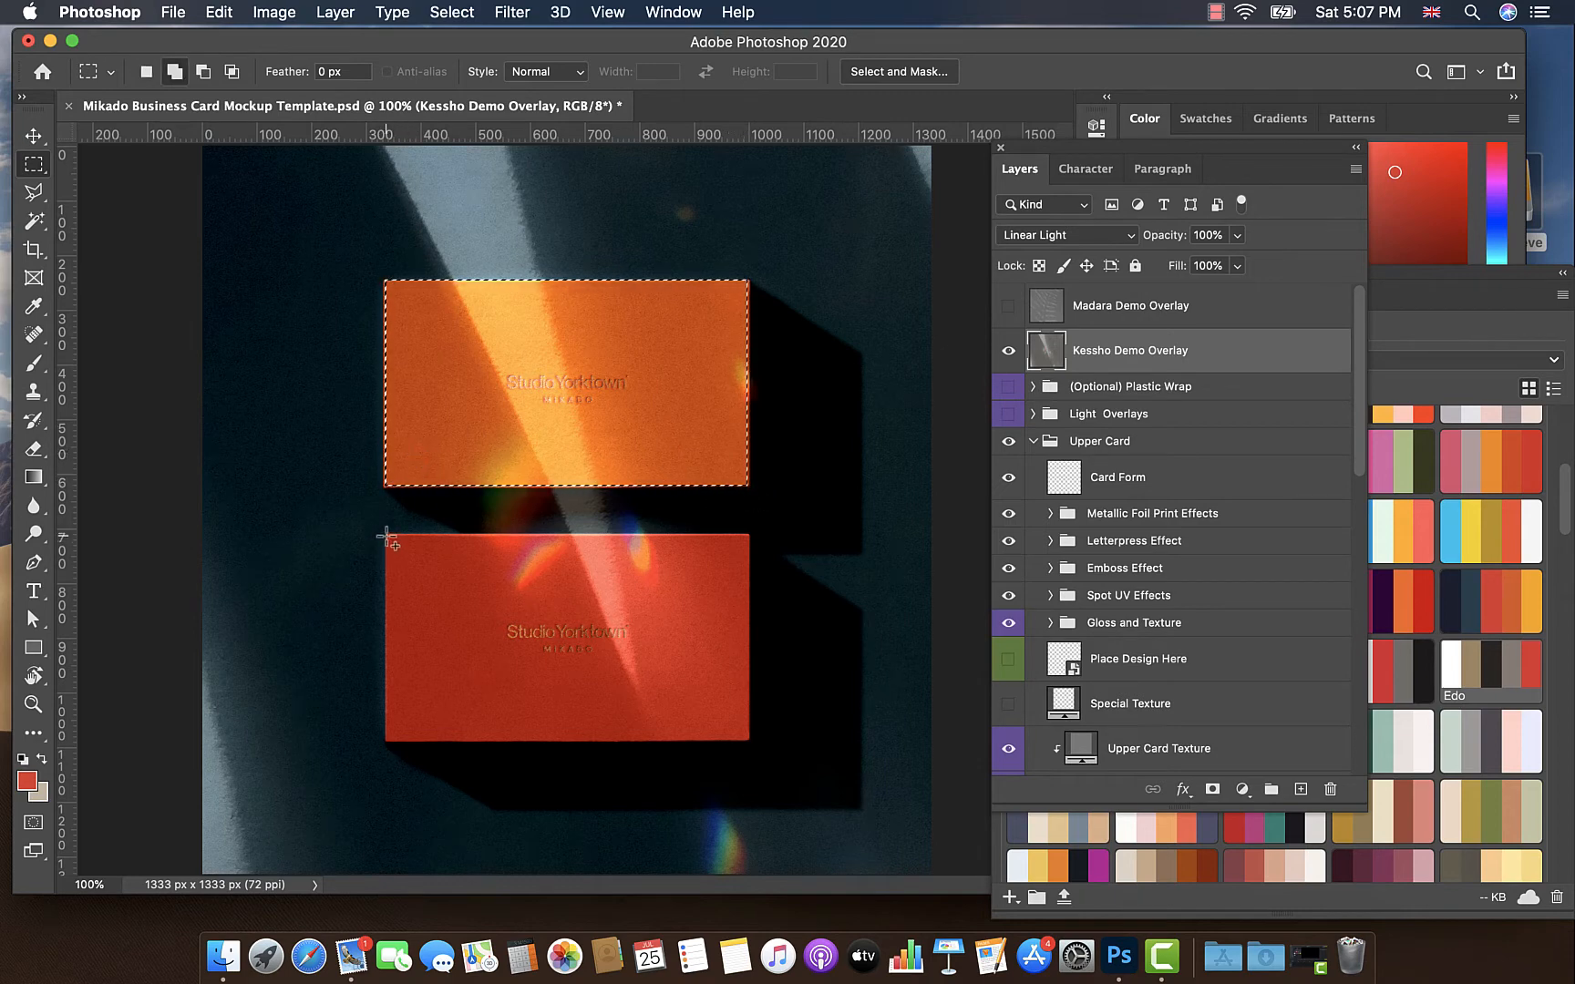
left_click_drag(385, 532, 751, 742)
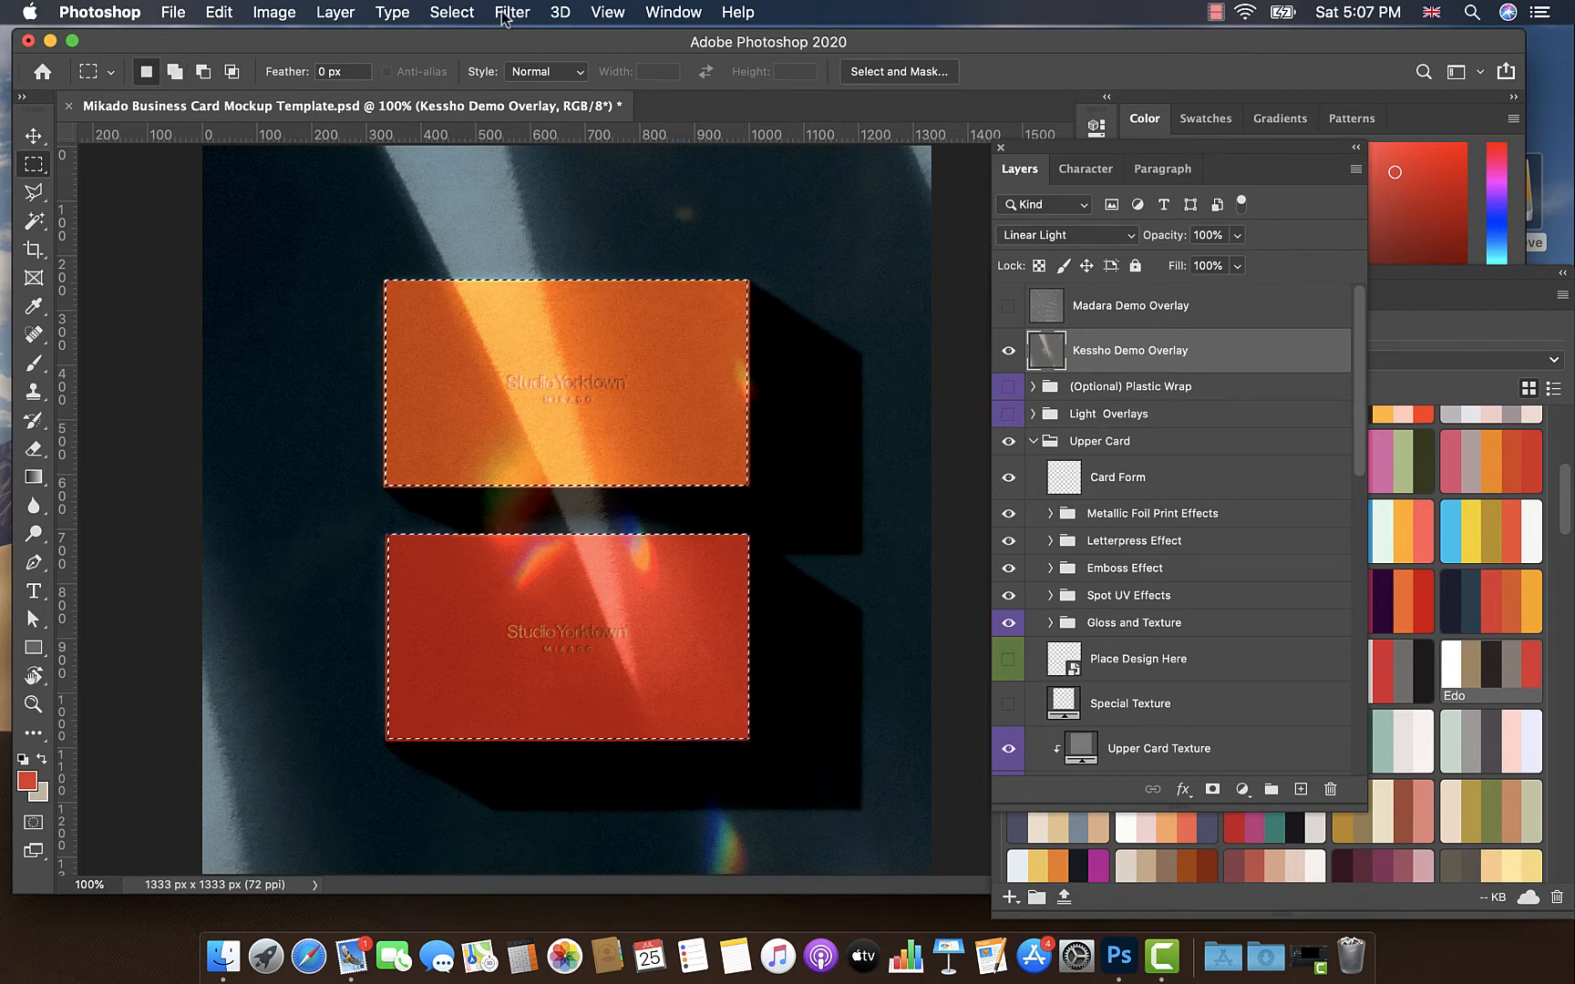
Step: Apply Filter > Other > Offset to shift the Kessho overlay upward within the card areas
left_click(513, 13)
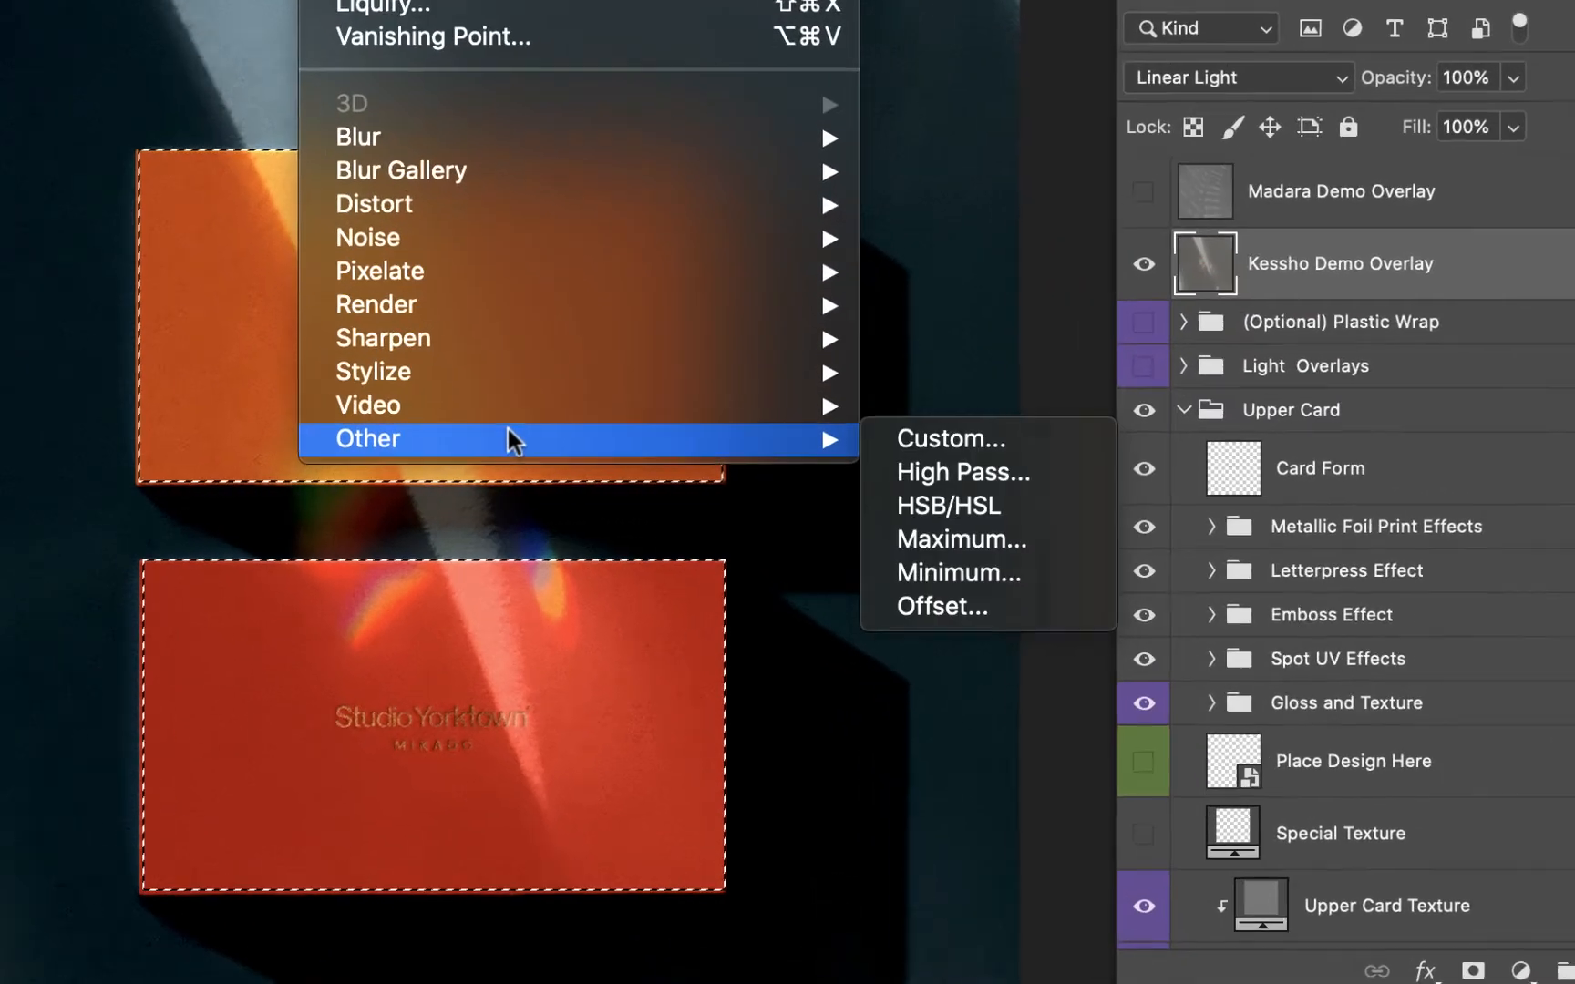
mouse_move(944, 613)
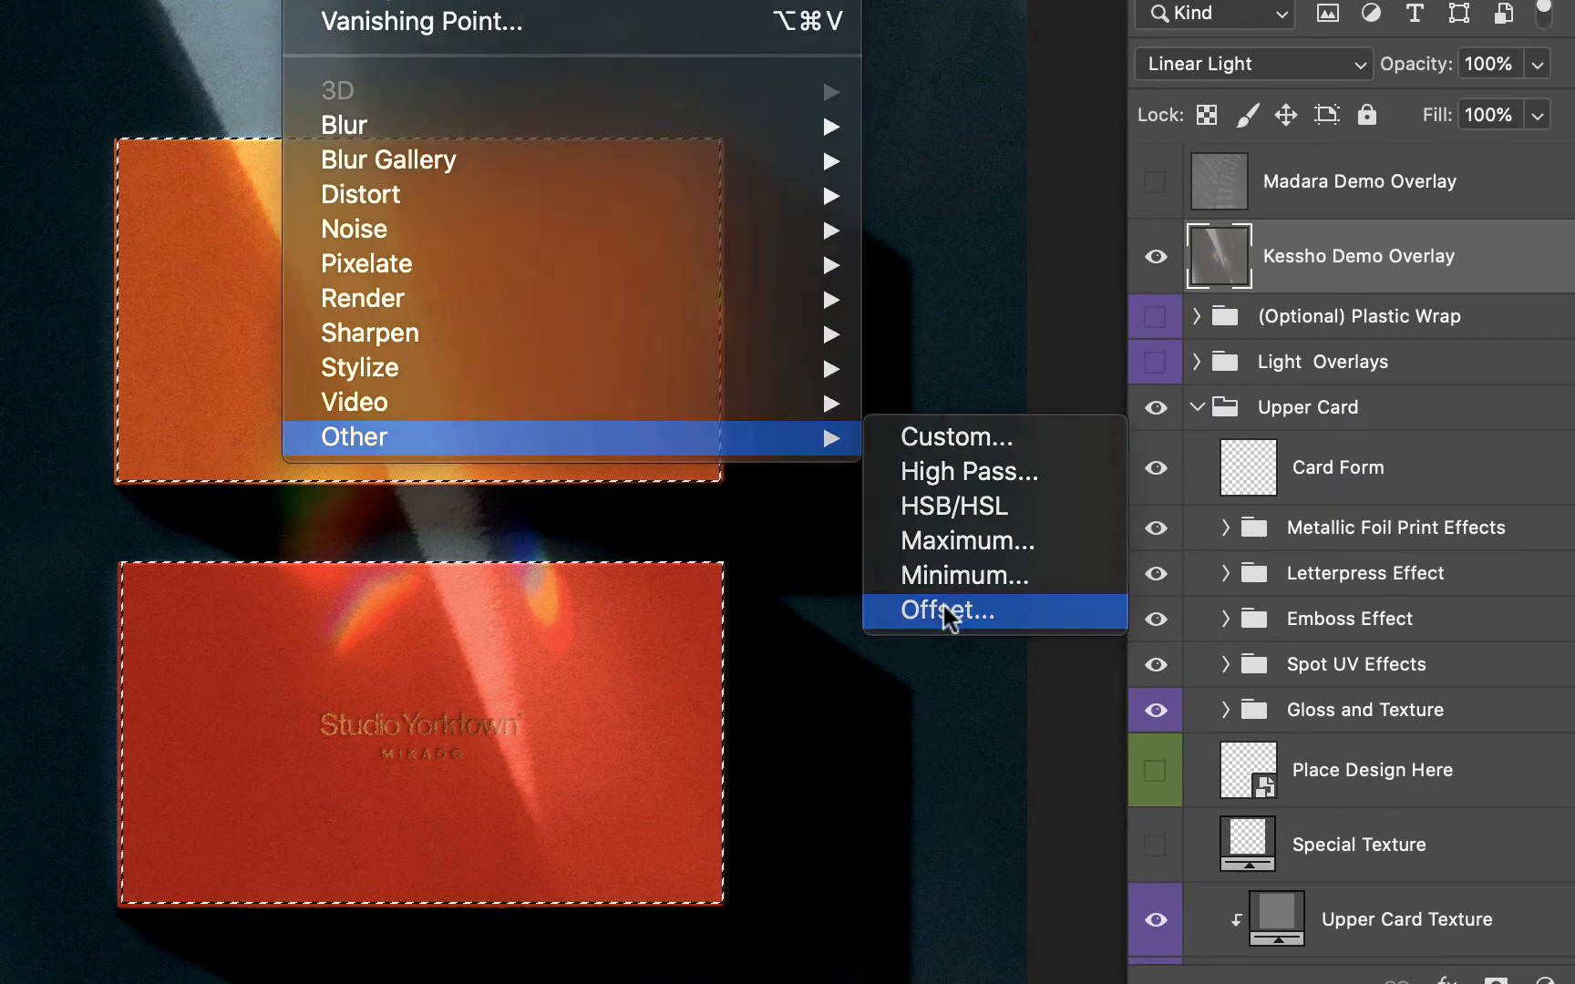
left_click(944, 611)
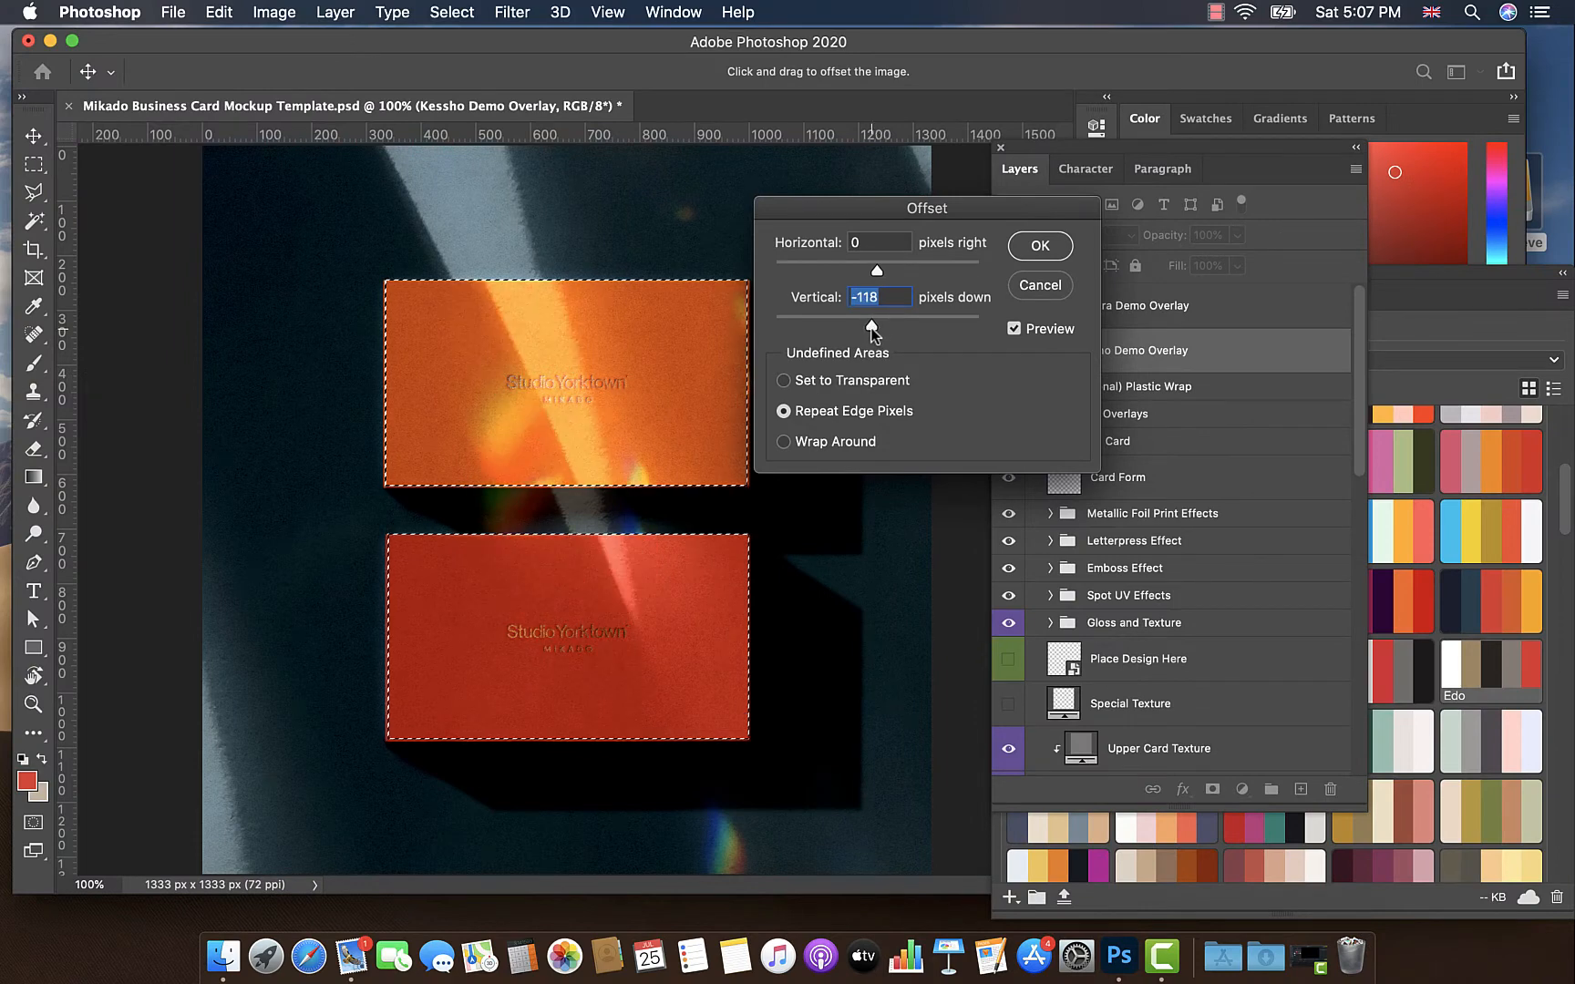
left_click_drag(877, 324, 877, 325)
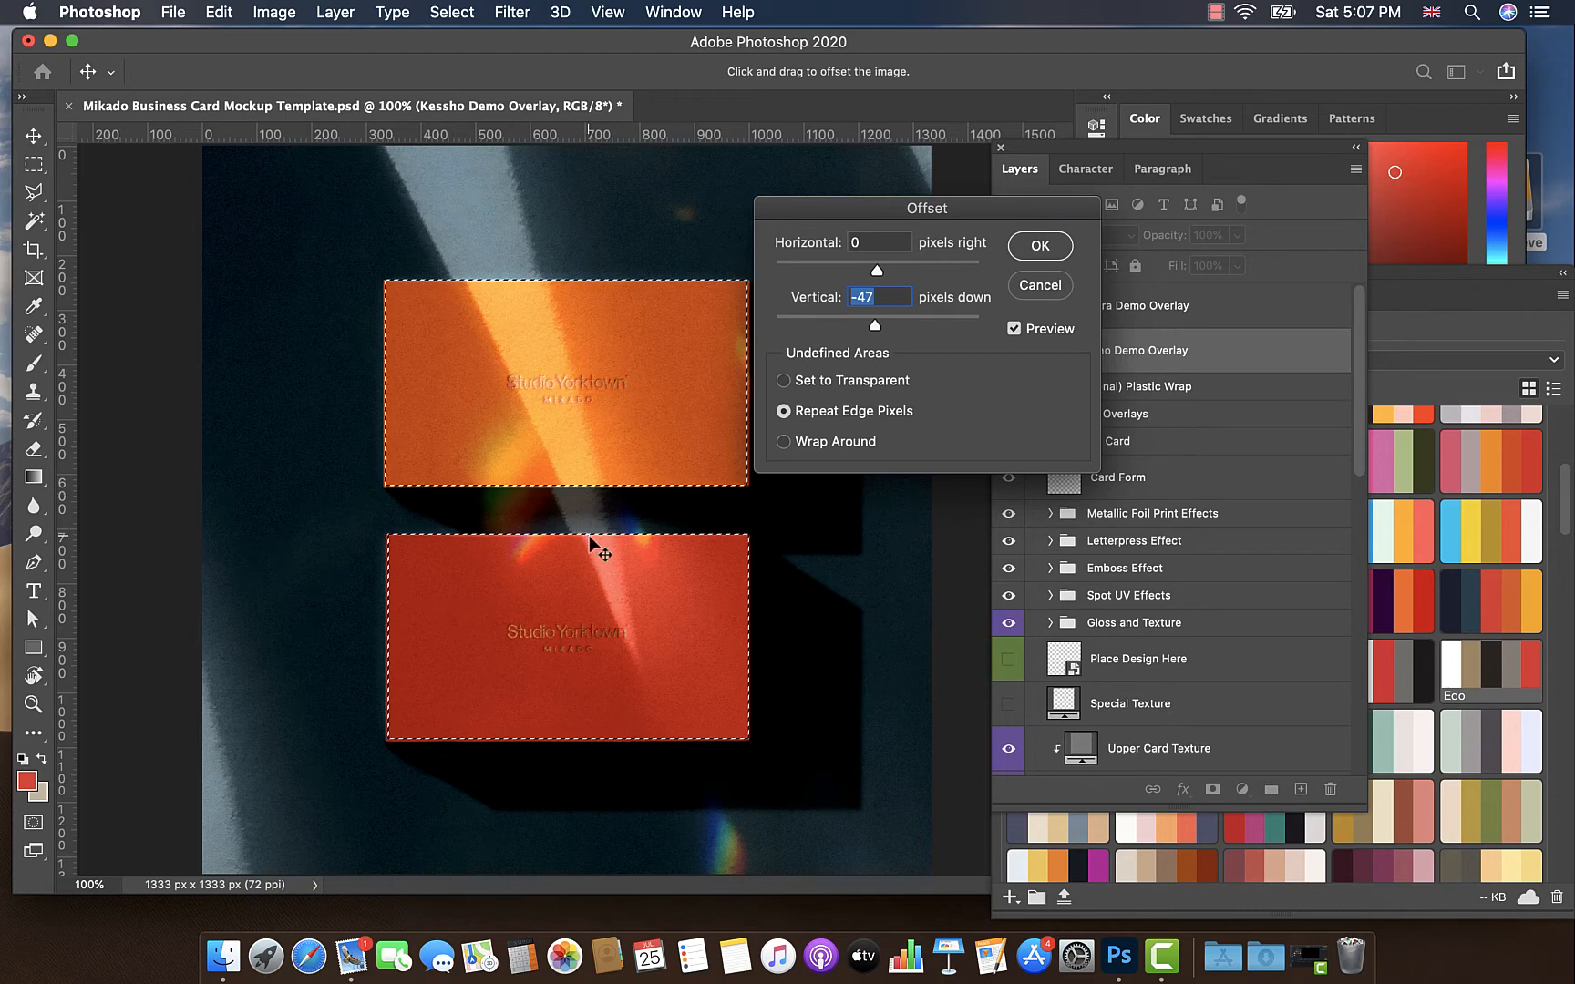
left_click(1039, 244)
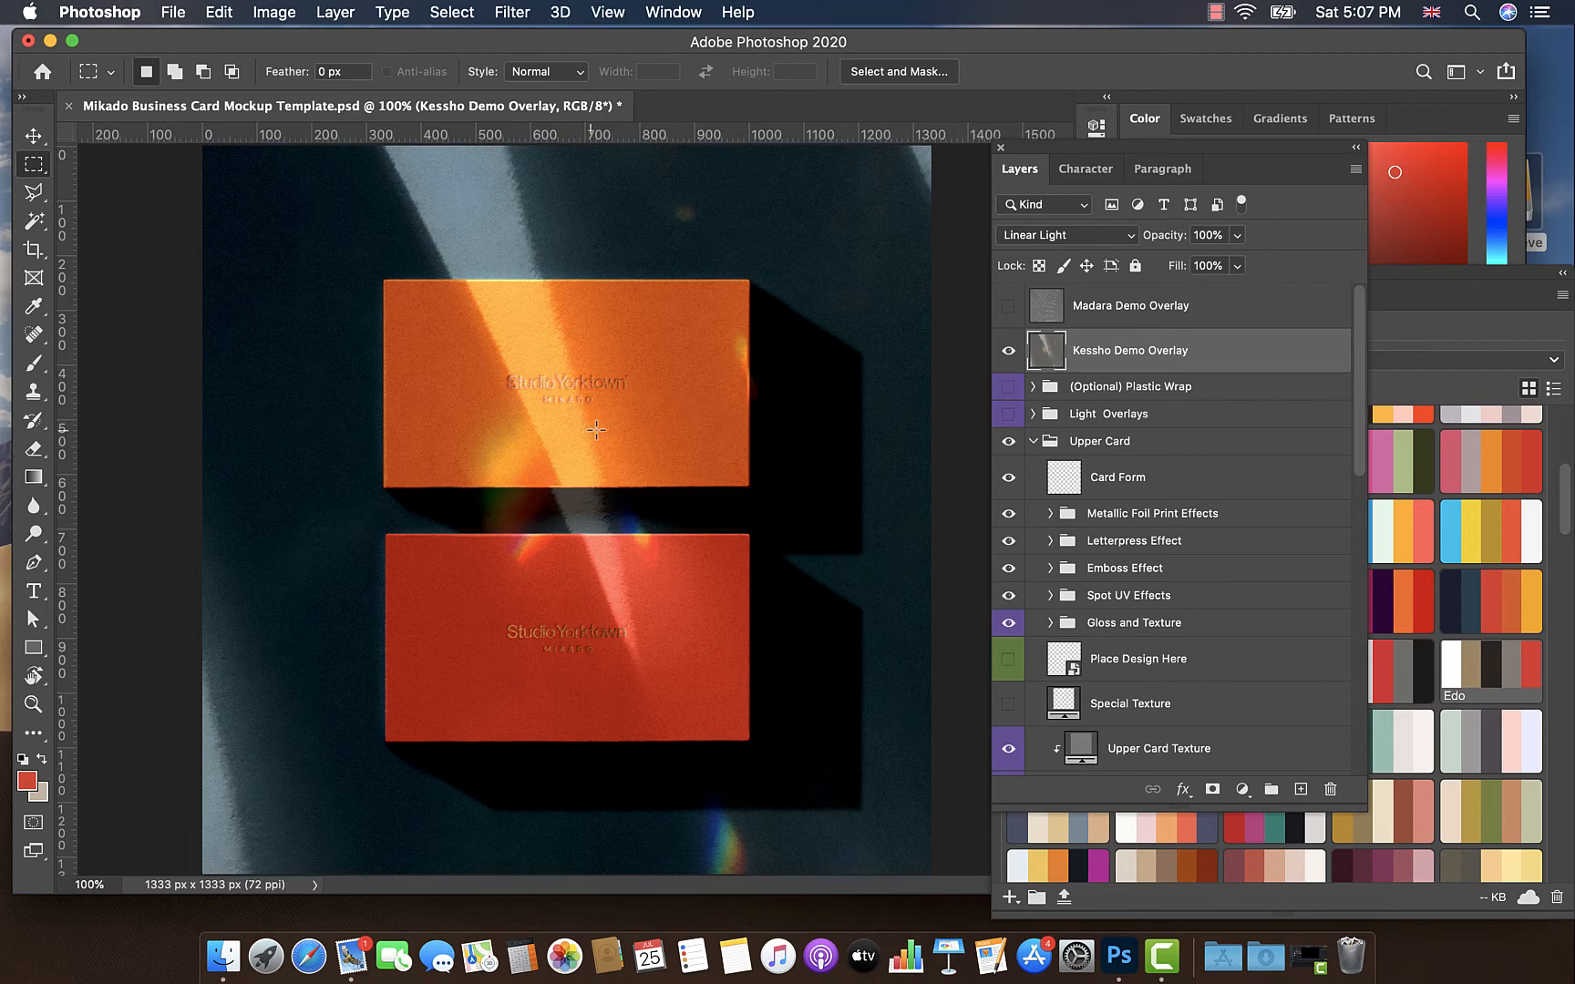
mouse_move(930, 399)
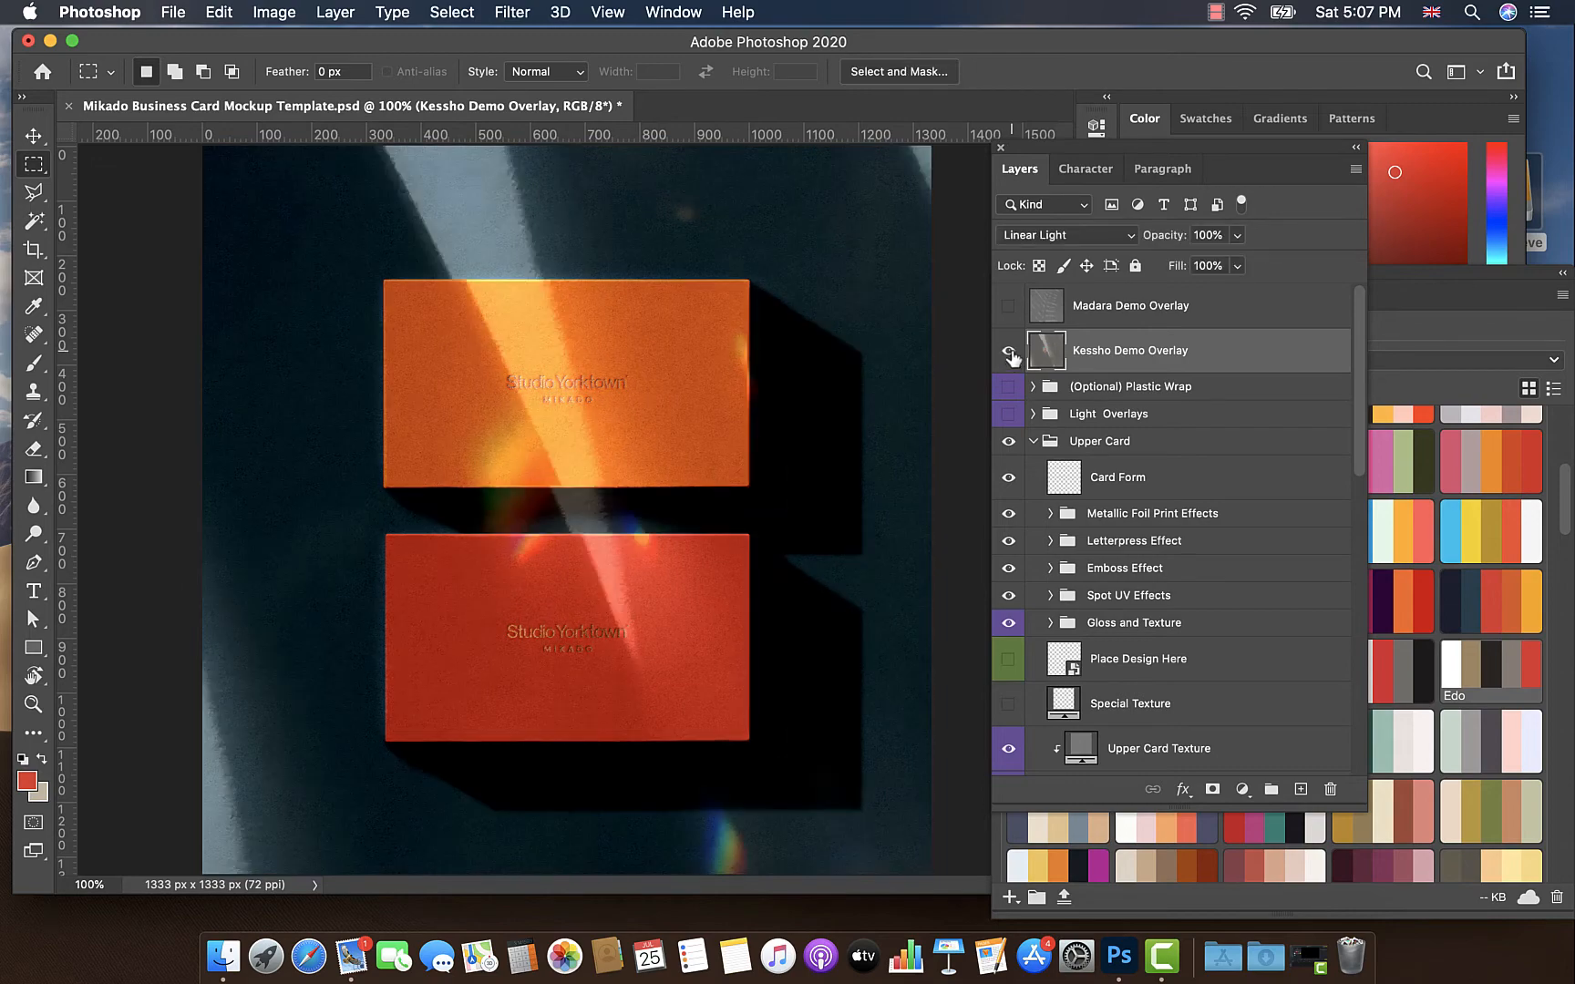
Step: Hide the Kessho Demo Overlay layer so the cards show plain on dark blue
left_click(1010, 350)
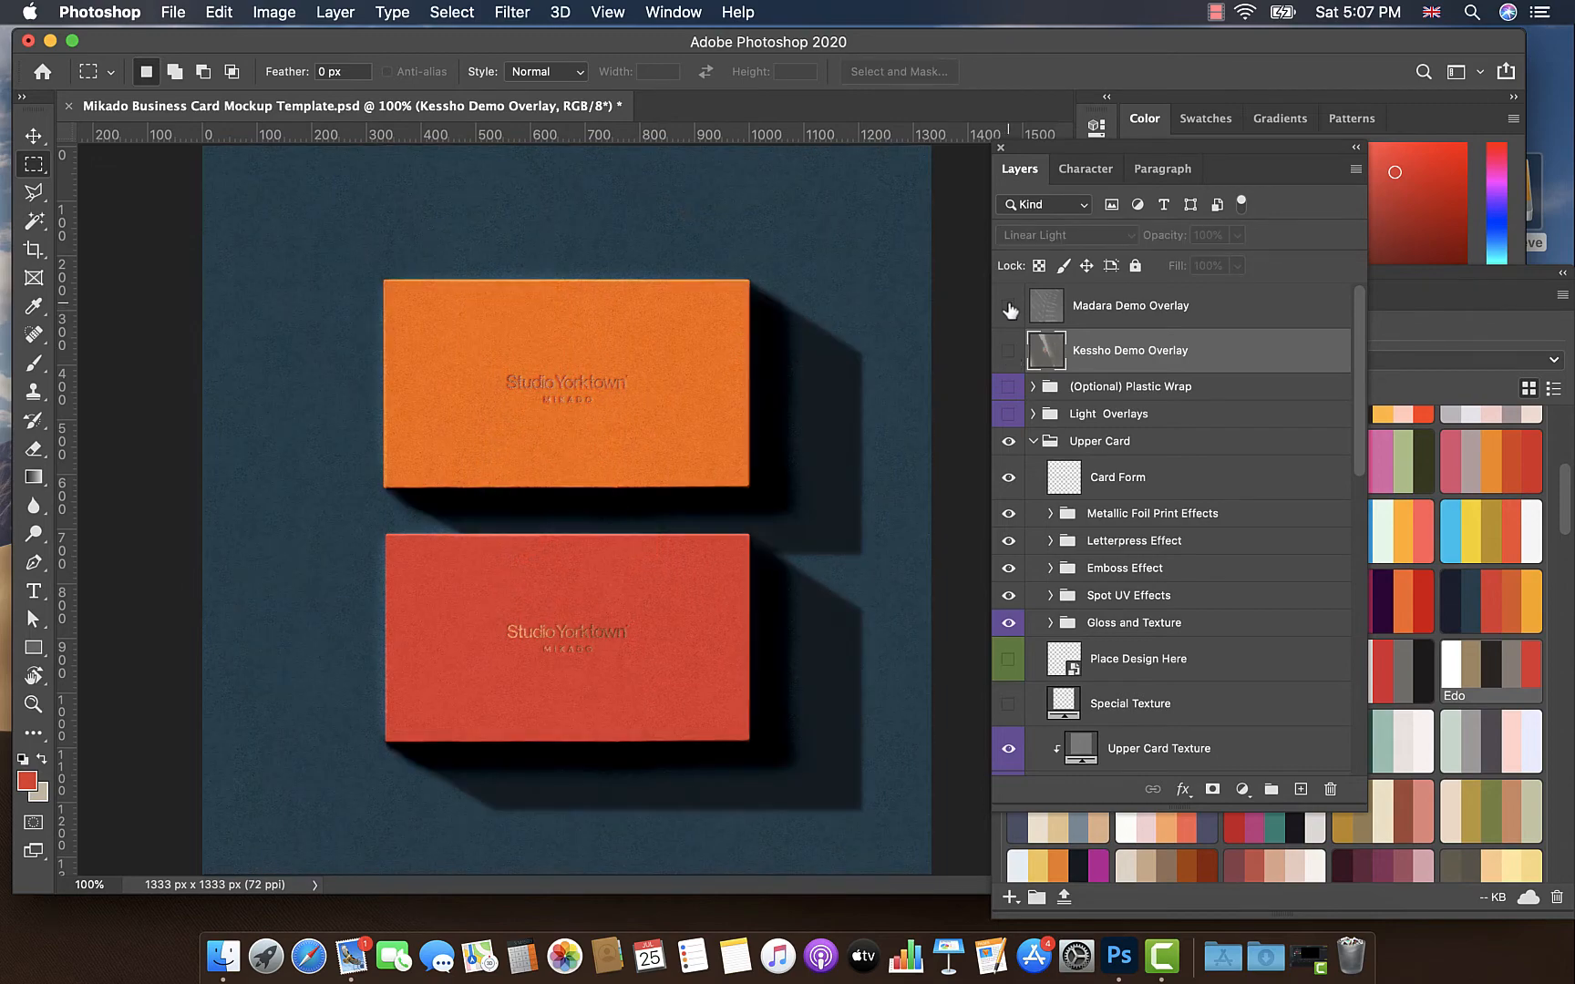
Step: Show the Madara Demo Overlay layer and set its blend mode to Linear Light
left_click(1008, 306)
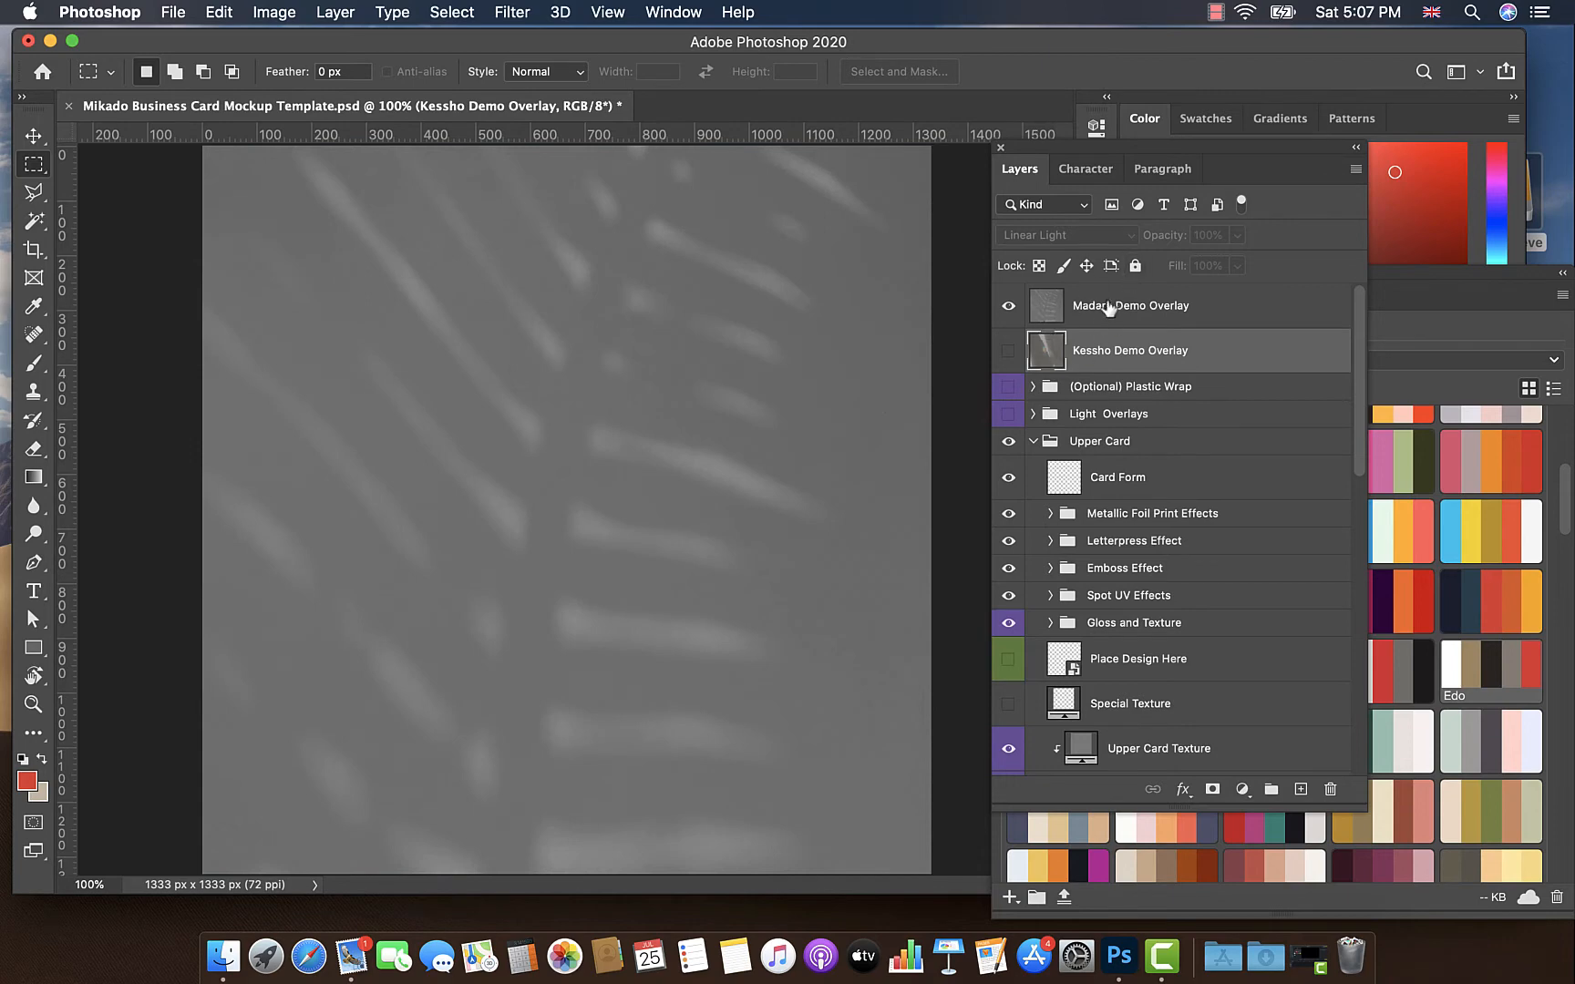
left_click(1128, 307)
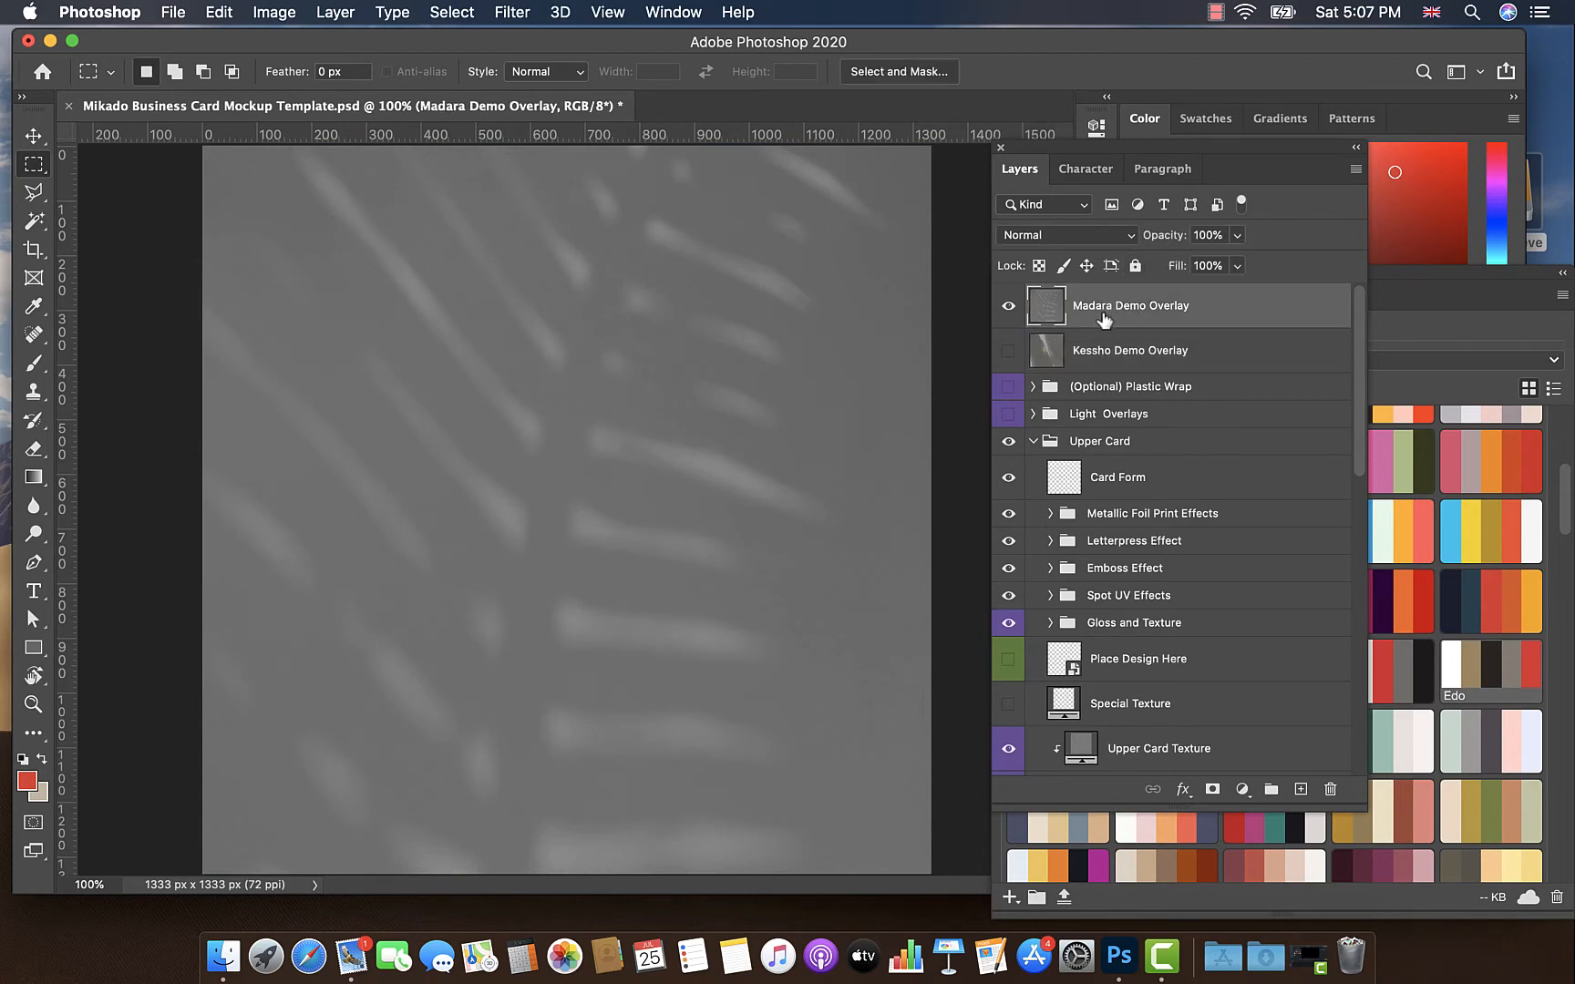
left_click(1065, 233)
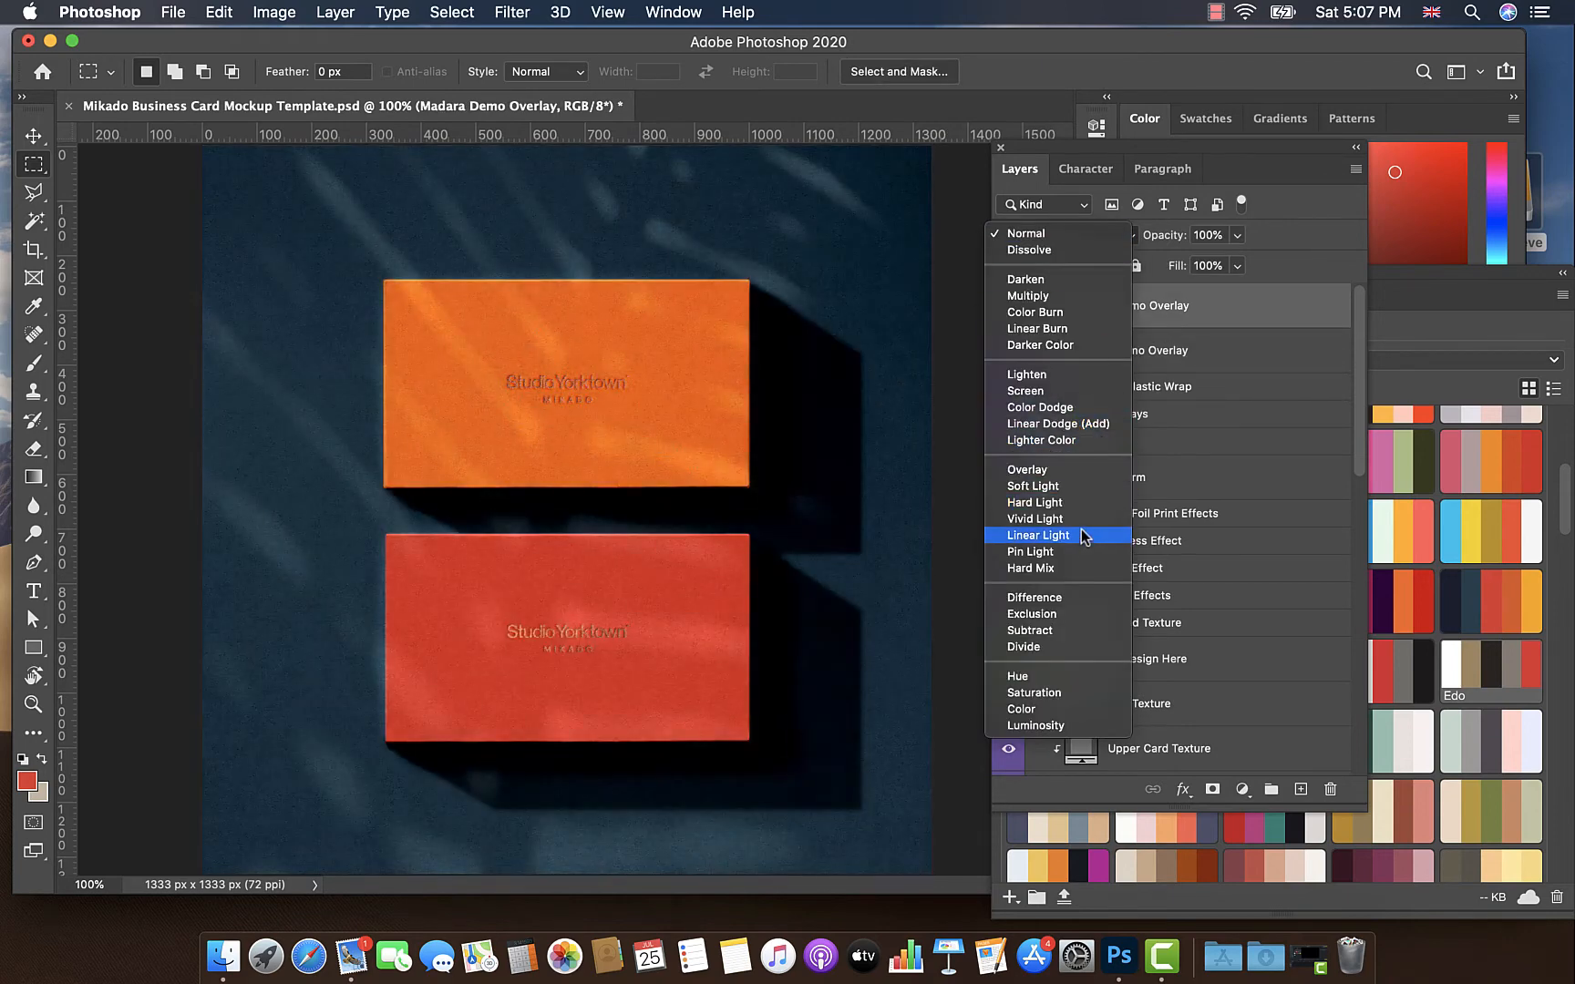
left_click(1039, 535)
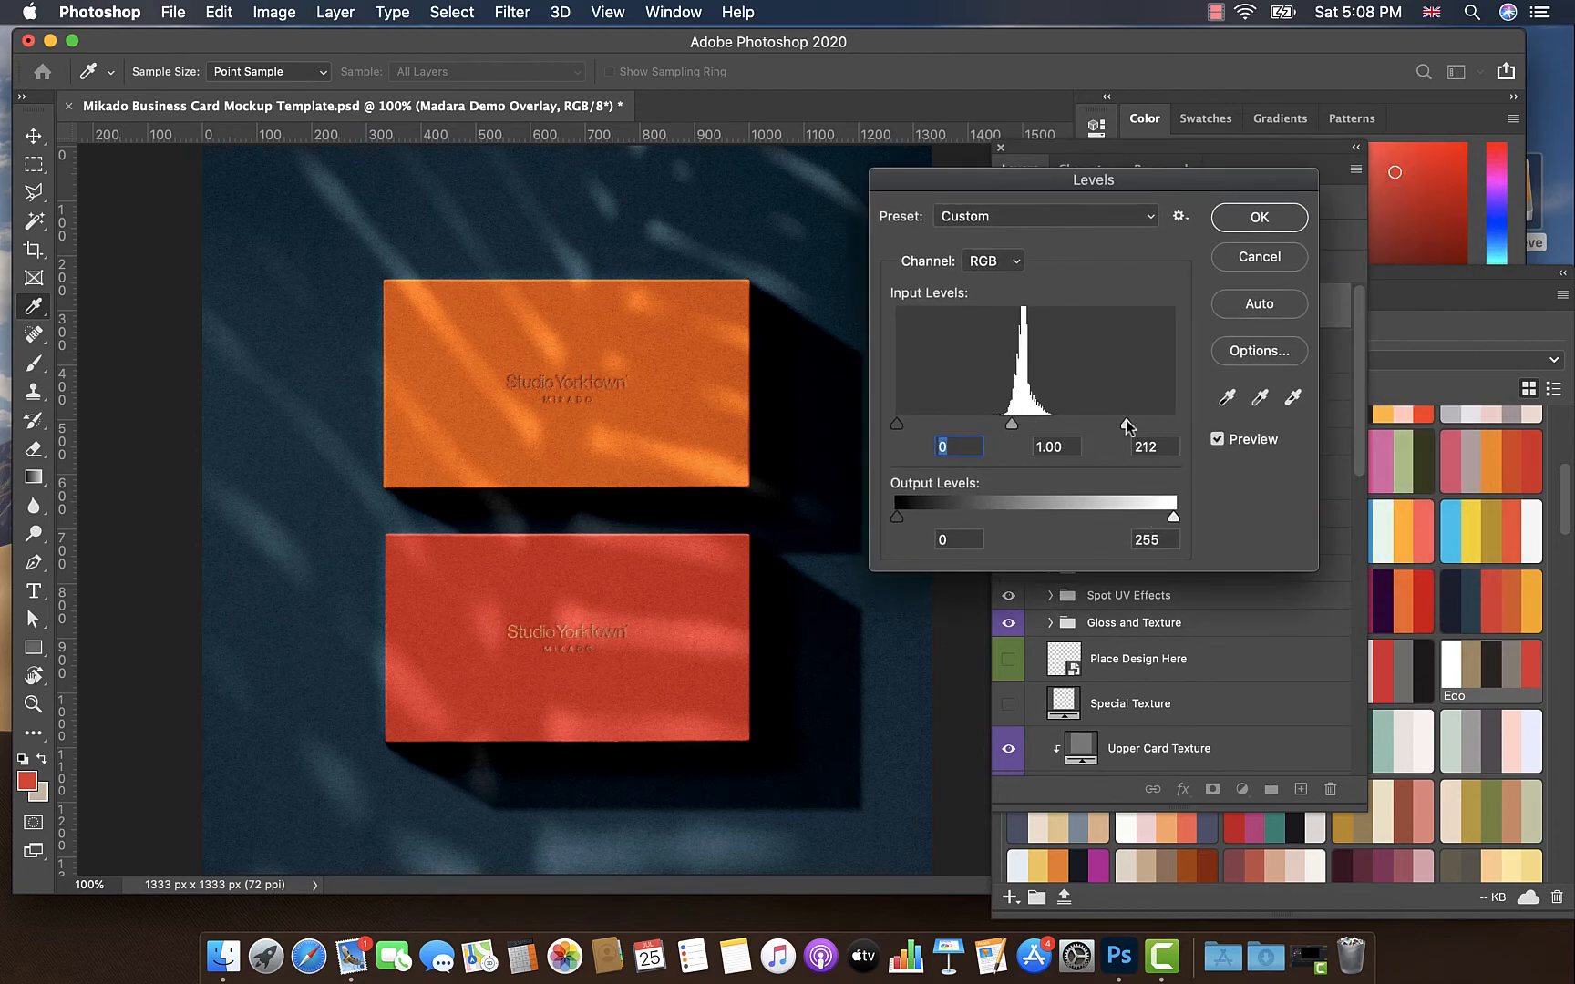
Step: Apply Levels to the Madara overlay with white input at 197 and darkened shadows
left_click_drag(1125, 429, 1114, 428)
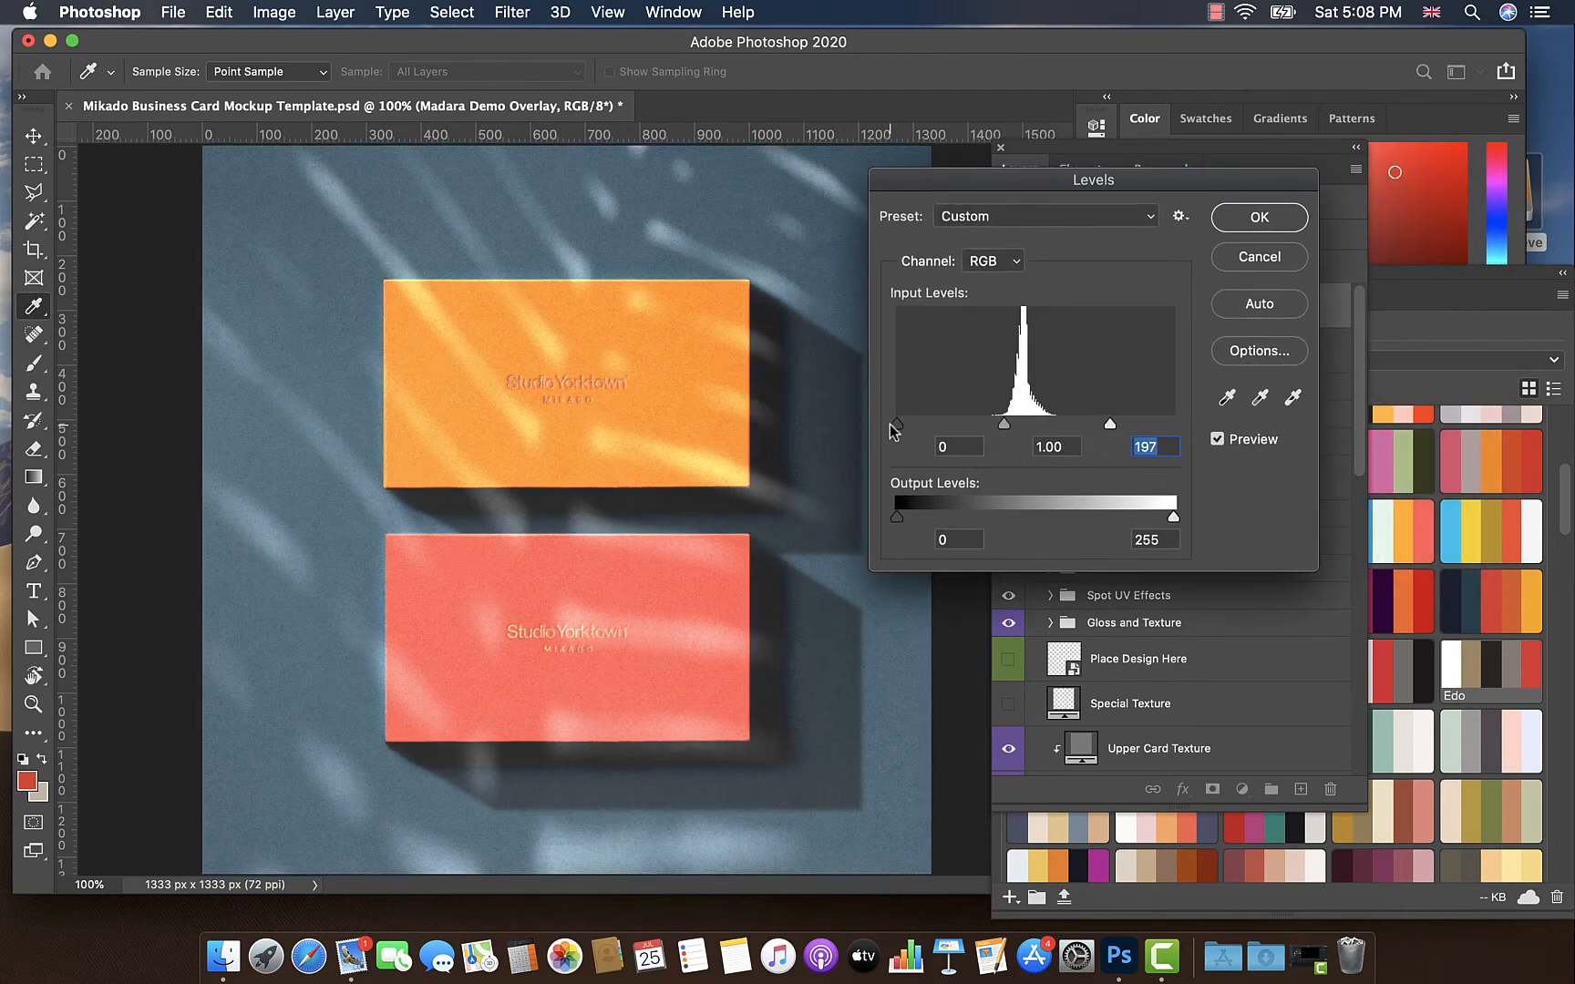
left_click_drag(897, 427, 934, 426)
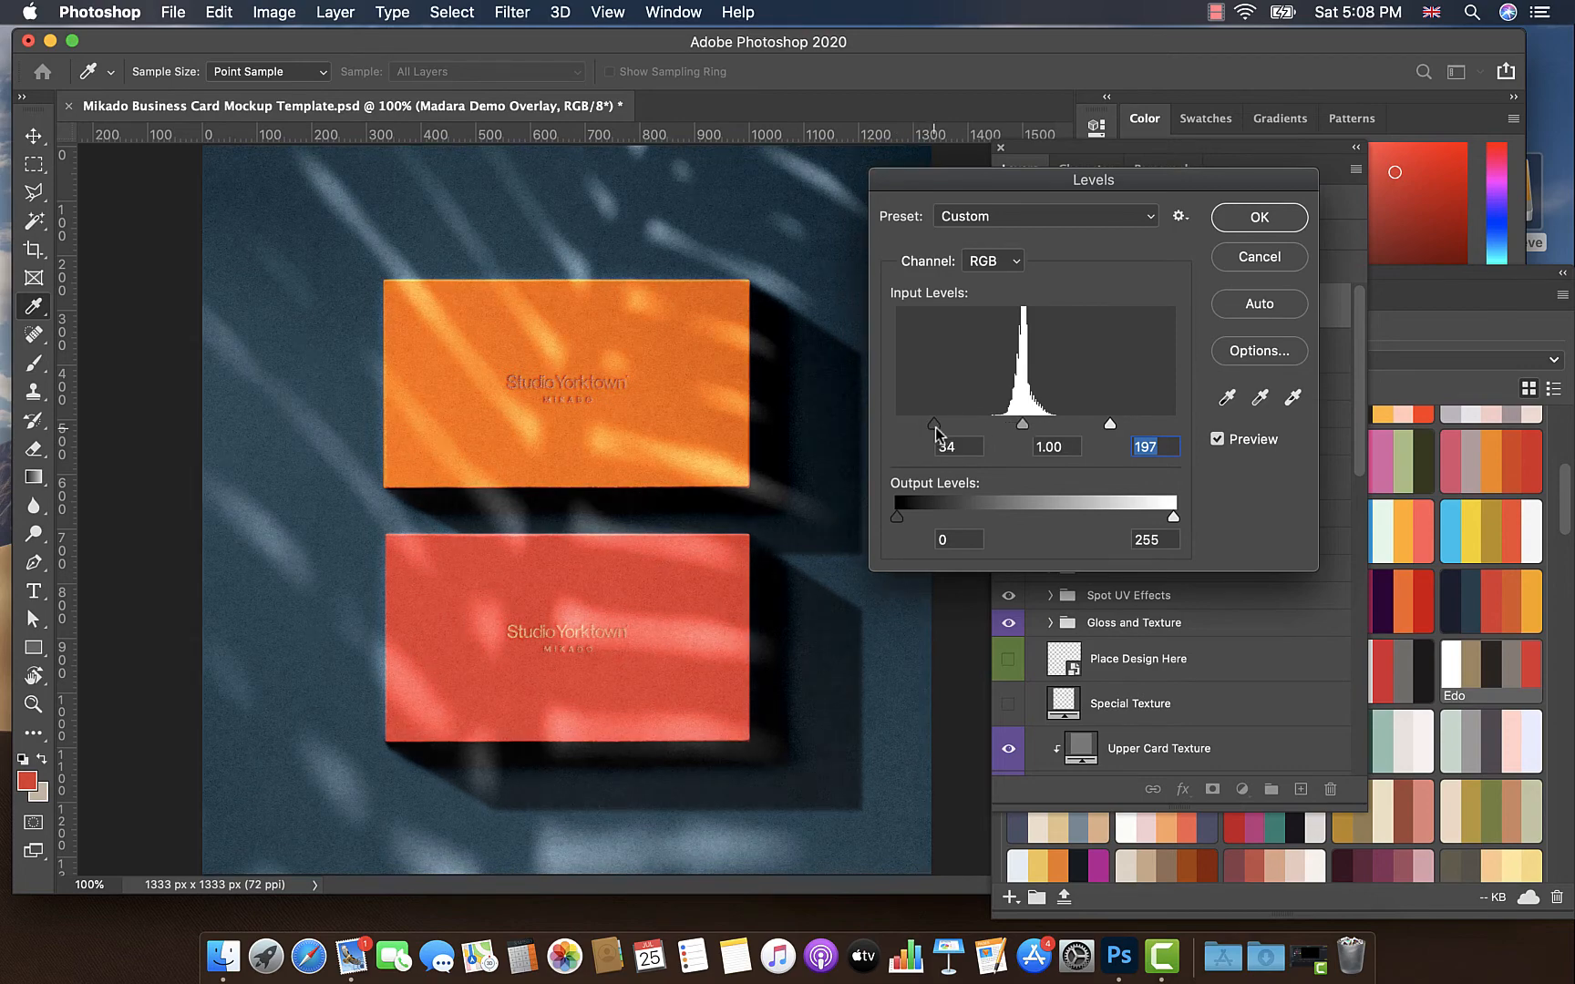
left_click_drag(933, 421, 943, 421)
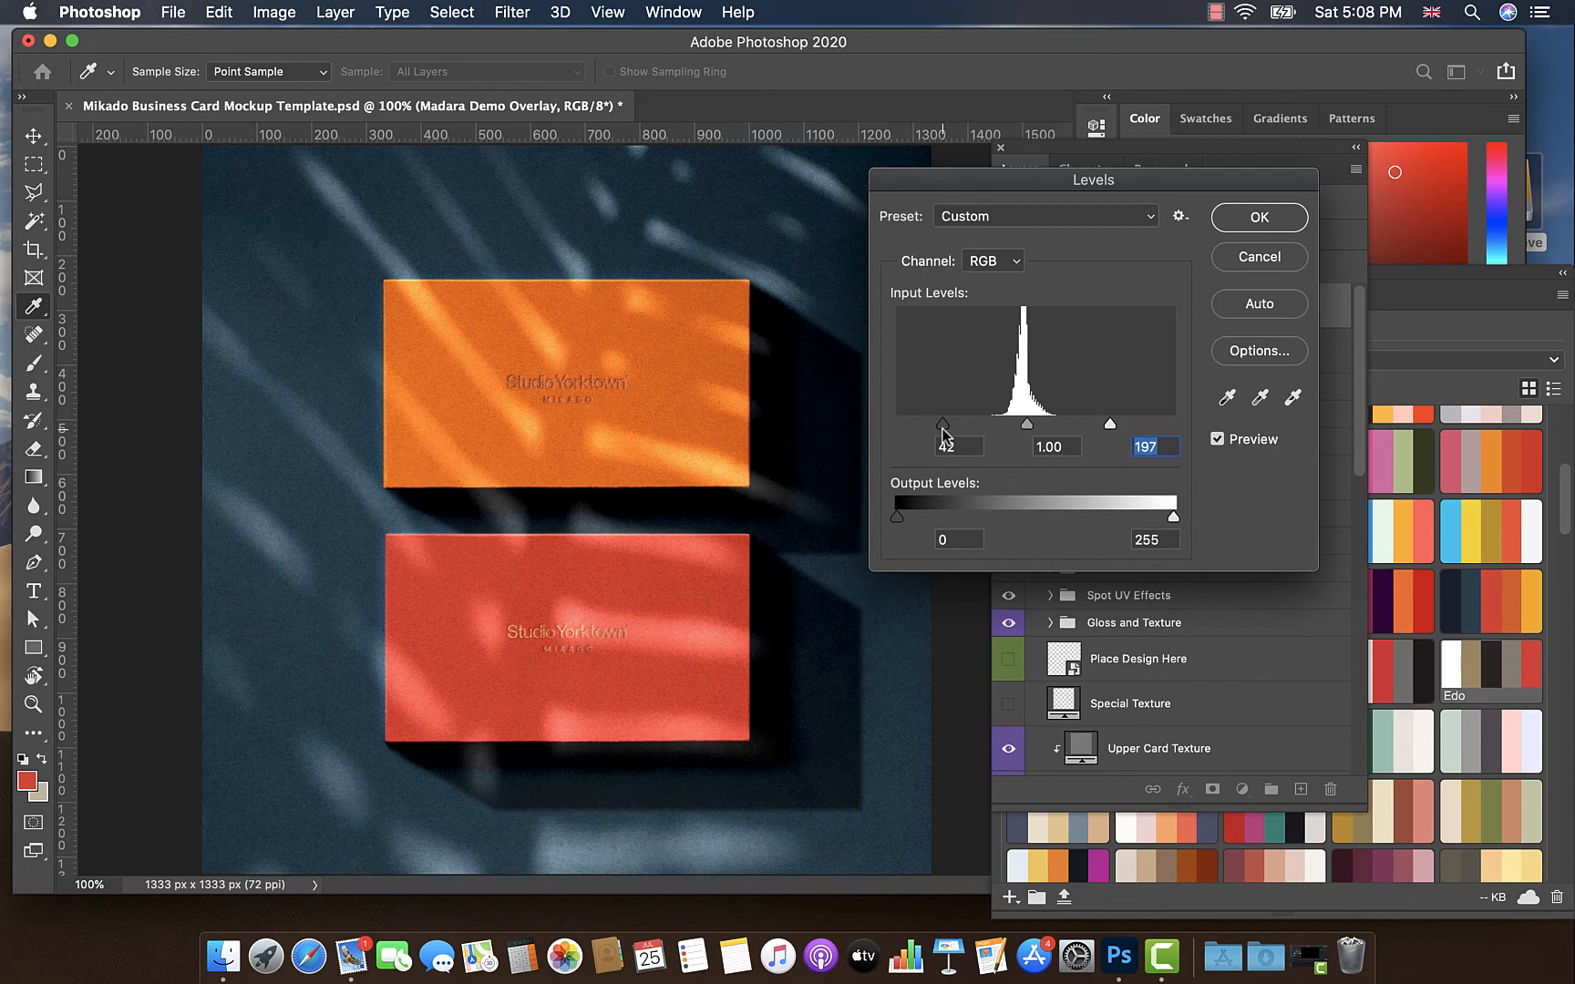
left_click_drag(943, 423, 945, 423)
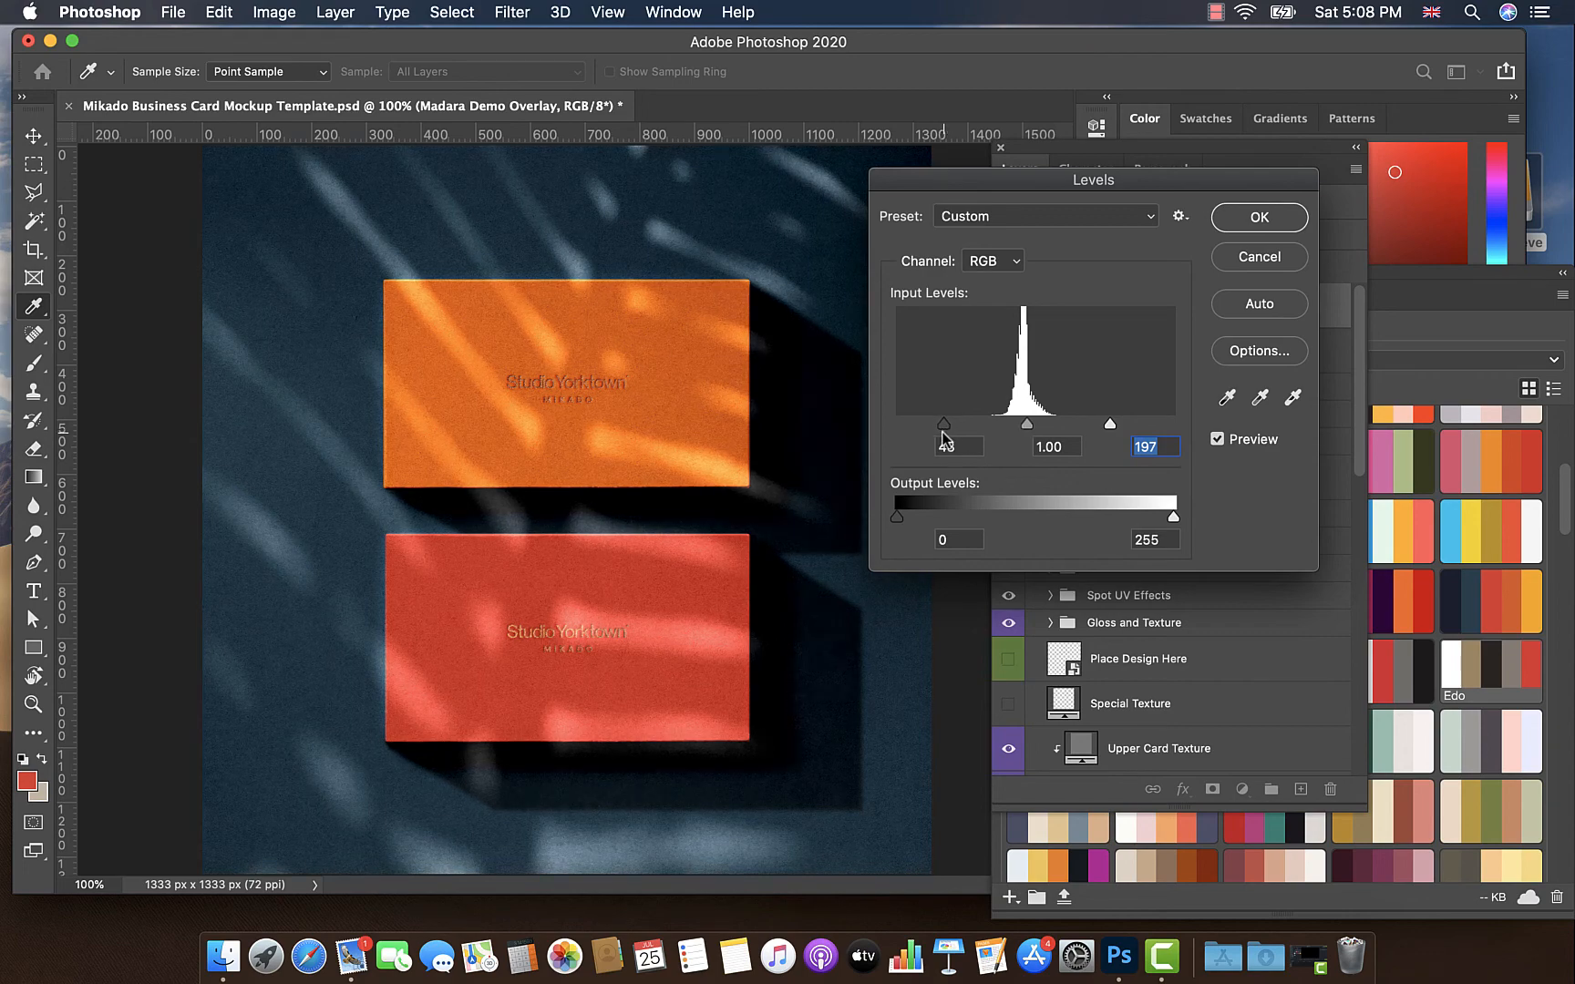
left_click(959, 447)
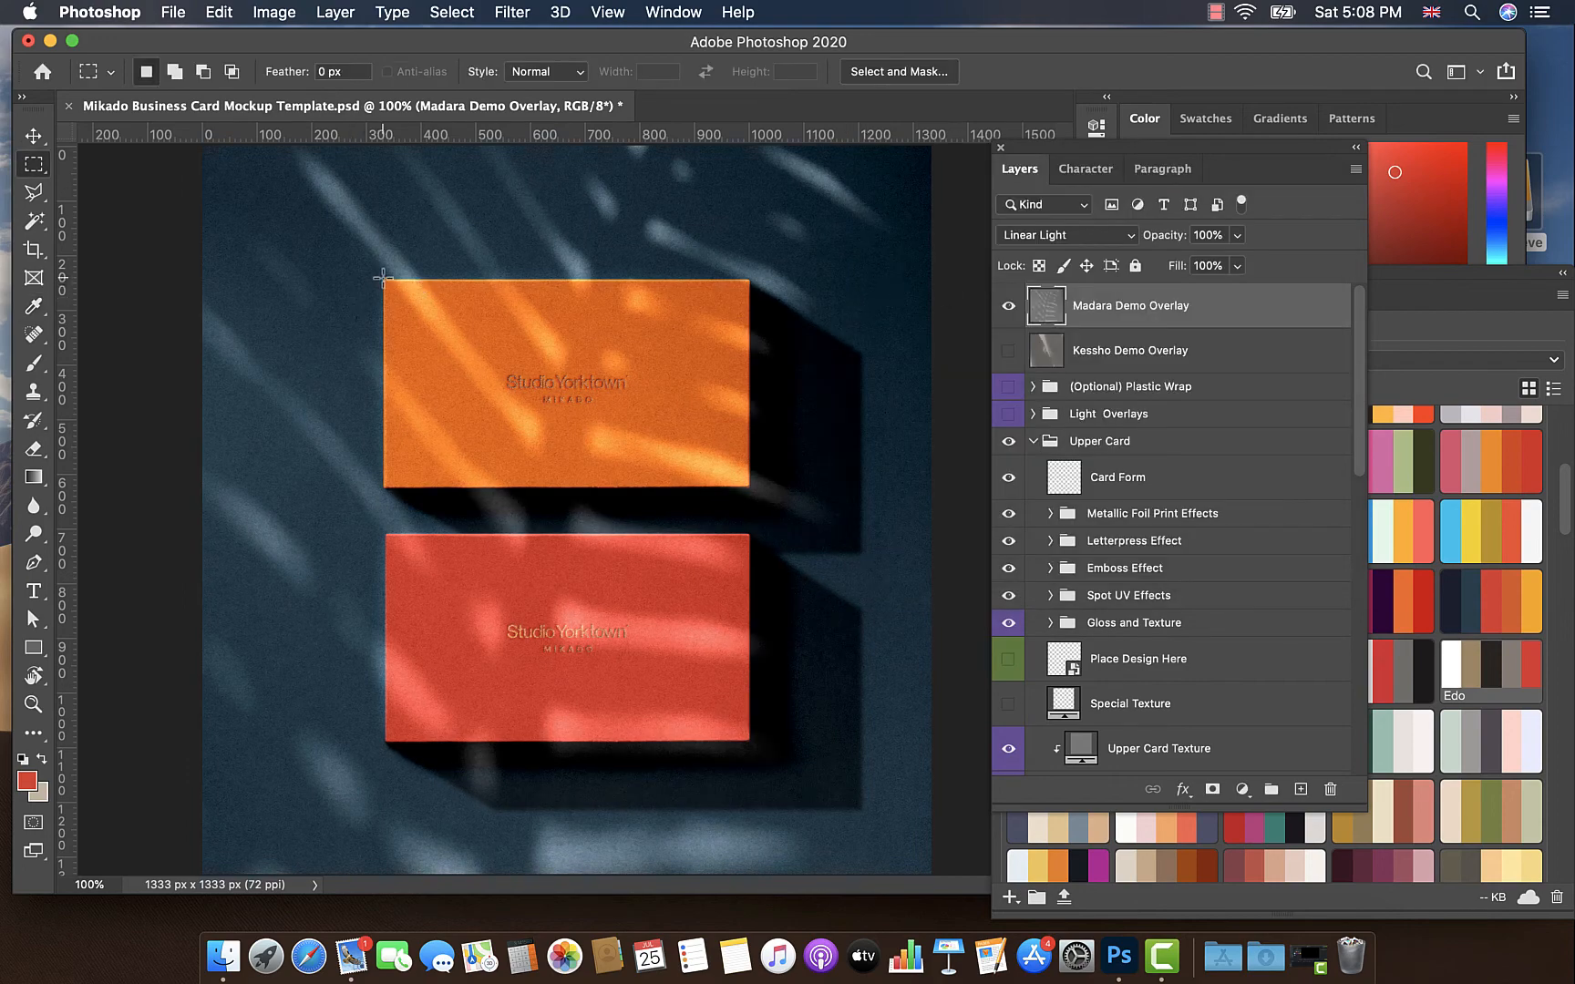
Step: Marquee-select both card areas again and bring up the Filter menu
left_click_drag(383, 279, 747, 481)
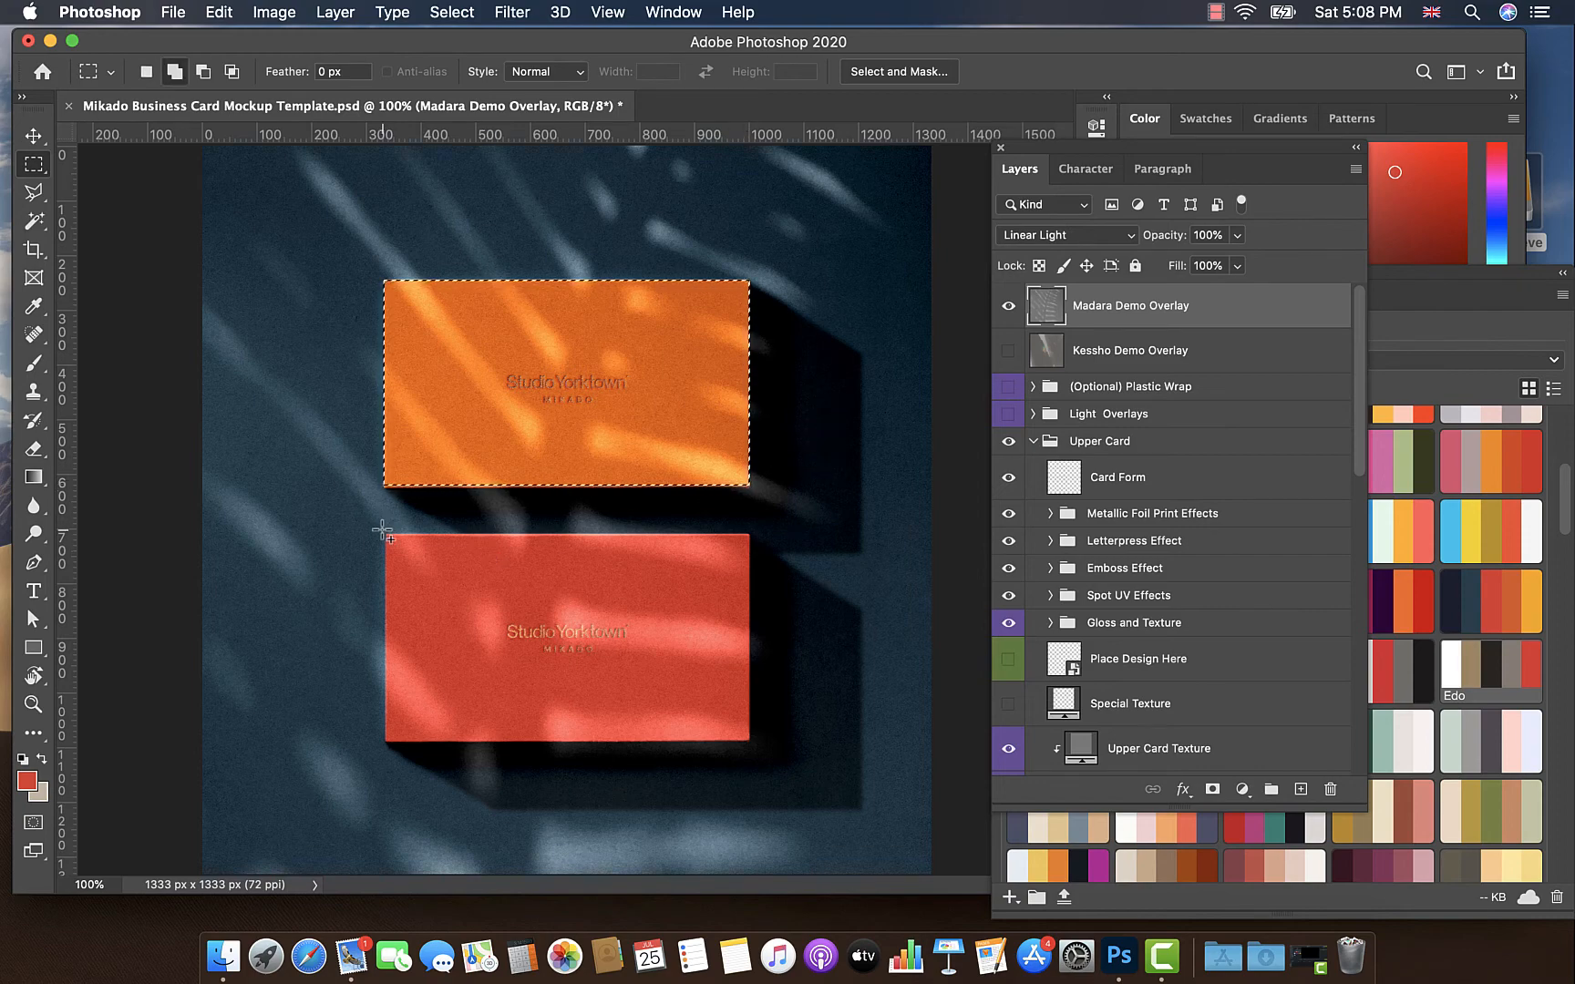
left_click_drag(383, 525, 752, 746)
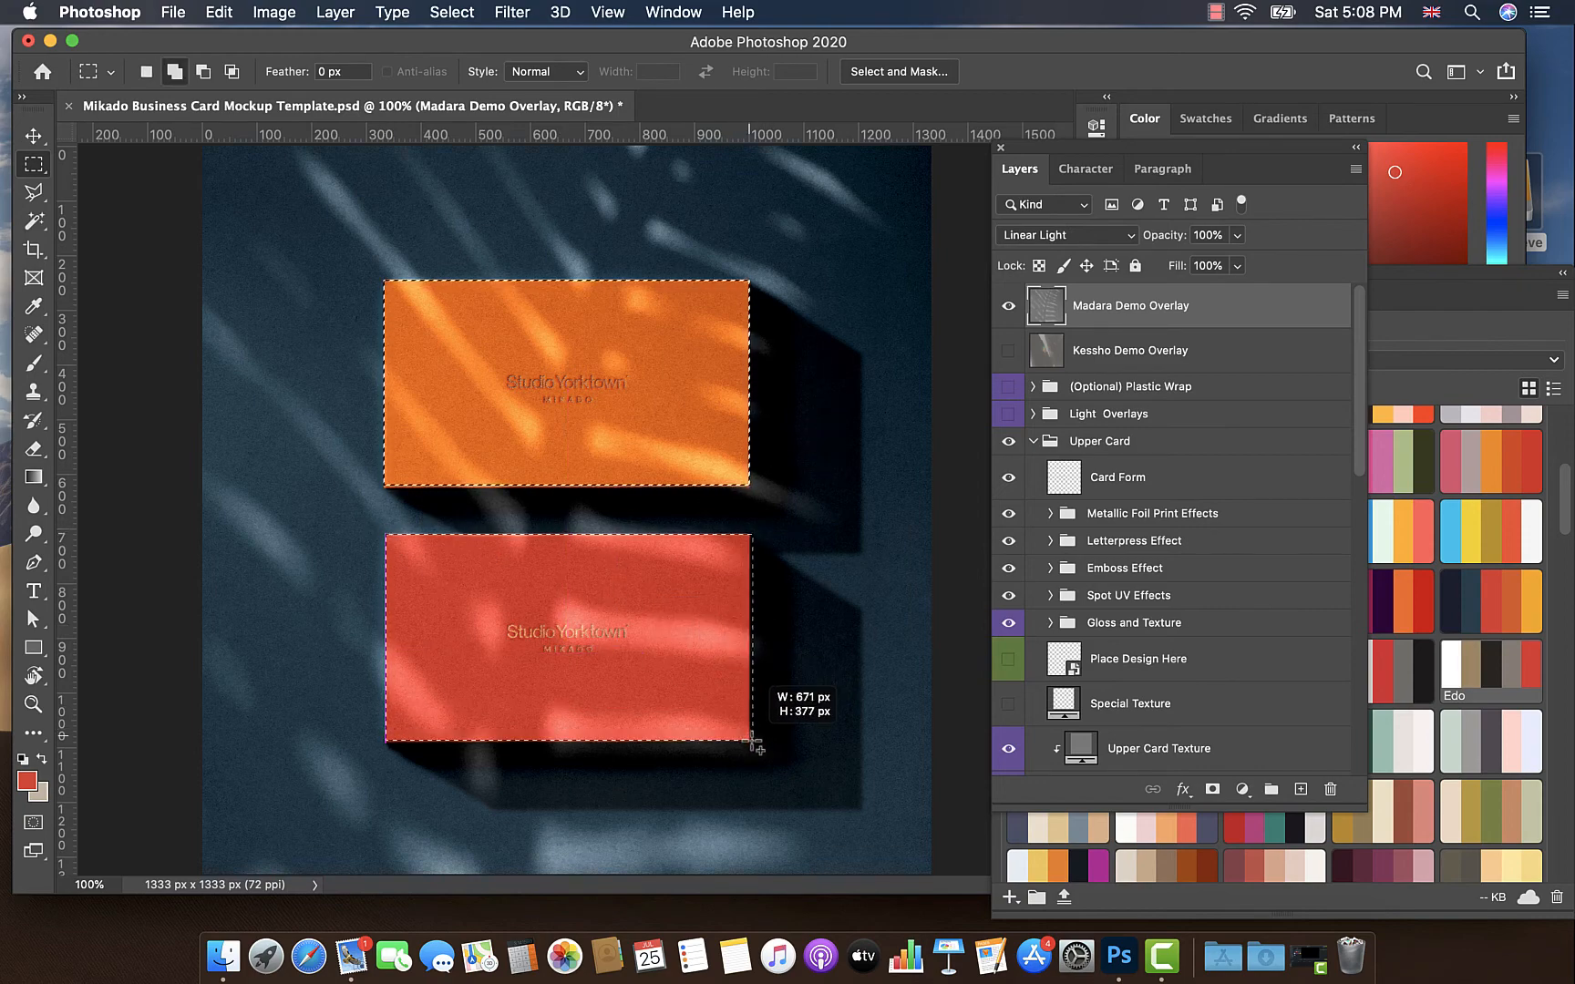
left_click(510, 12)
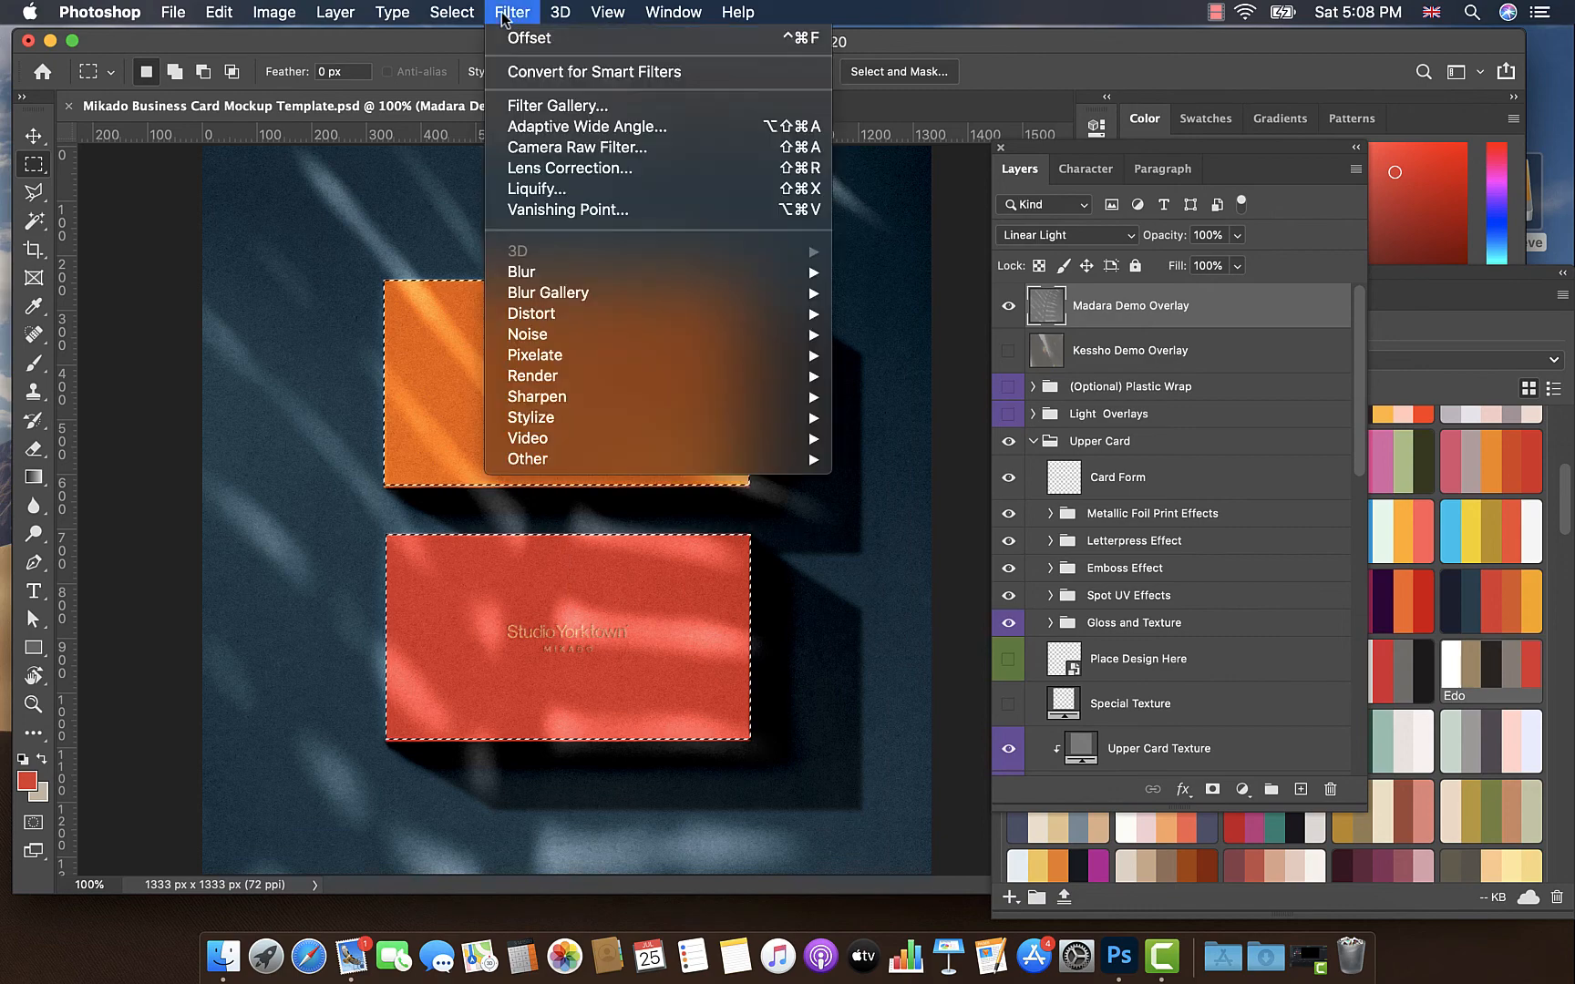
mouse_move(527, 460)
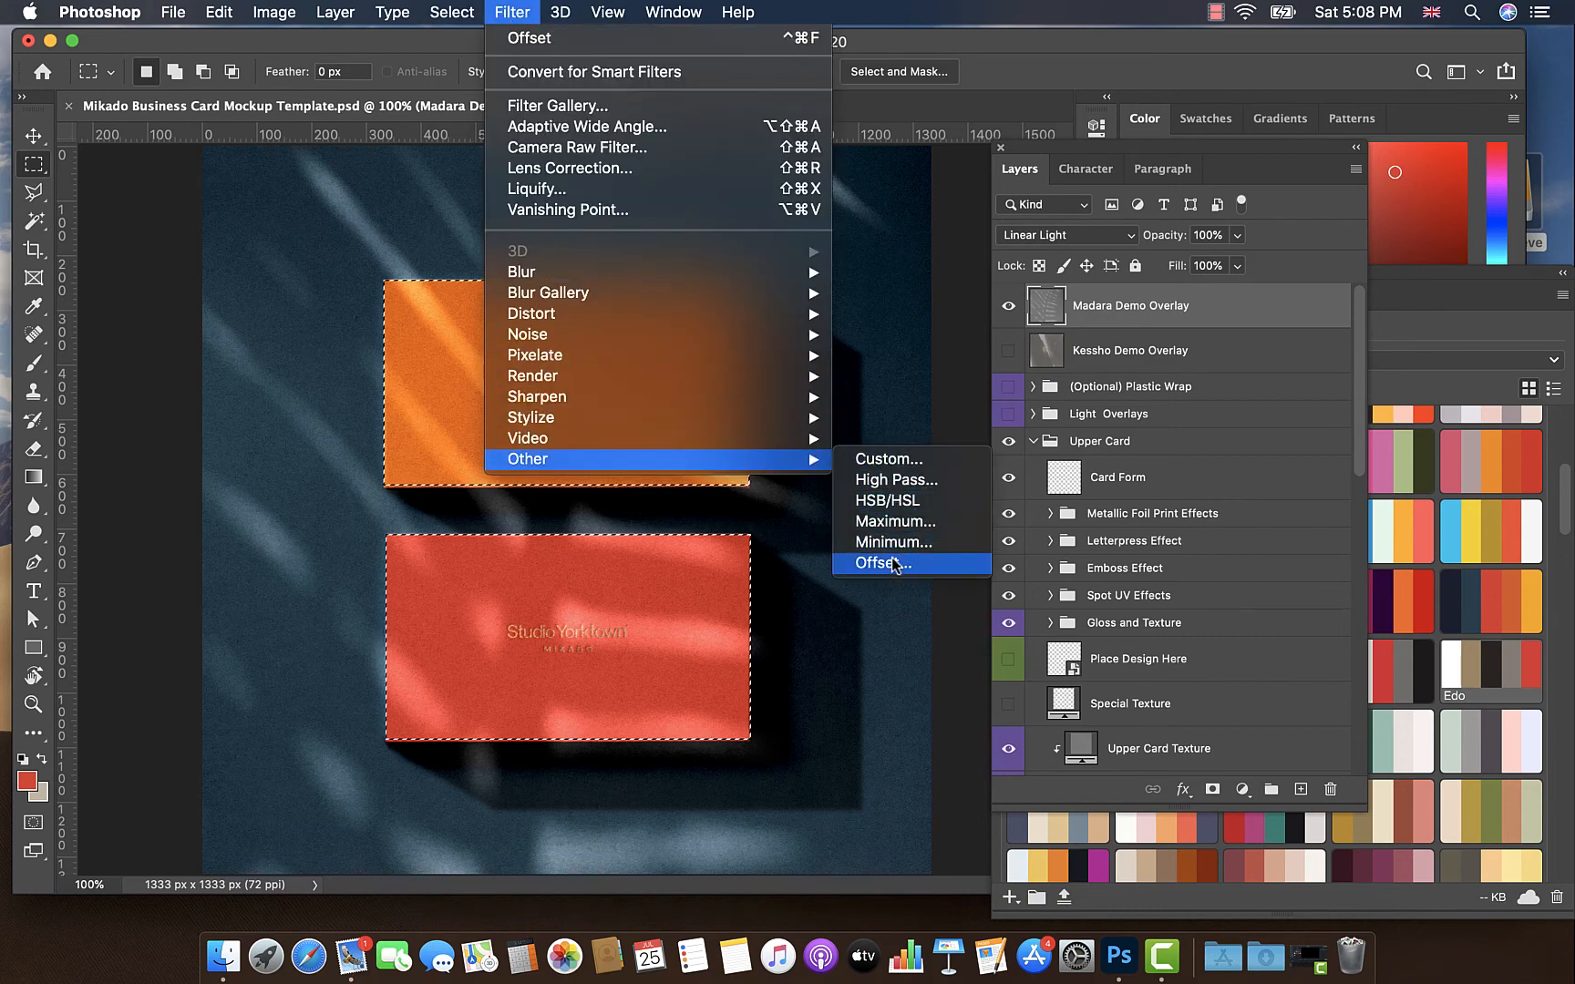
Step: Run the Offset filter on the Madara overlay with Vertical 0 and Horizontal 45
left_click(883, 563)
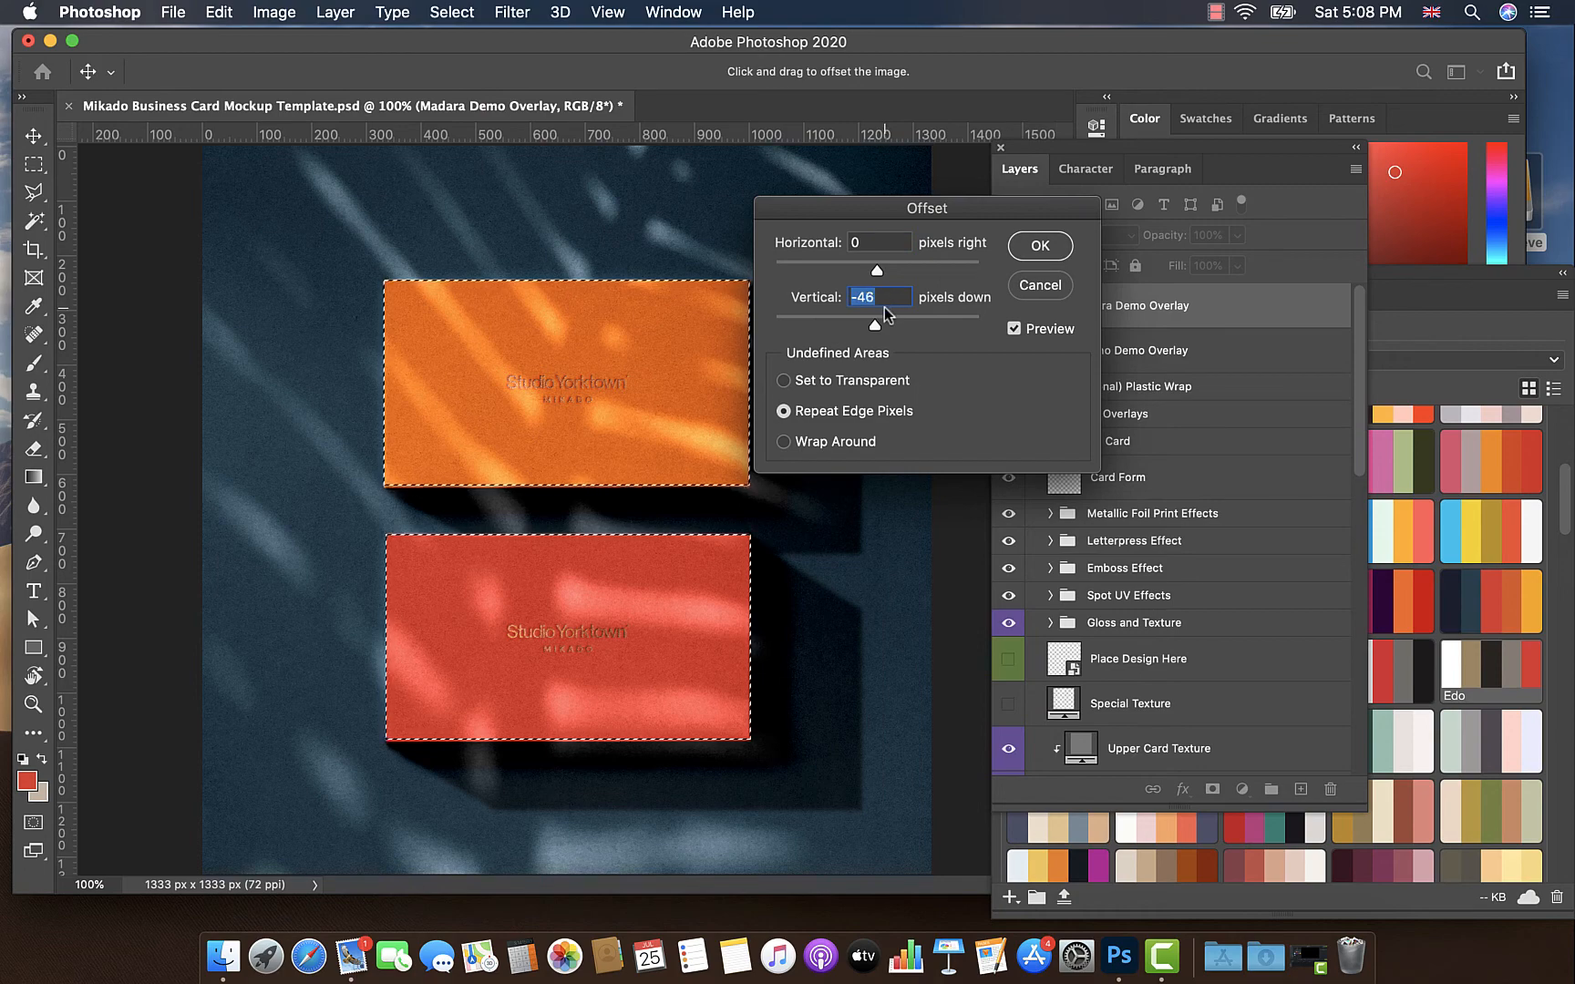
left_click(879, 298)
type("0")
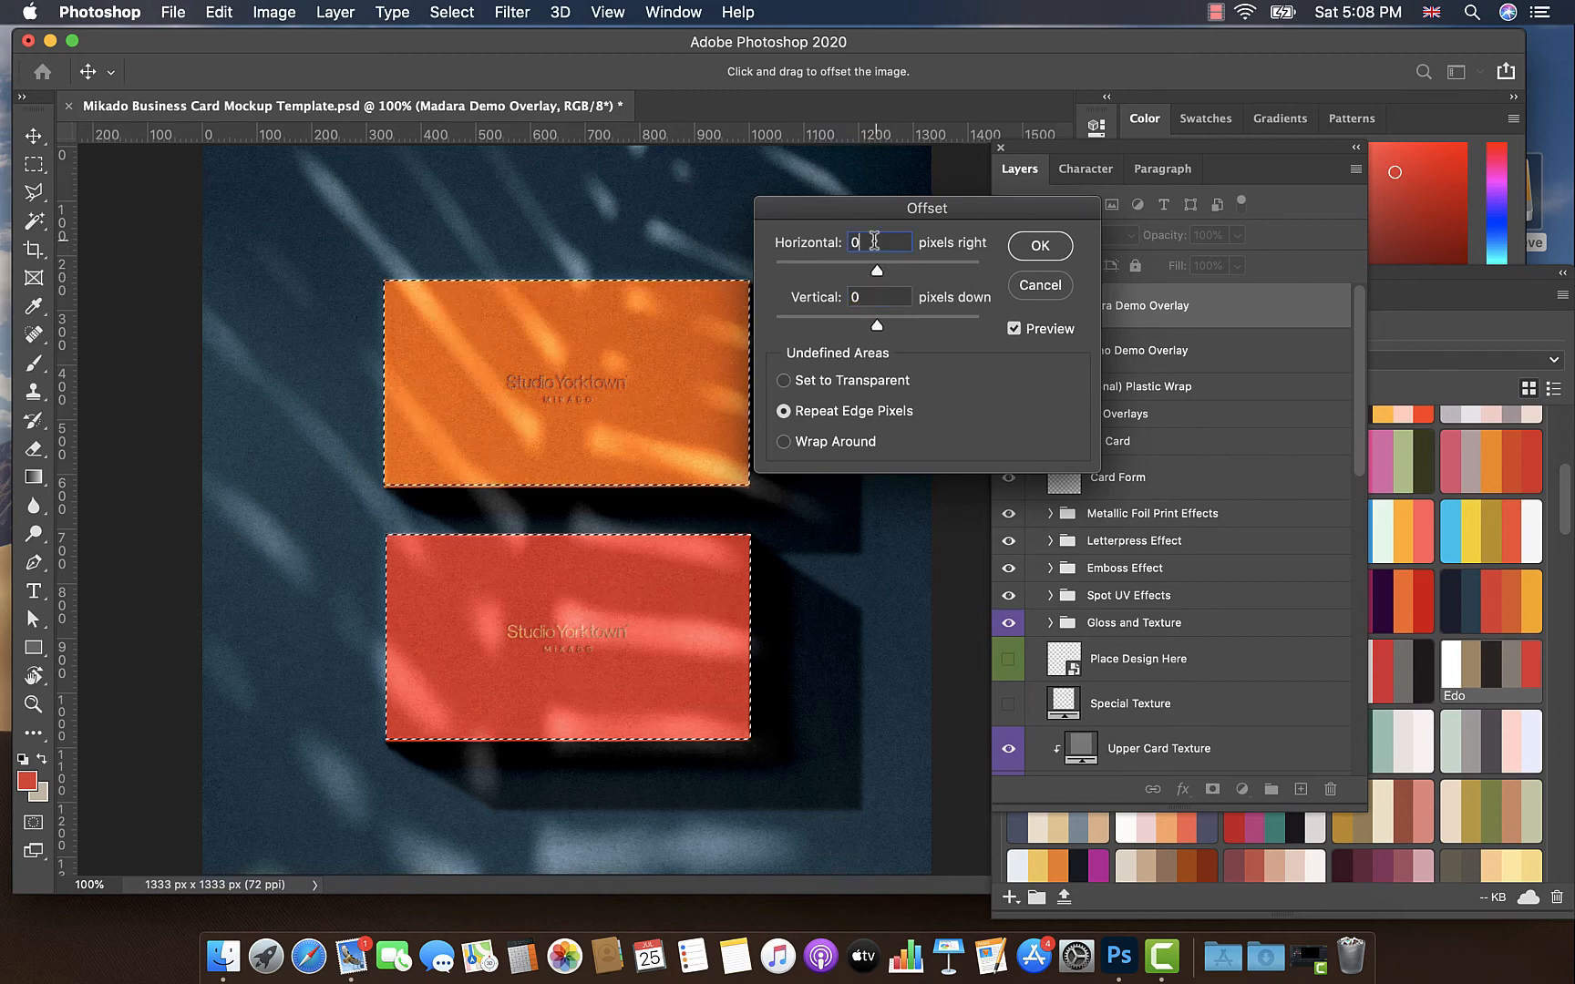
type("45")
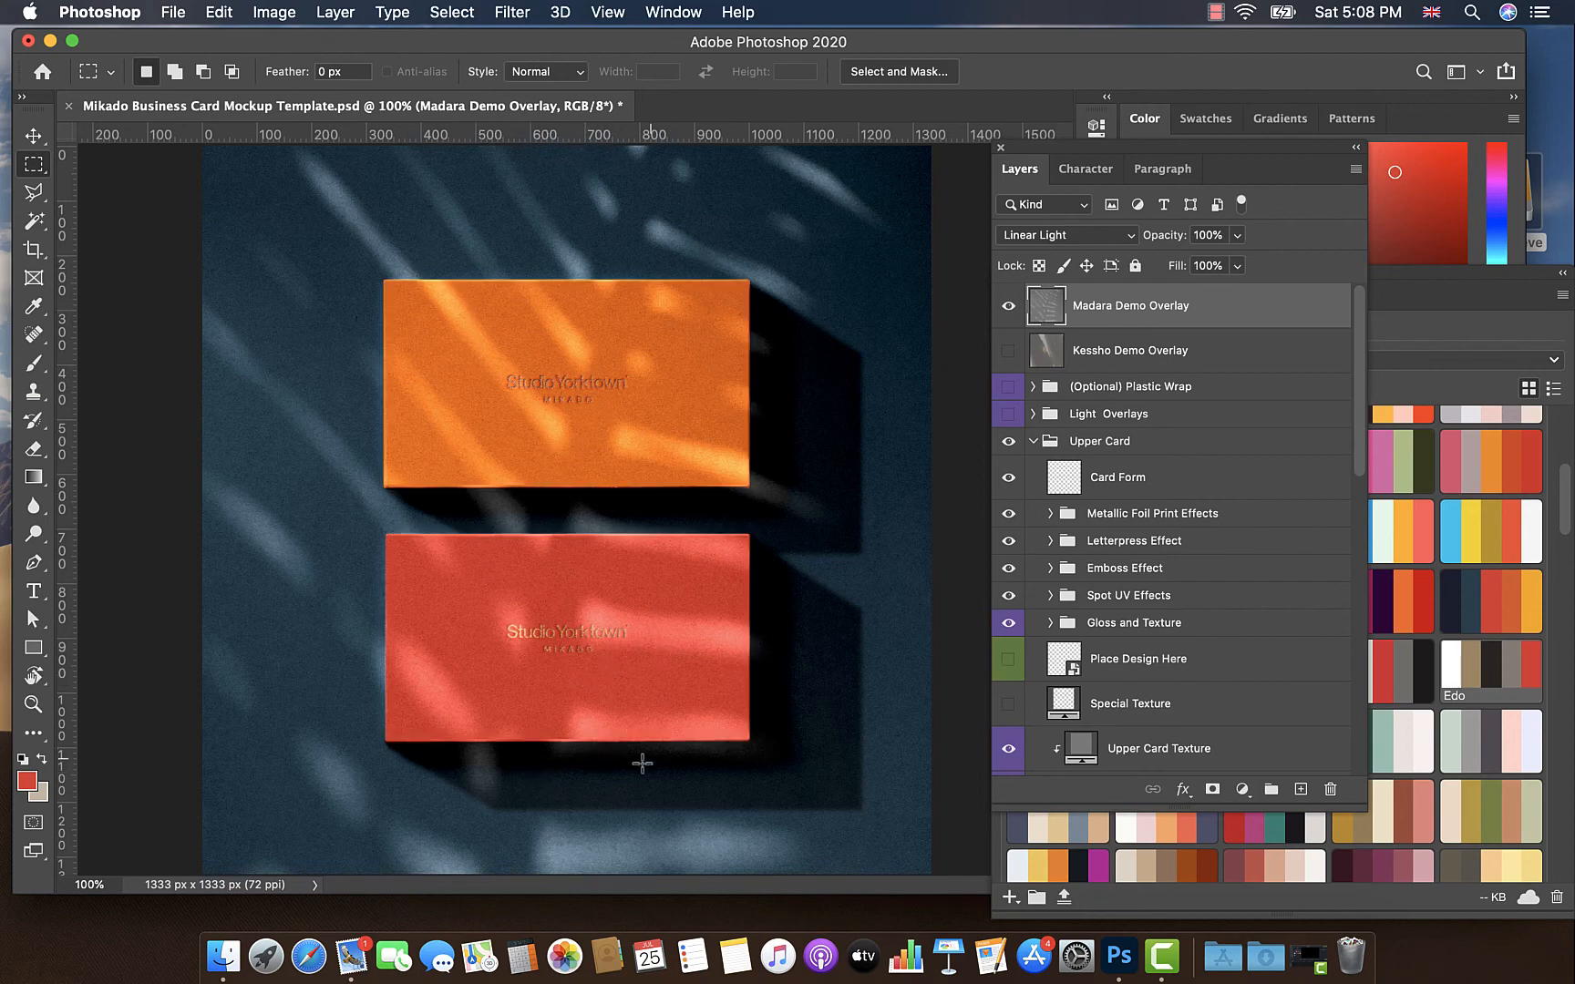
mouse_move(833, 598)
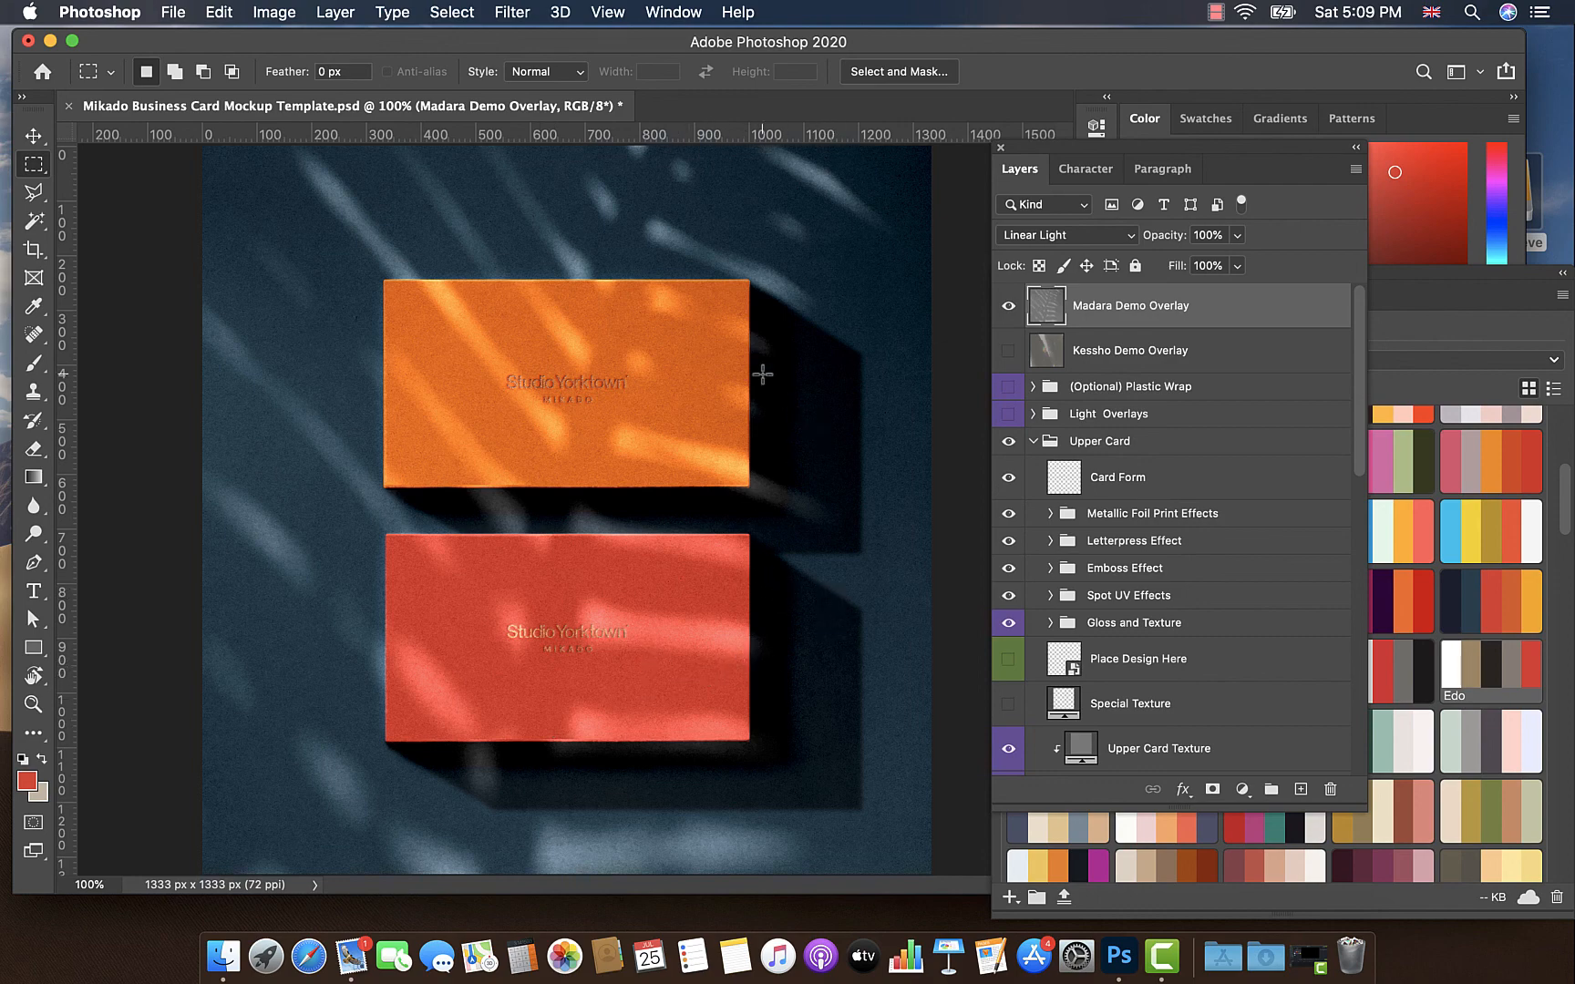
mouse_move(845, 493)
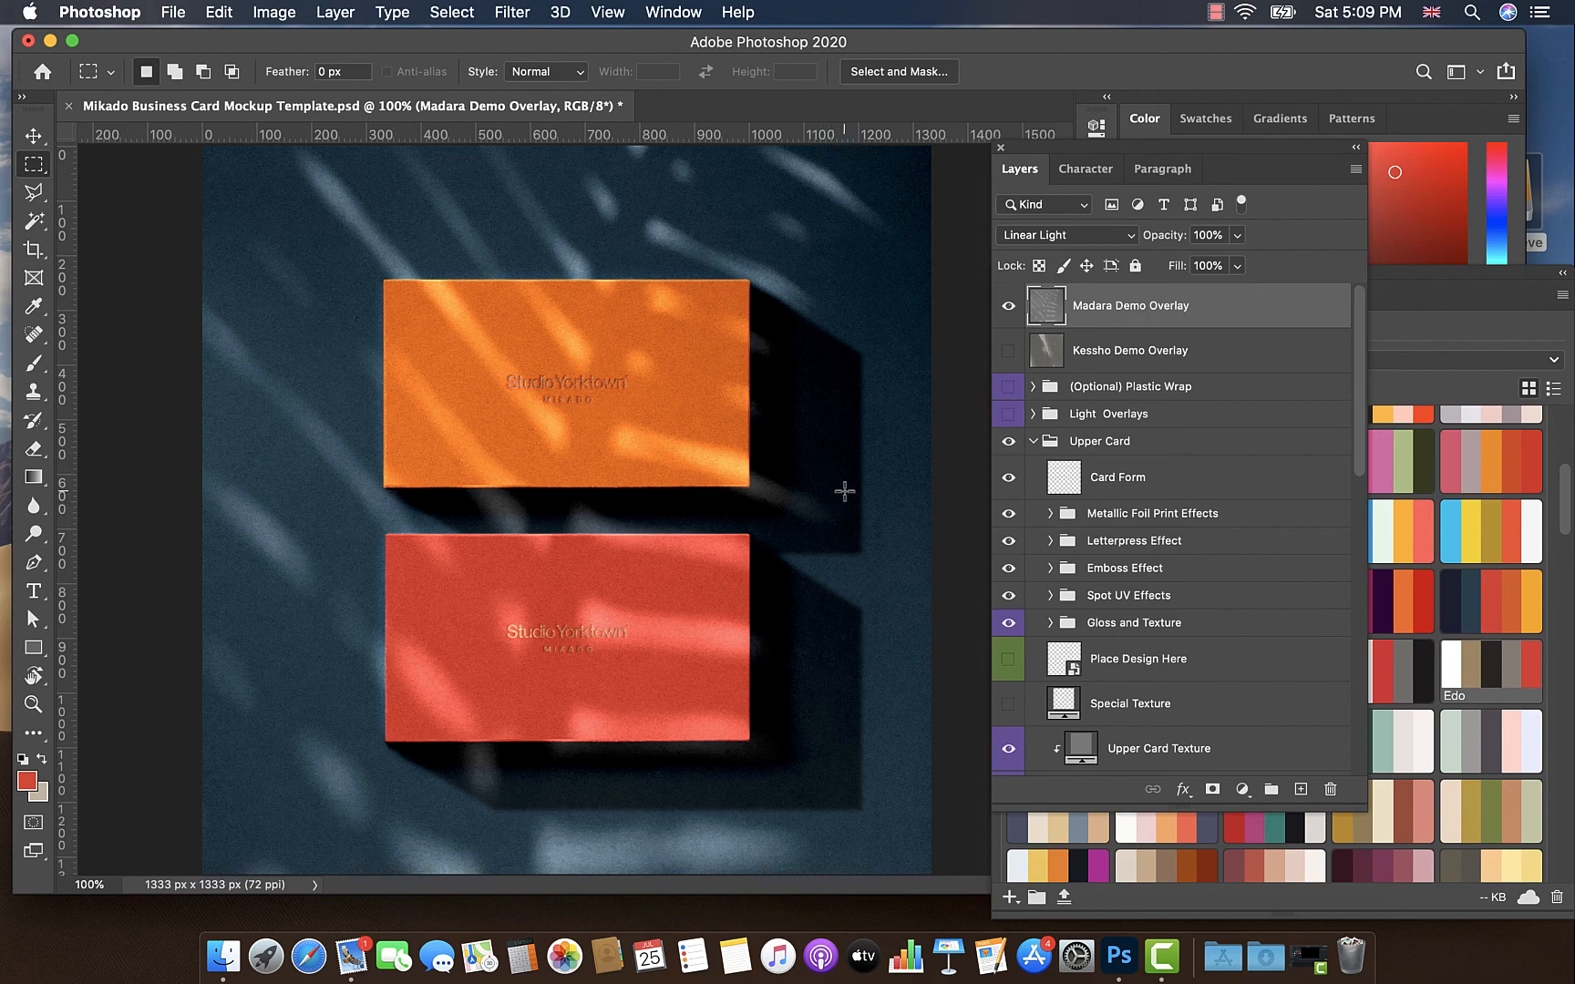
mouse_move(853, 551)
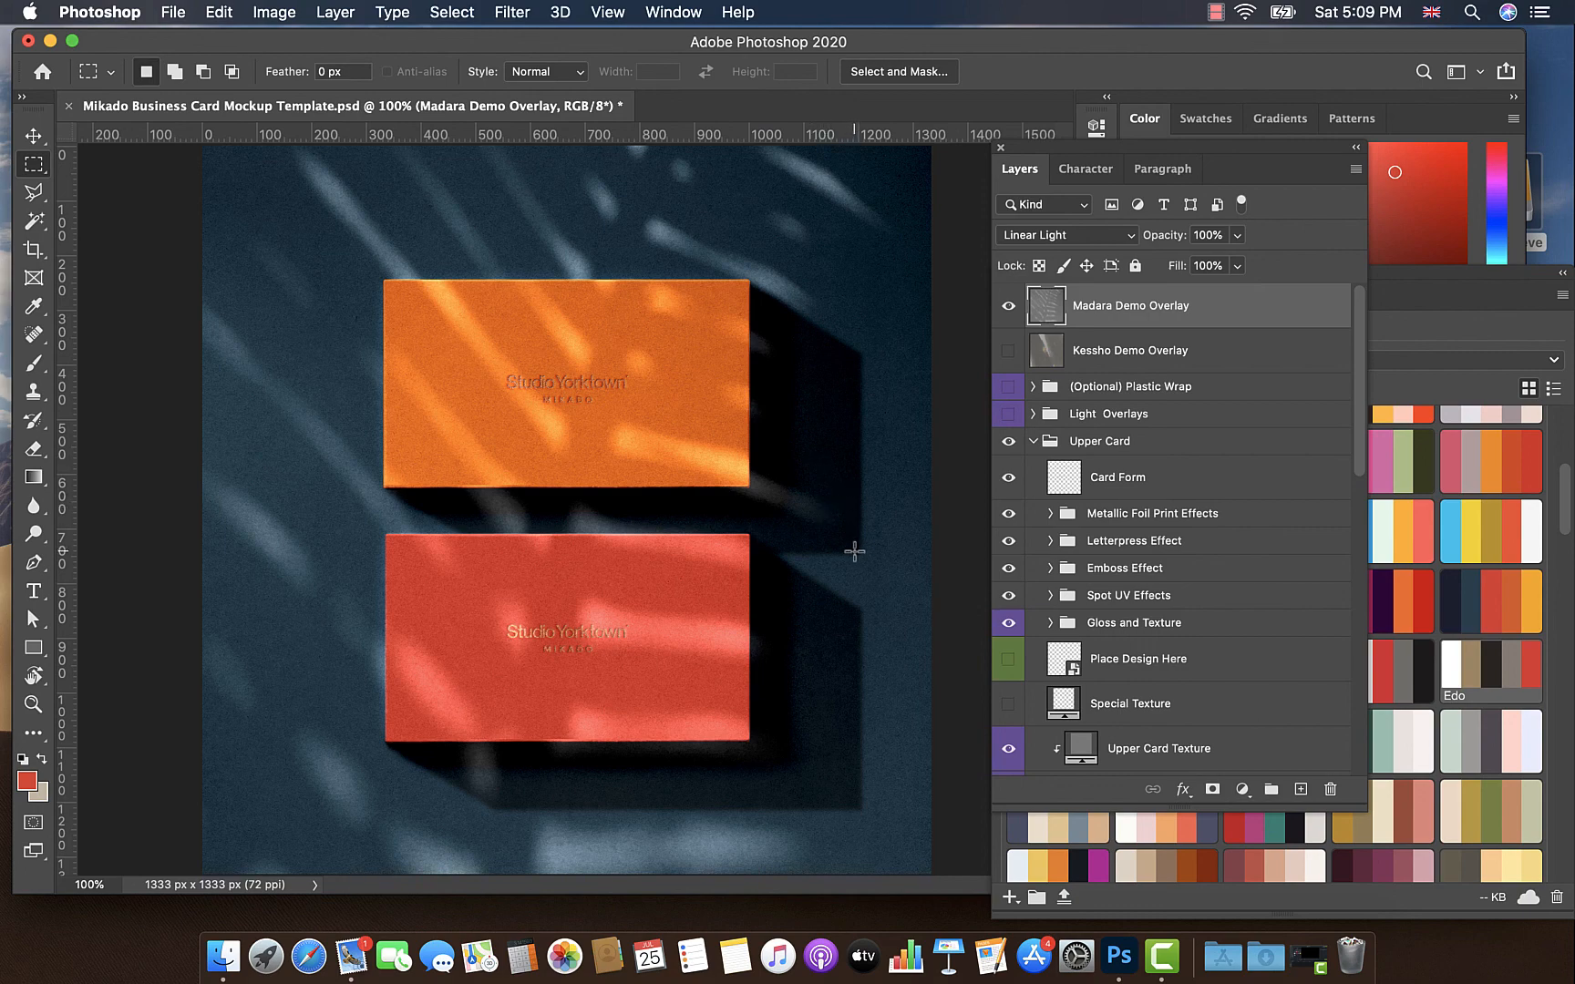
mouse_move(924, 584)
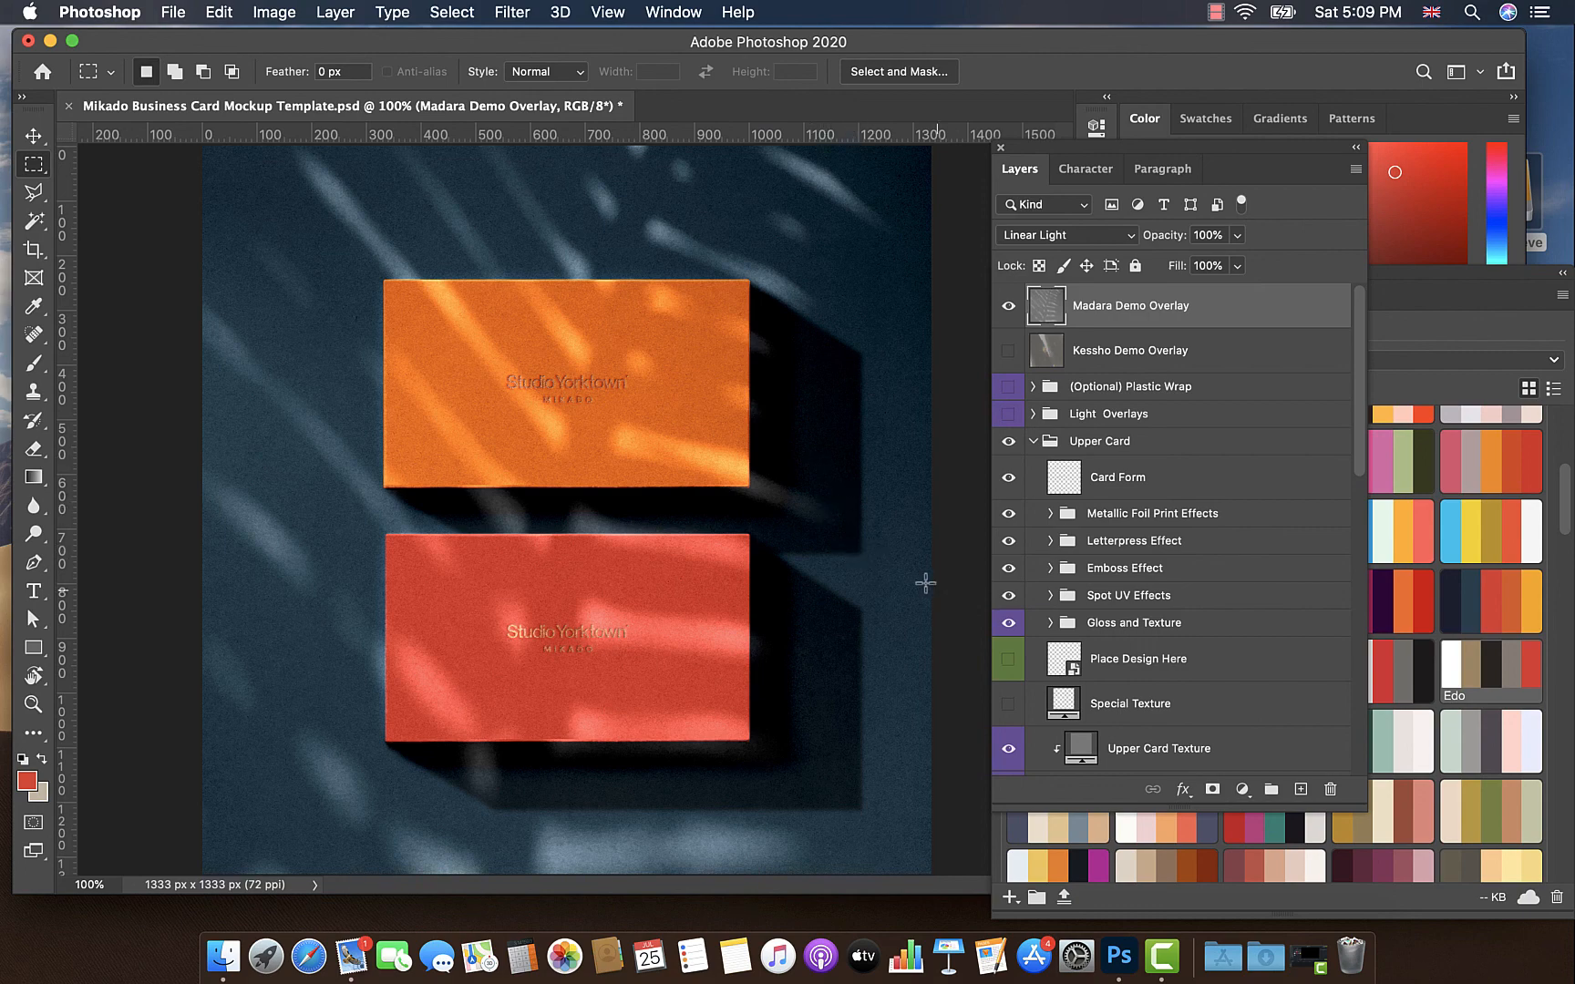